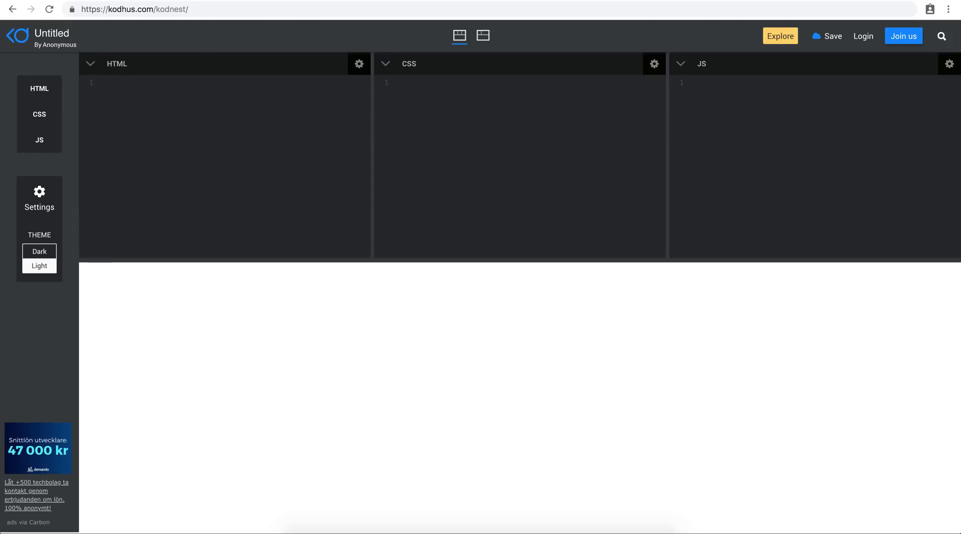
Step: Filter the Uber careers job list to the Engineering team via the teams dropdown
{"action": "left_click", "coordinate": [122, 83]}
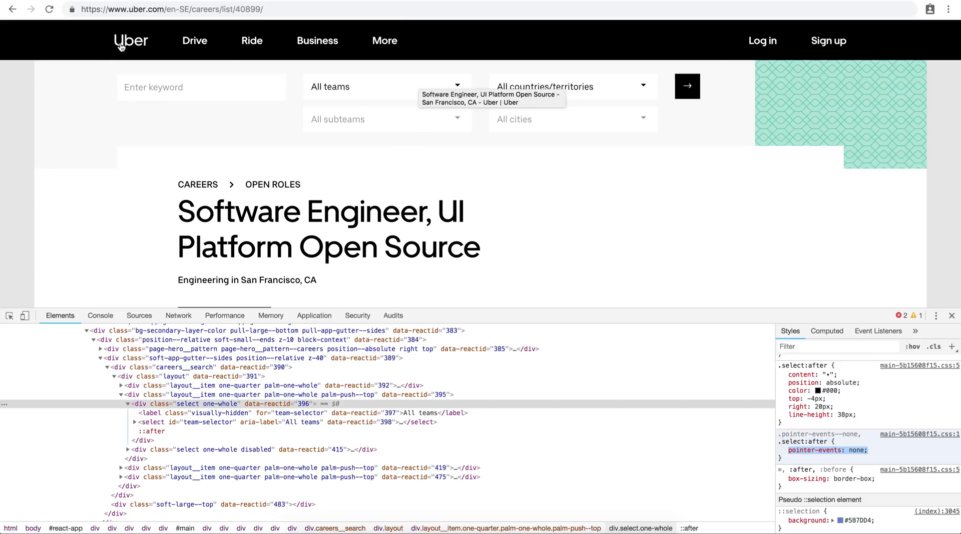
{"action": "left_click_drag", "start_coordinate": [178, 211], "coordinate": [329, 251]}
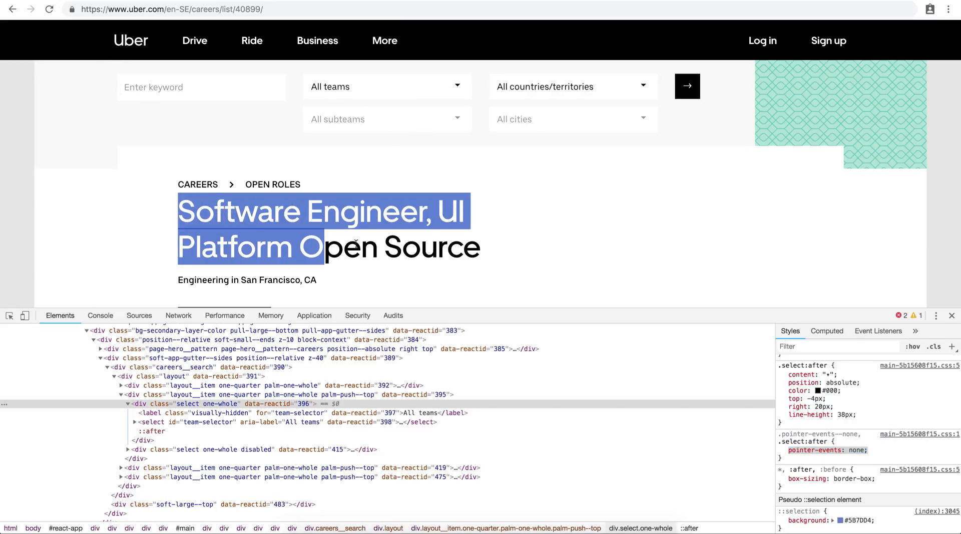
{"action": "left_click", "coordinate": [346, 135]}
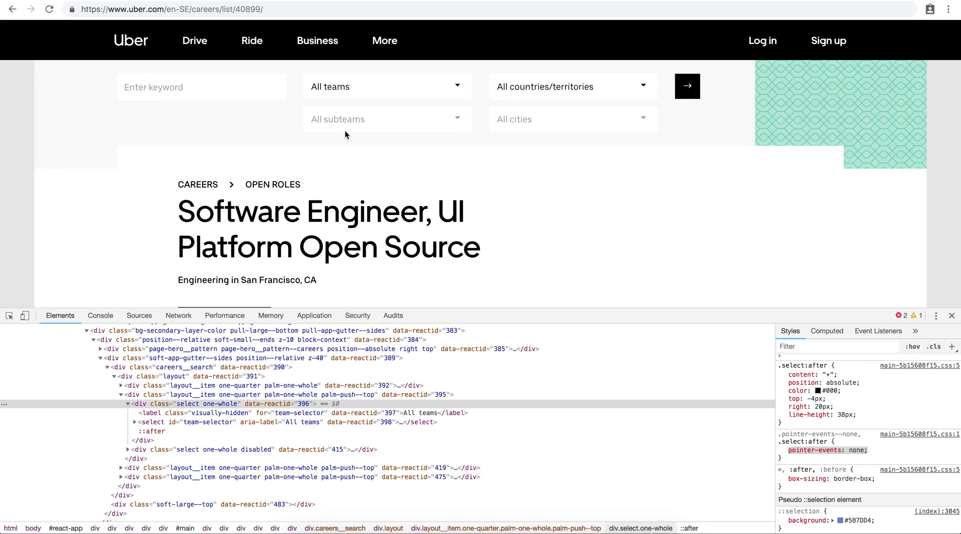
{"action": "mouse_move", "coordinate": [384, 90]}
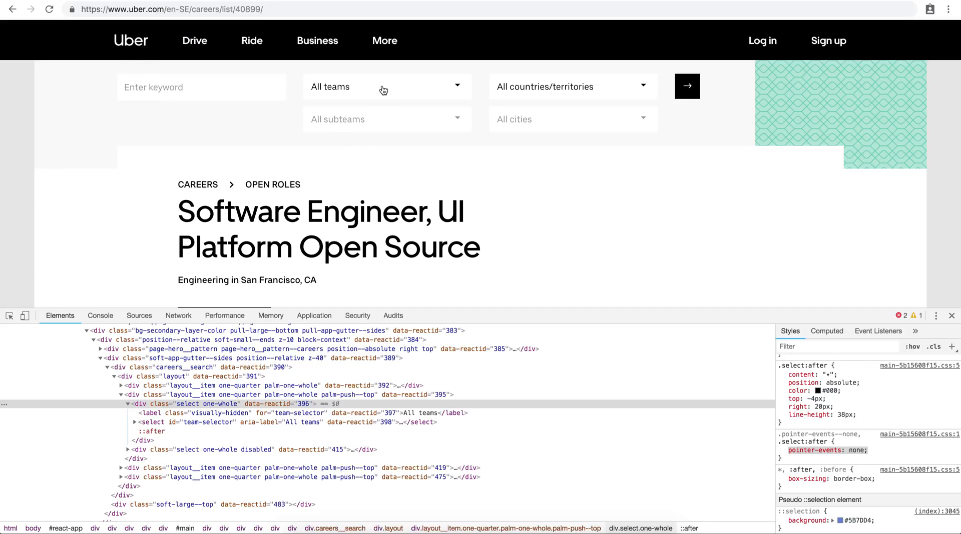
{"action": "left_click", "coordinate": [380, 86]}
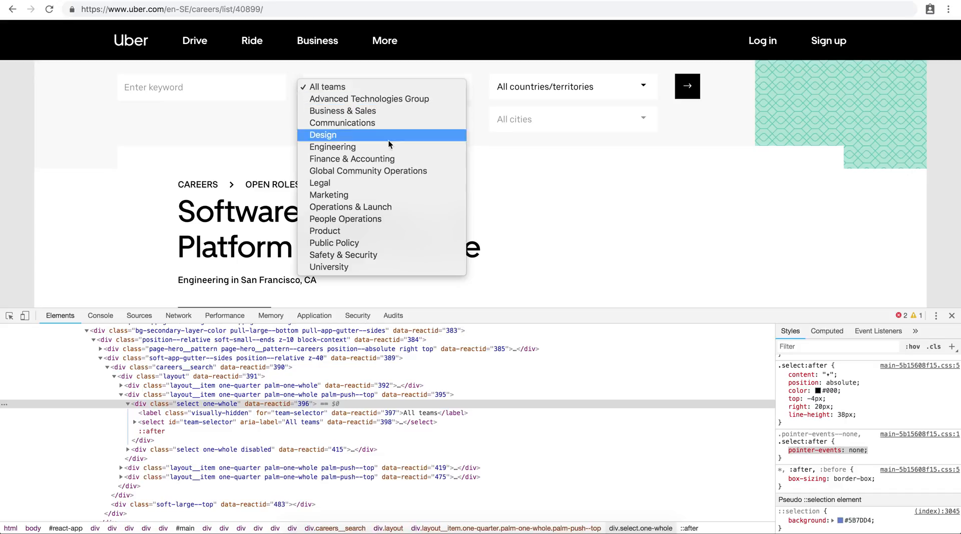
{"action": "mouse_move", "coordinate": [351, 159]}
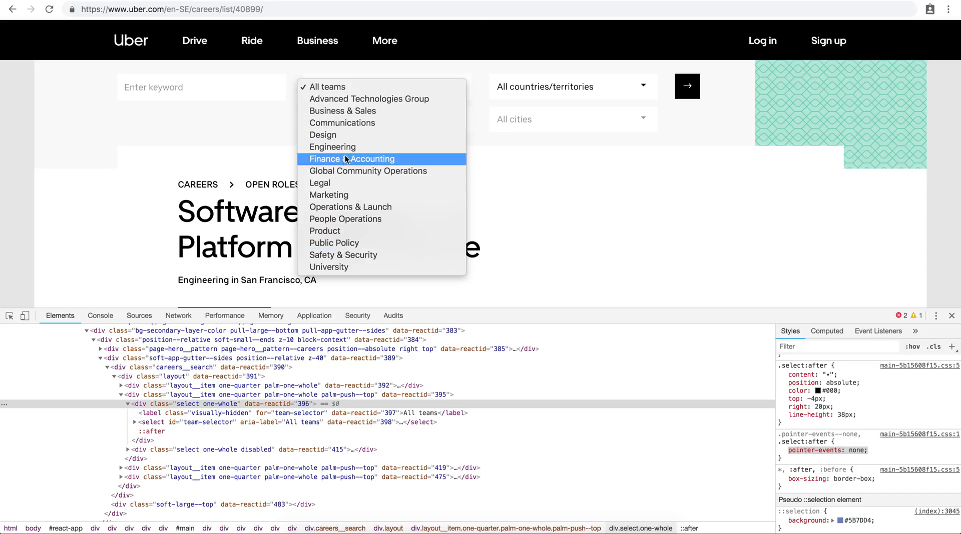
{"action": "left_click", "coordinate": [332, 146]}
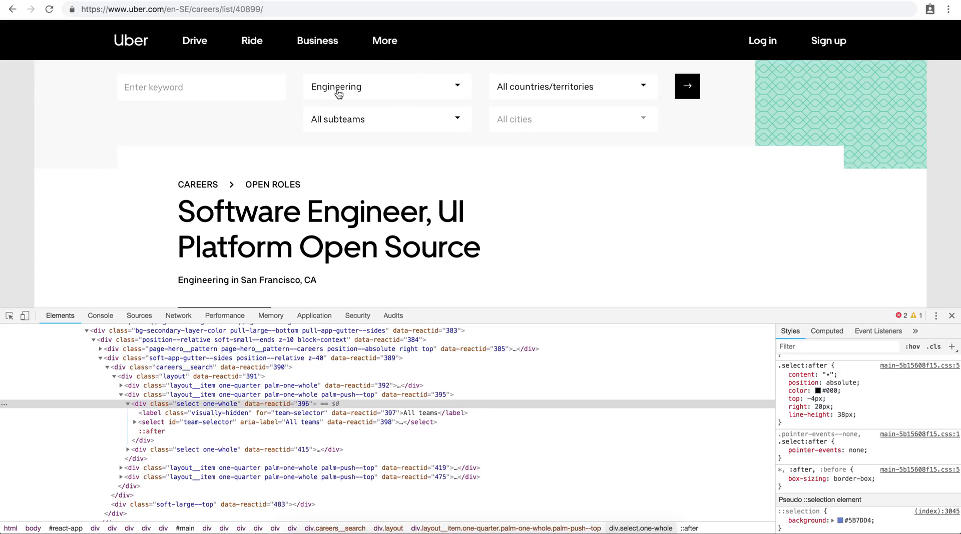
{"action": "mouse_move", "coordinate": [314, 101]}
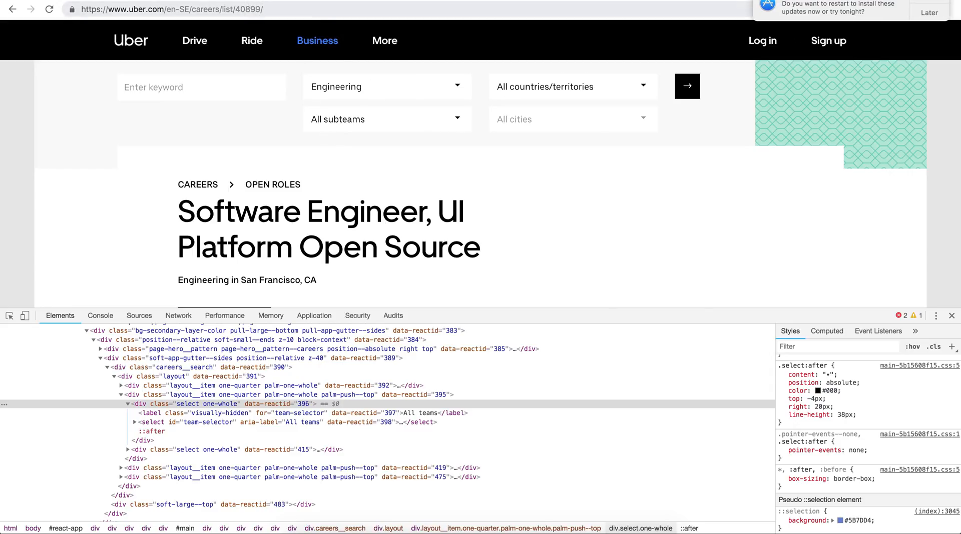
Step: Postpone the system update notification until tonight
{"action": "left_click", "coordinate": [928, 12]}
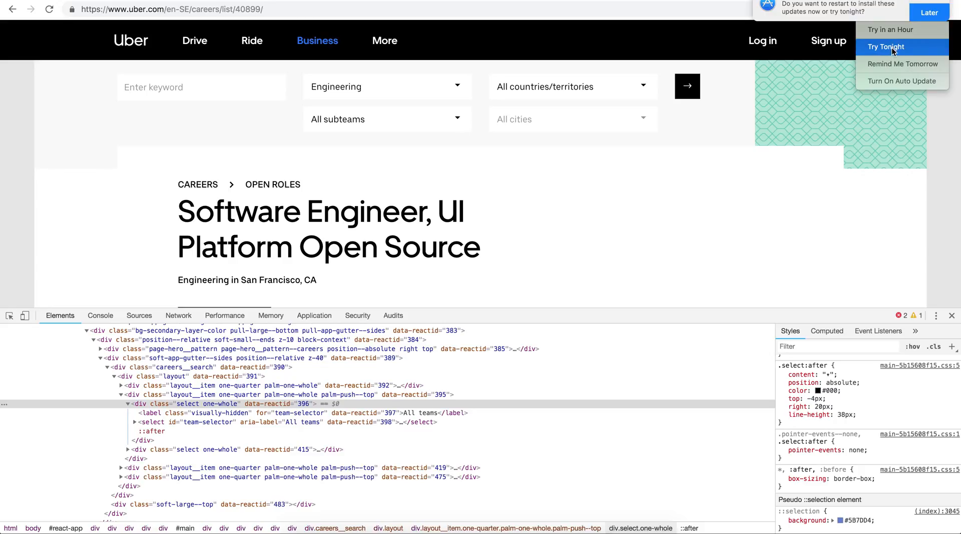
{"action": "left_click", "coordinate": [927, 12]}
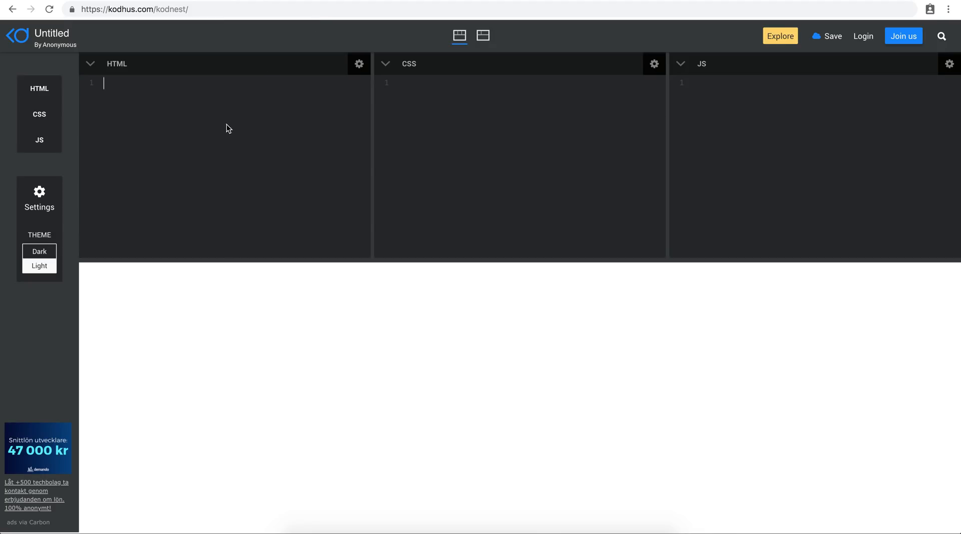
Step: Write a select in the HTML pane with four options, Option 1 to Option 4, via Emmet option*4
{"action": "type", "text": "select name=\"\" id=\"\"></select>"}
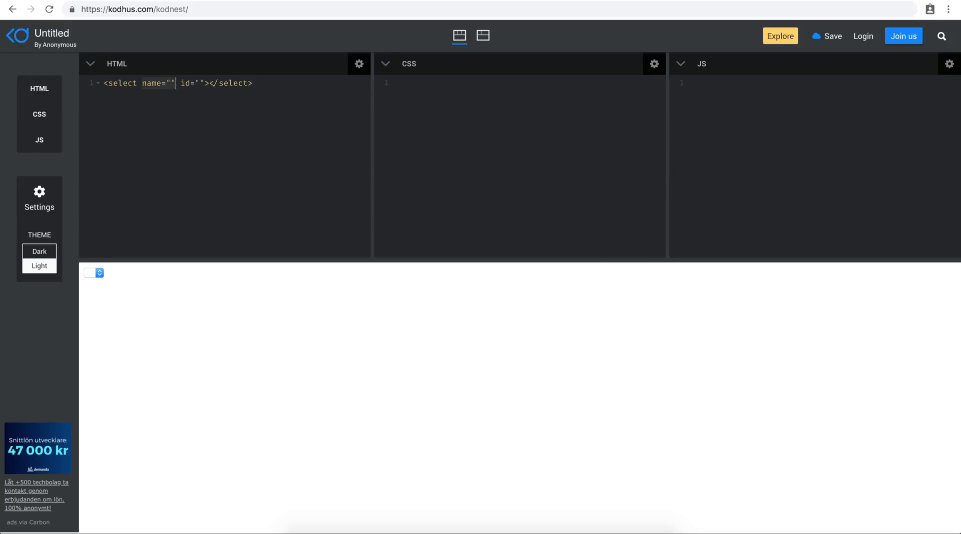
{"action": "key", "text": "Backspace"}
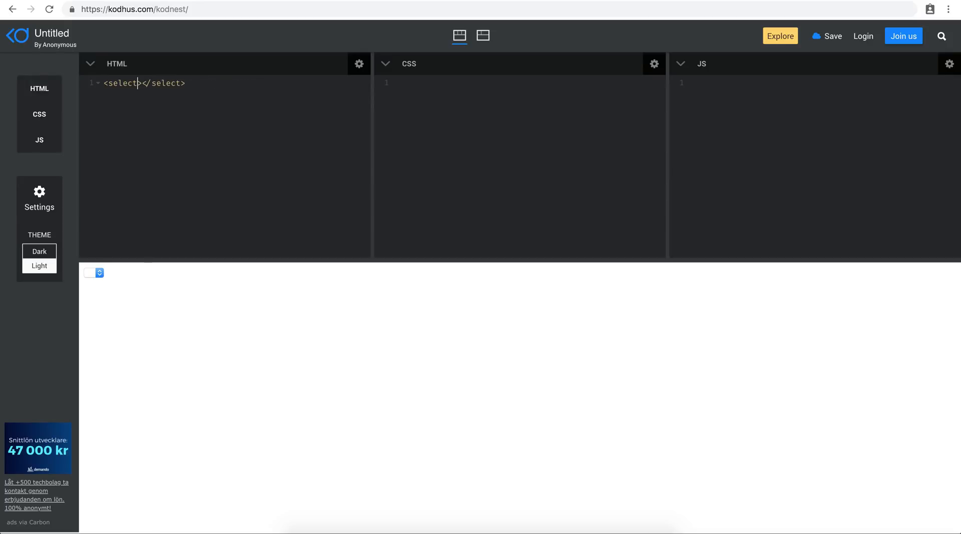
{"action": "type", "text": "option"}
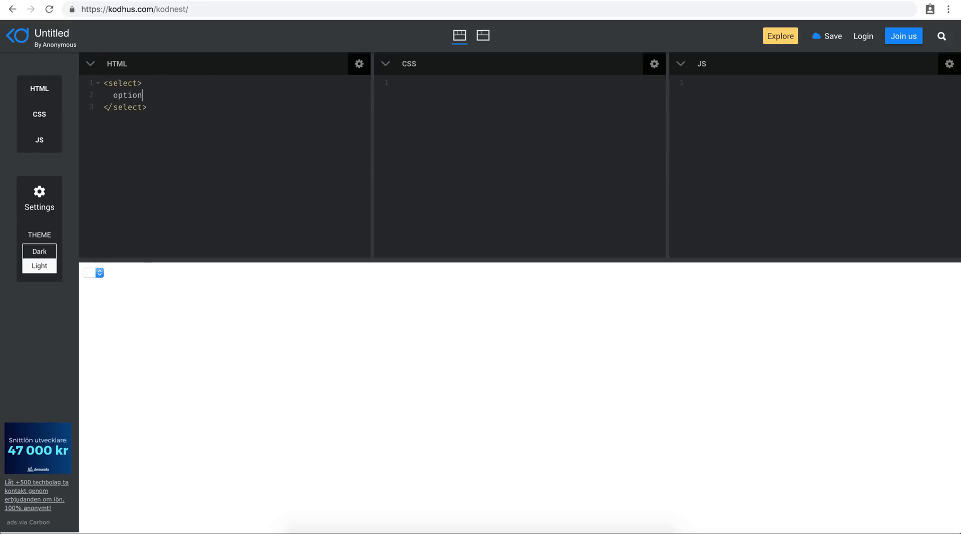
{"action": "type", "text": "*"}
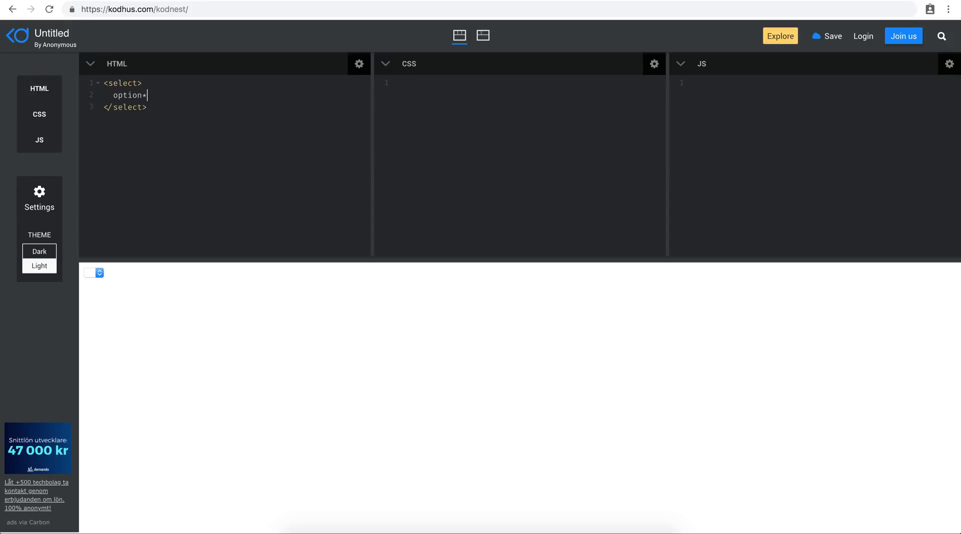
{"action": "key", "text": "Tab"}
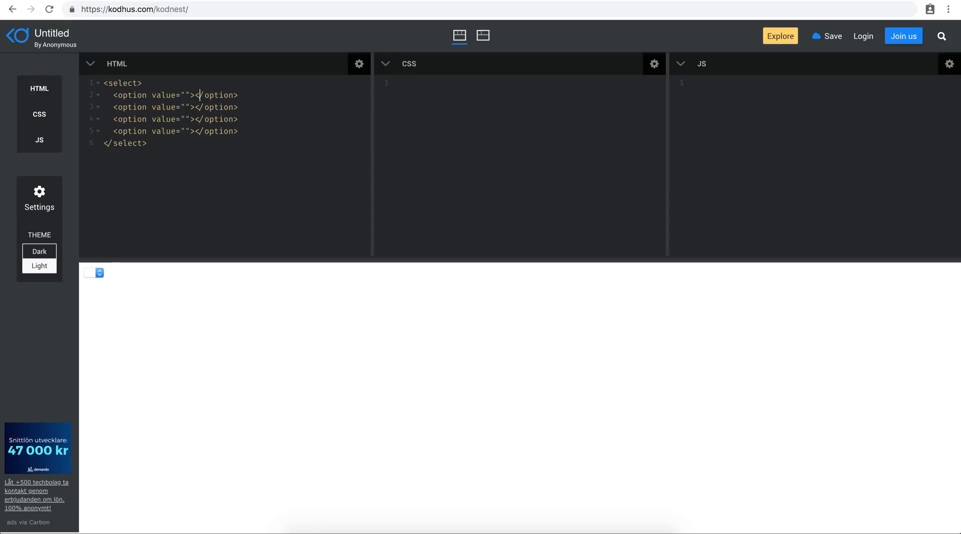
{"action": "type", "text": "Option 1"}
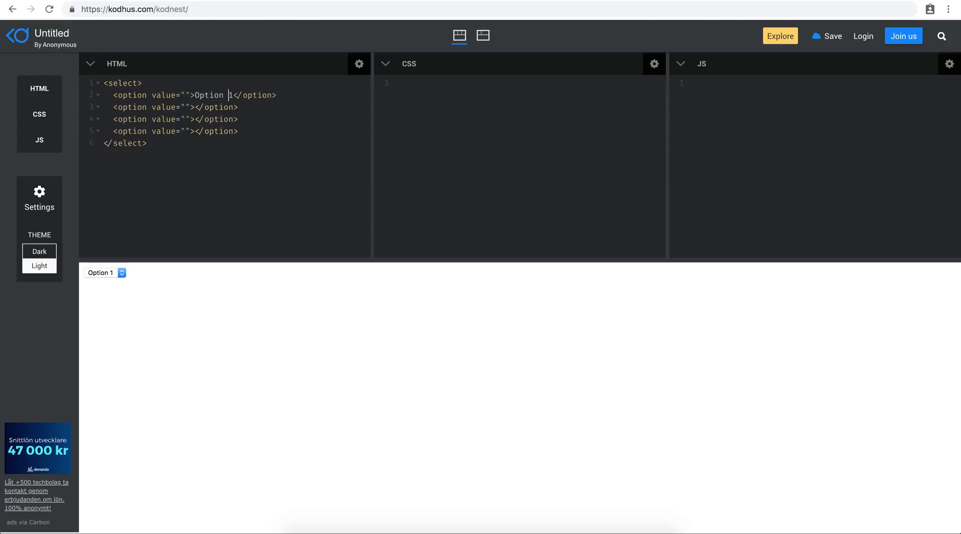
{"action": "type", "text": "Option 2"}
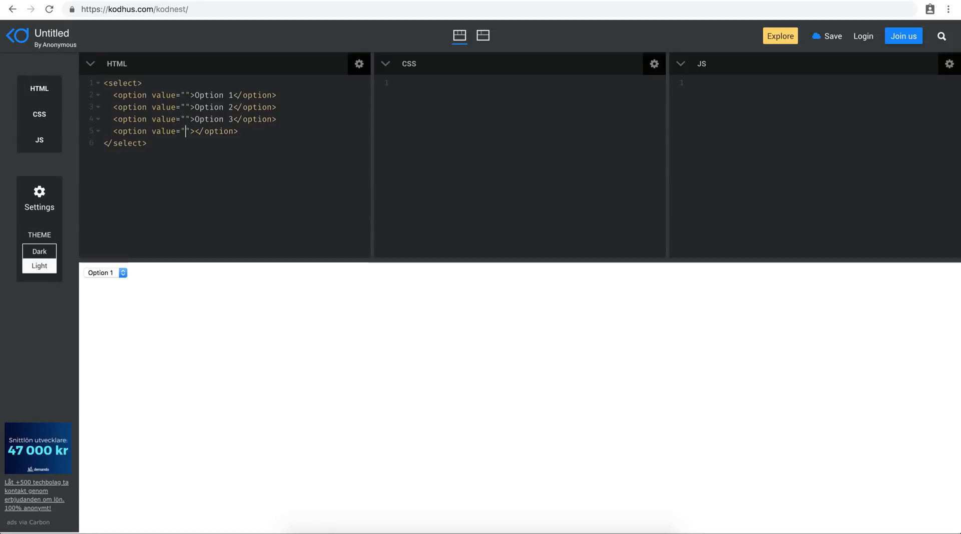
{"action": "type", "text": "Option 4"}
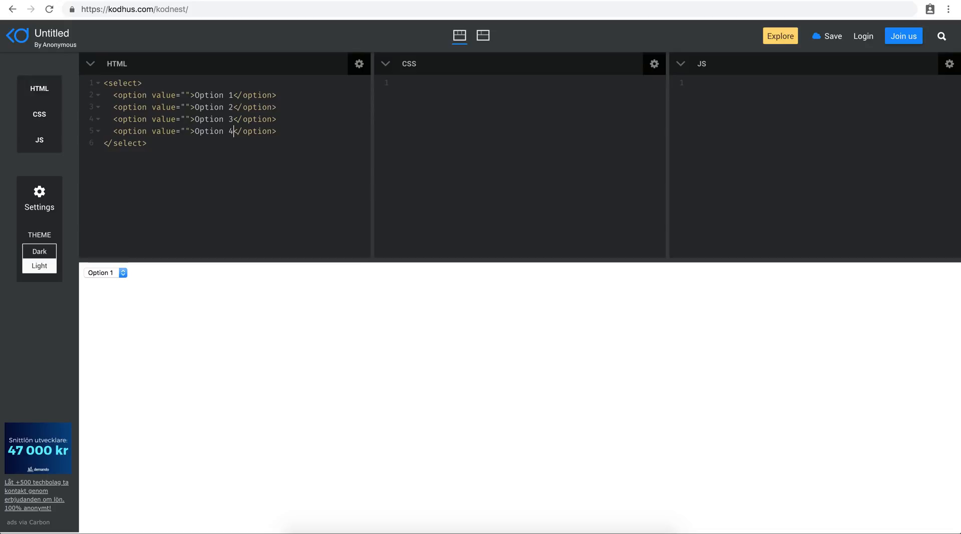
Step: Try the new dropdown in the preview, choosing Option 3 and other options
{"action": "left_click", "coordinate": [104, 273]}
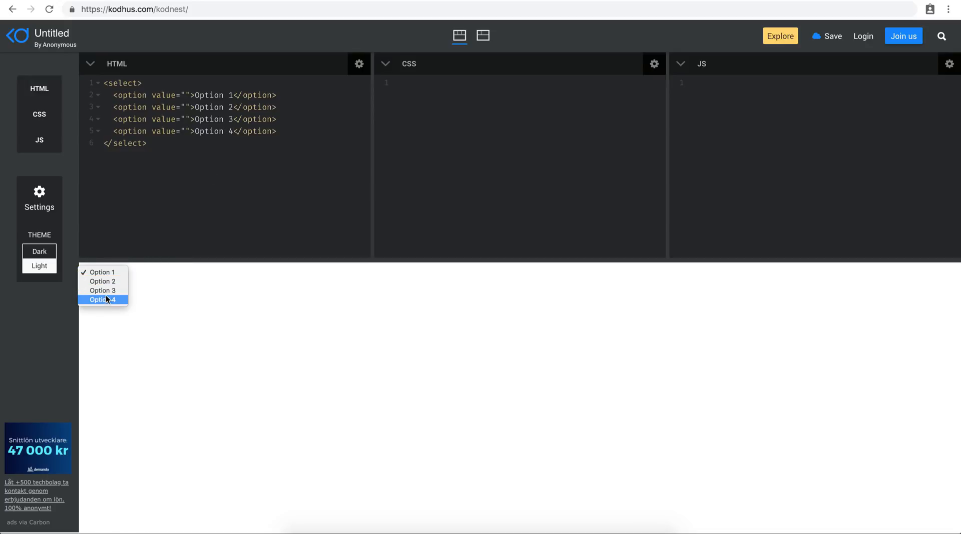
{"action": "left_click", "coordinate": [103, 273]}
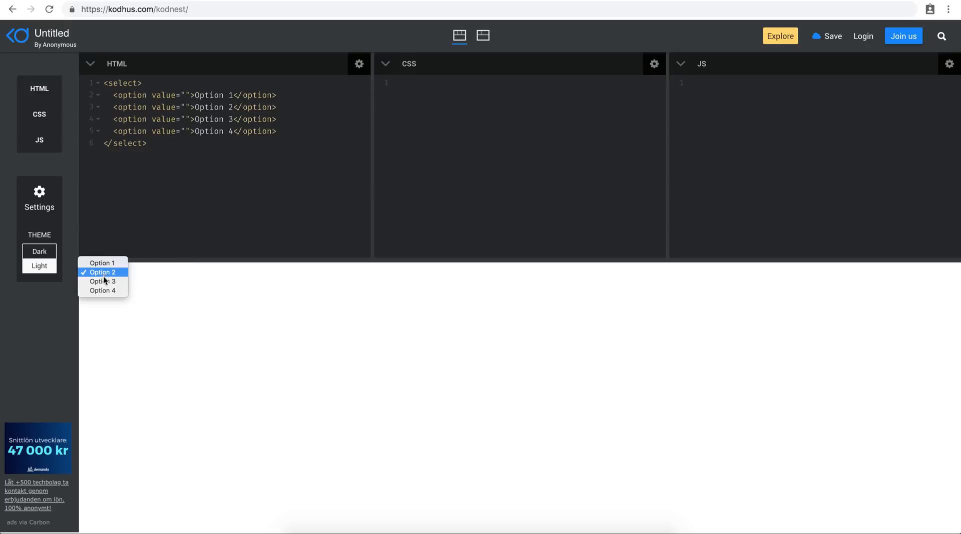
{"action": "left_click", "coordinate": [102, 281]}
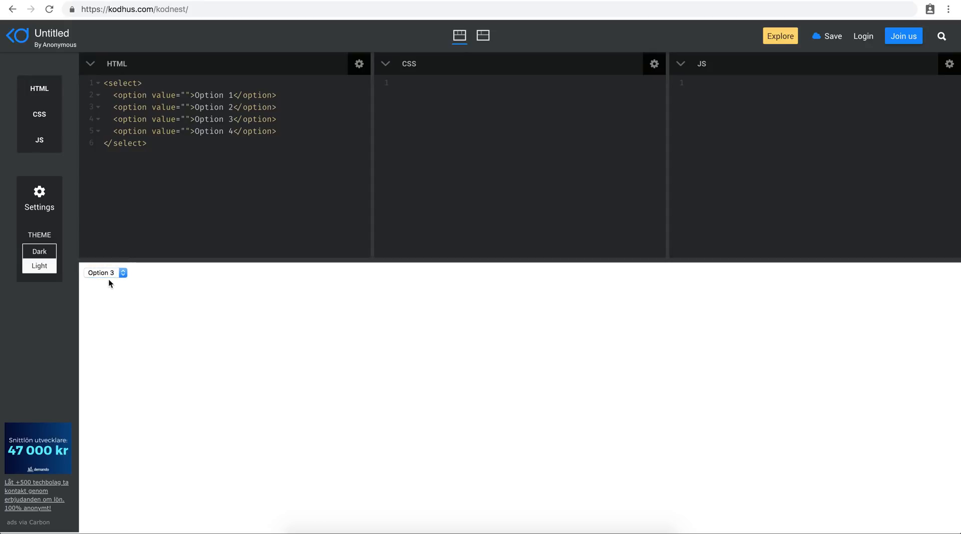
{"action": "left_click", "coordinate": [101, 273]}
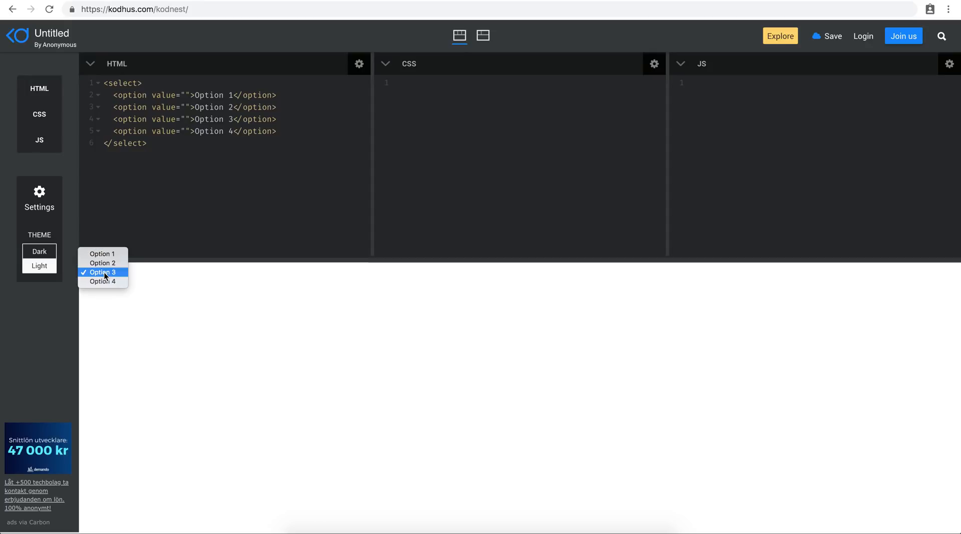
{"action": "left_click", "coordinate": [227, 209]}
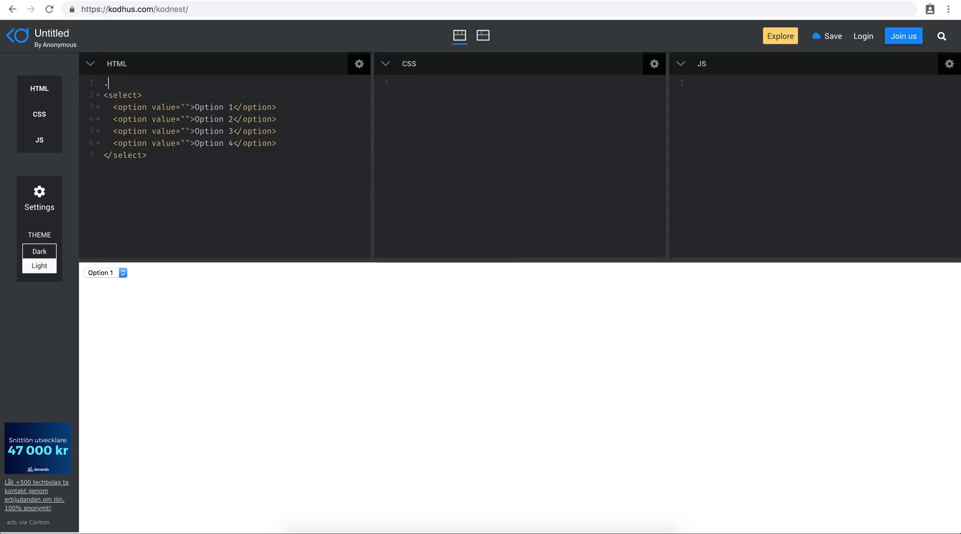
Step: Wrap the markup in a container div and give .container a percentage width and 30px margin
{"action": "type", "text": "<div class=\"container\">"}
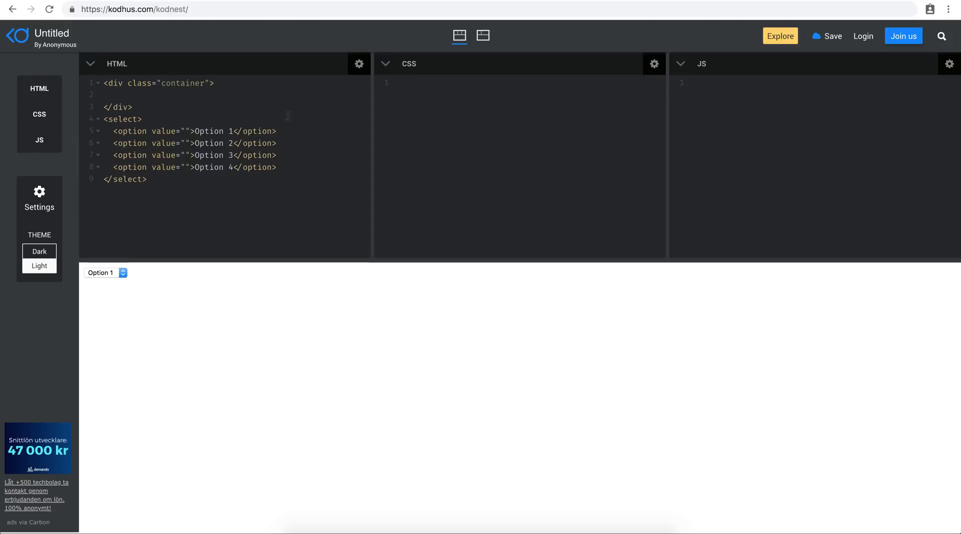
{"action": "type", "text": ".container {"}
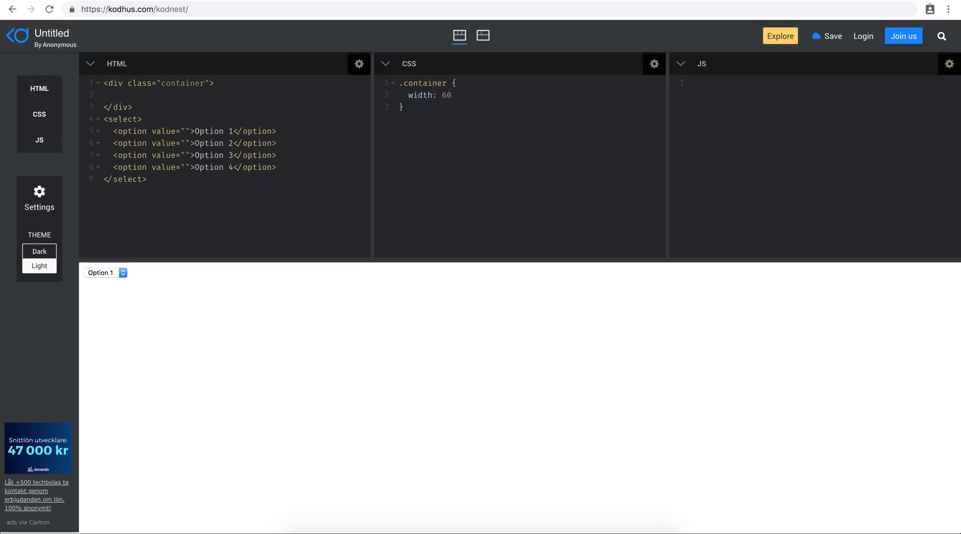
{"action": "type", "text": "%;"}
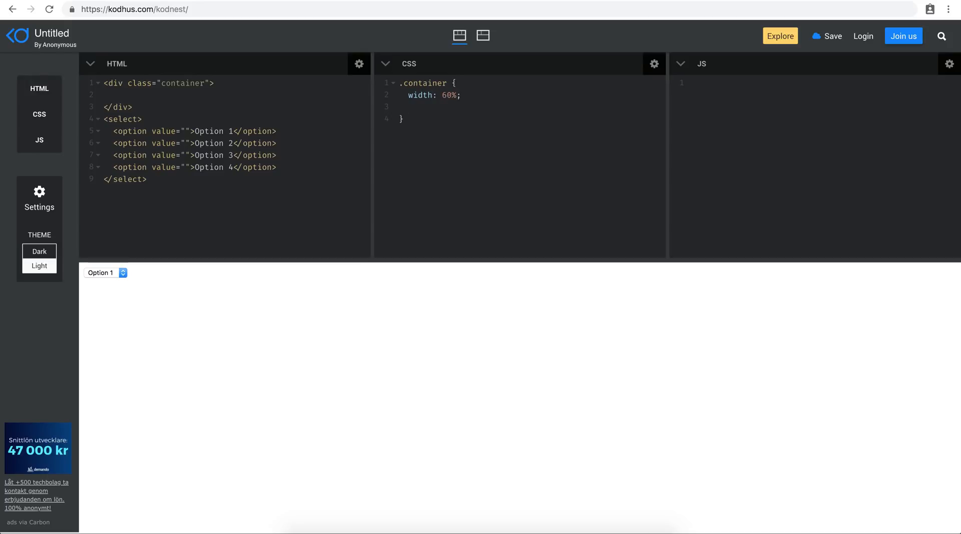
{"action": "type", "text": "margin: 30"}
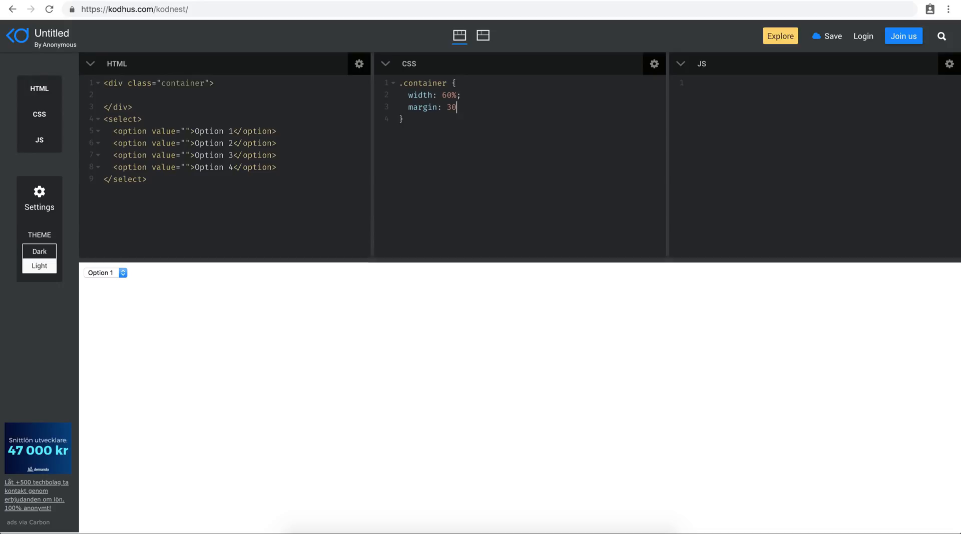
{"action": "type", "text": "px;"}
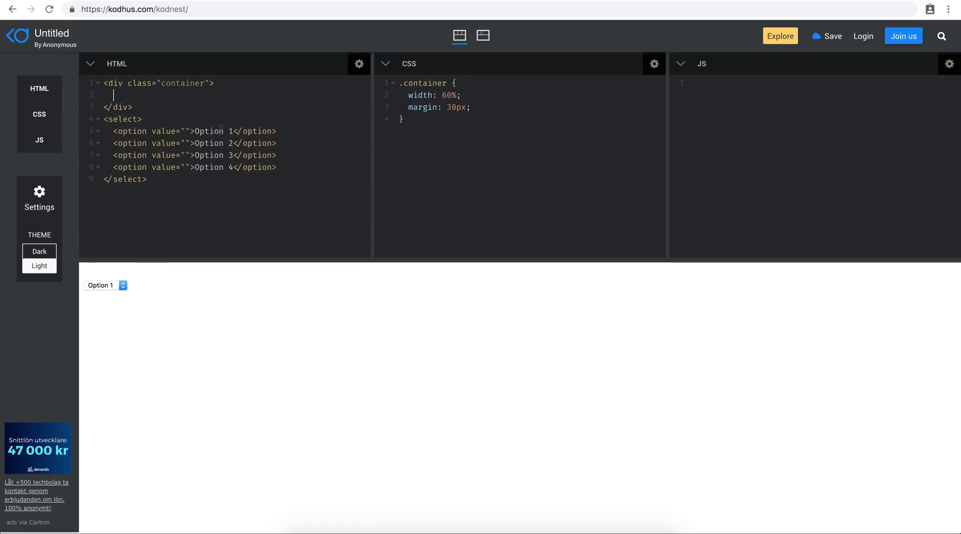
Step: Add a select-container wrapper and start its .select-container CSS rule
{"action": "type", "text": ".se"}
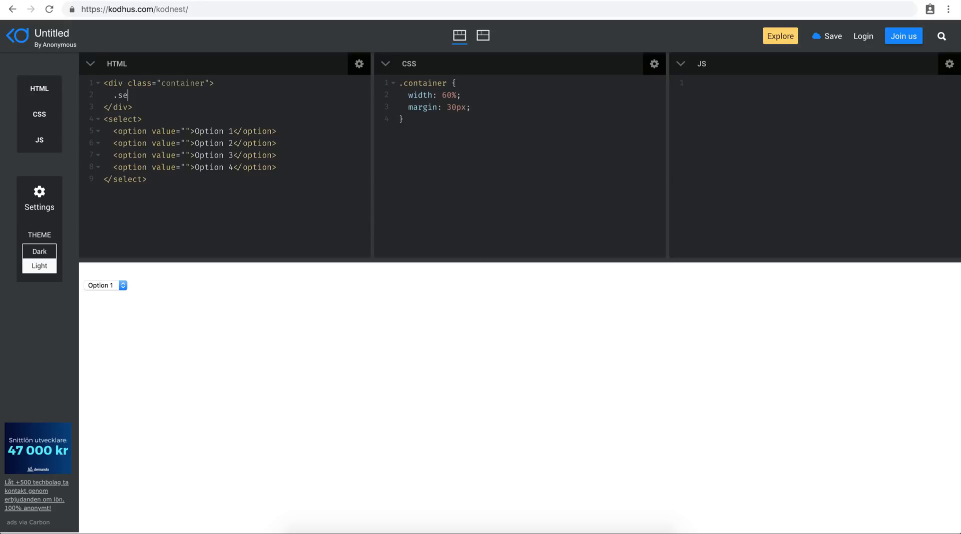
{"action": "type", "text": "lect-container\">"}
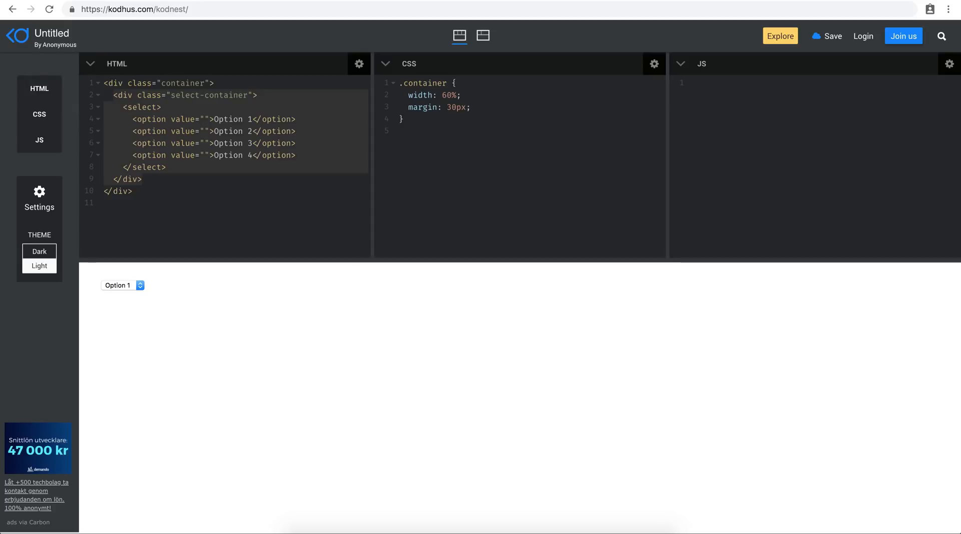
{"action": "type", "text": ".selec"}
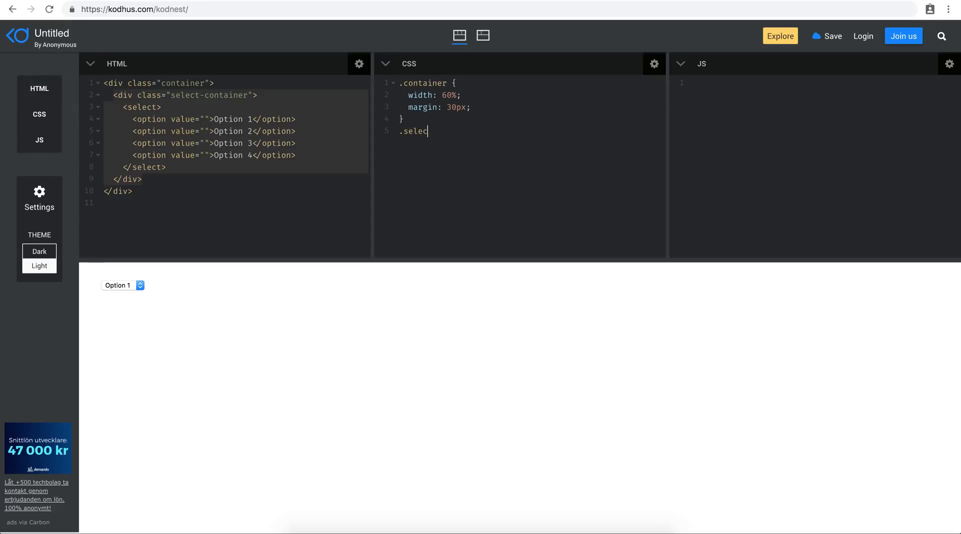
{"action": "type", "text": "t-container select {"}
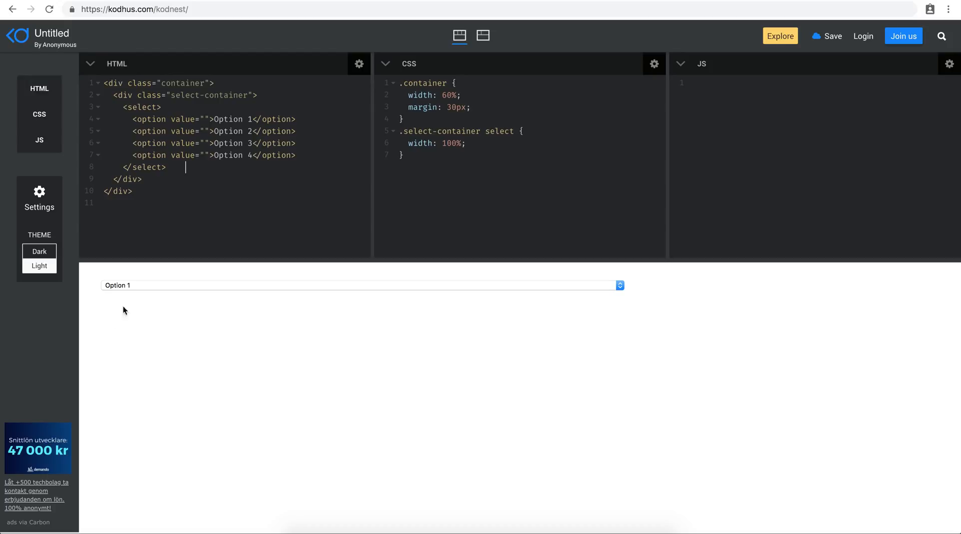
Step: Give the full-width select border: 0 and 40px padding, checking it in the preview with Option 3
{"action": "left_click", "coordinate": [361, 285]}
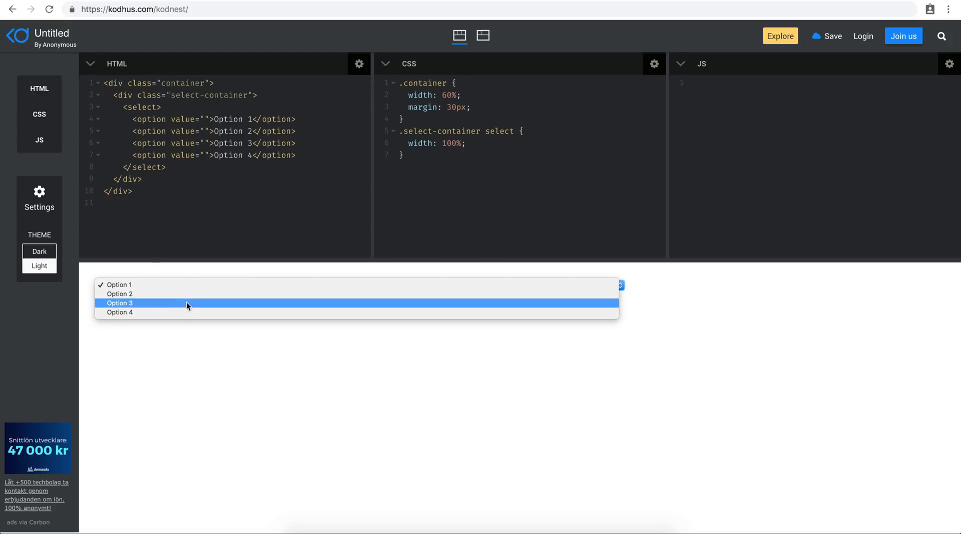
{"action": "left_click", "coordinate": [120, 303]}
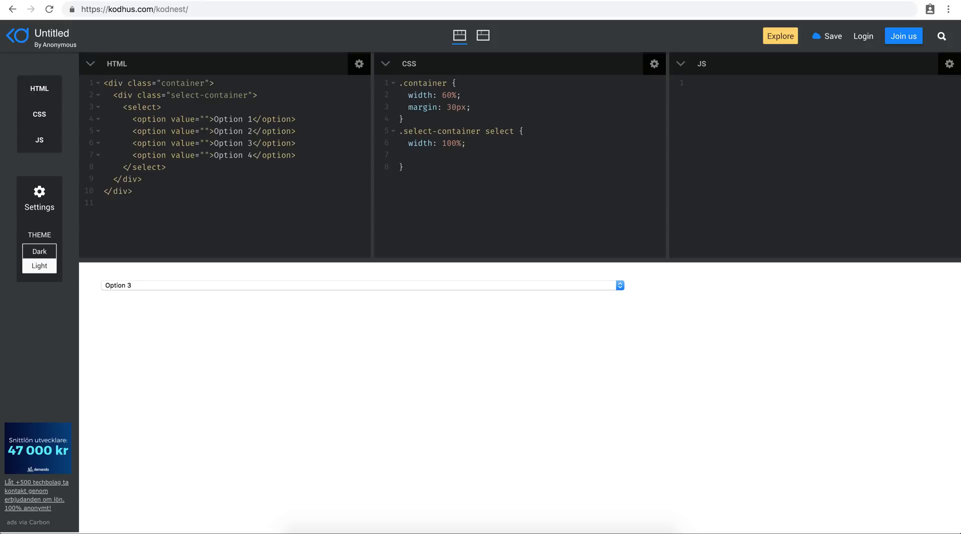
{"action": "type", "text": "border: 0;"}
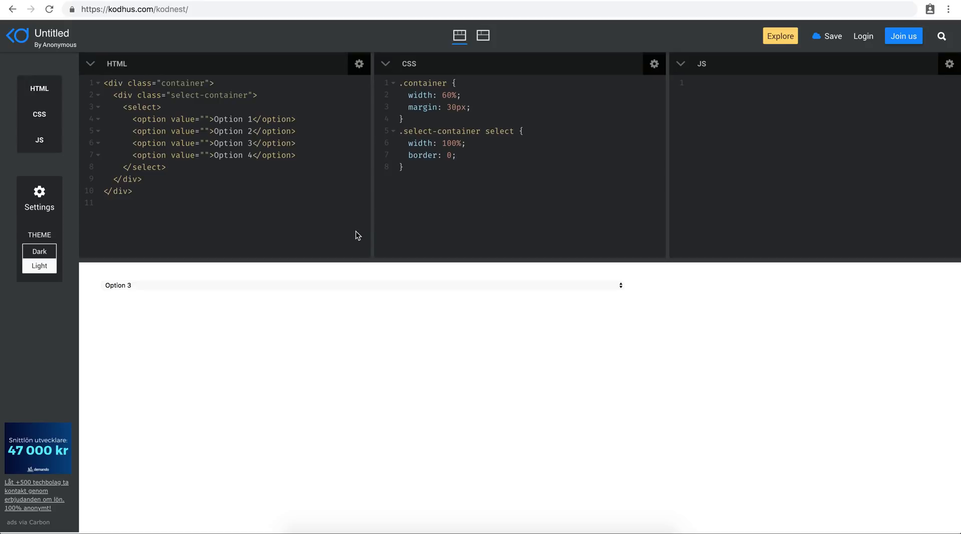
{"action": "left_click", "coordinate": [361, 285]}
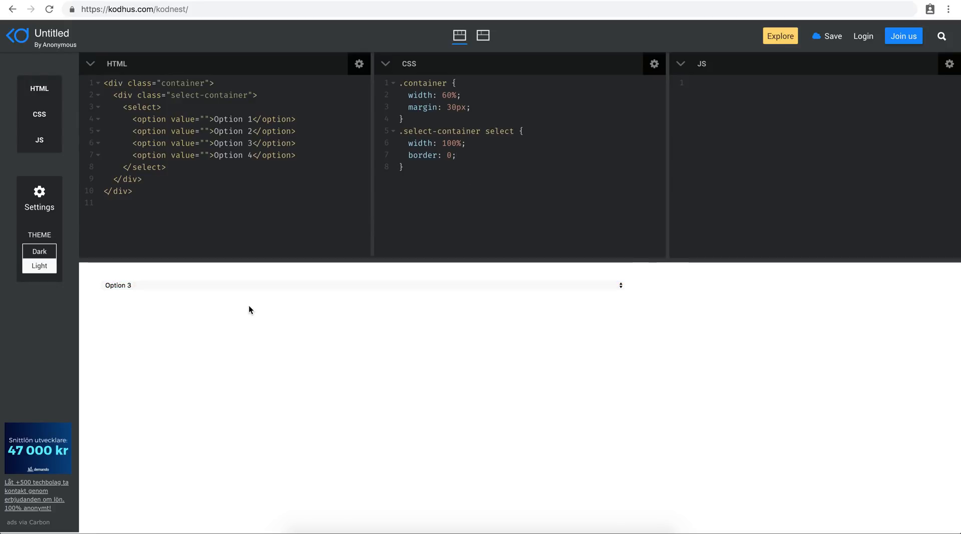
{"action": "type", "text": "pa"}
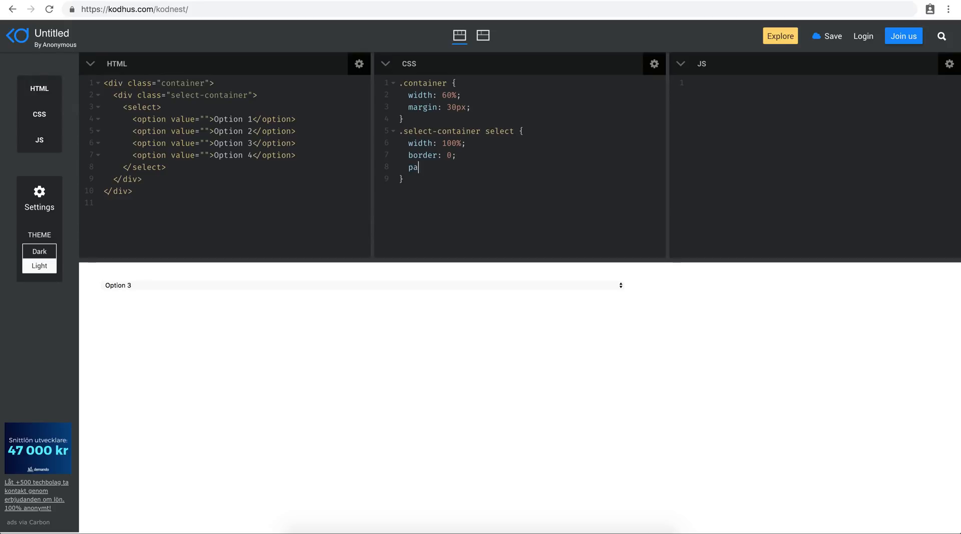
{"action": "type", "text": "dding: 40px;"}
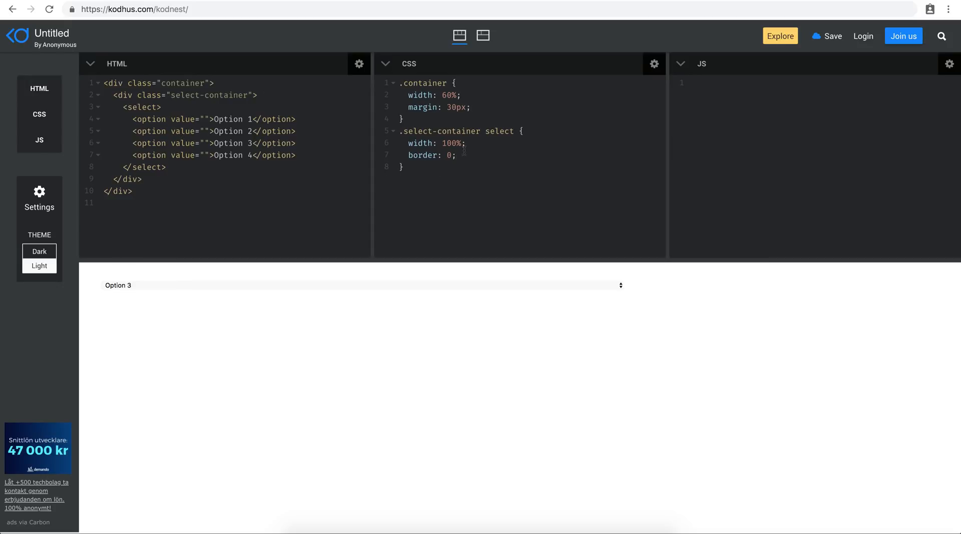
Step: Give .select-container padding 10px and a 1px solid #aaa border, and the select a transparent background
{"action": "type", "text": ".select-container {"}
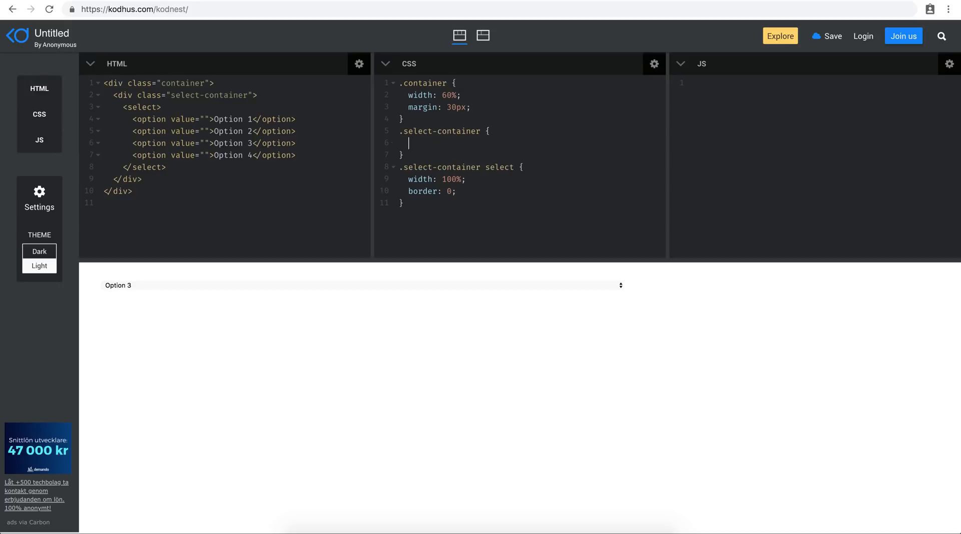
{"action": "type", "text": "padd"}
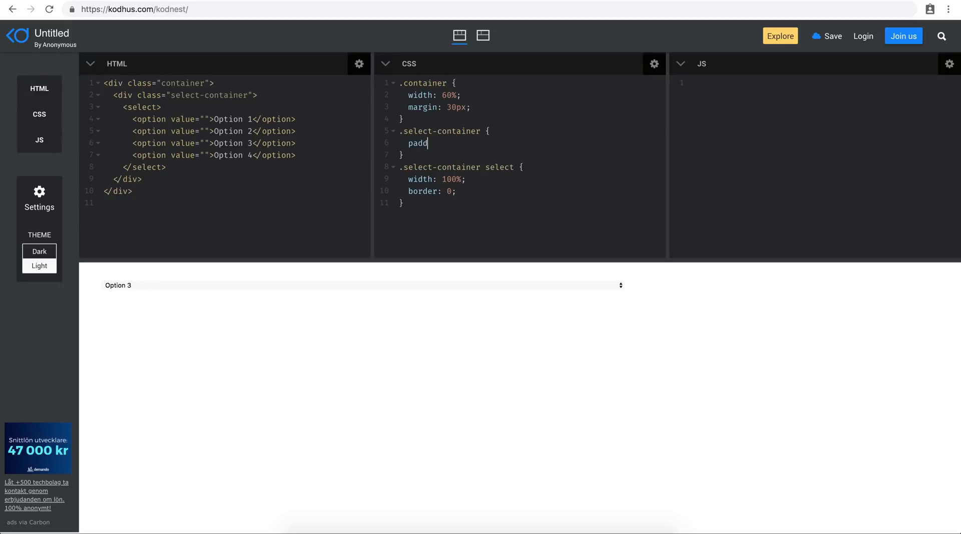
{"action": "type", "text": "ing: 10px;"}
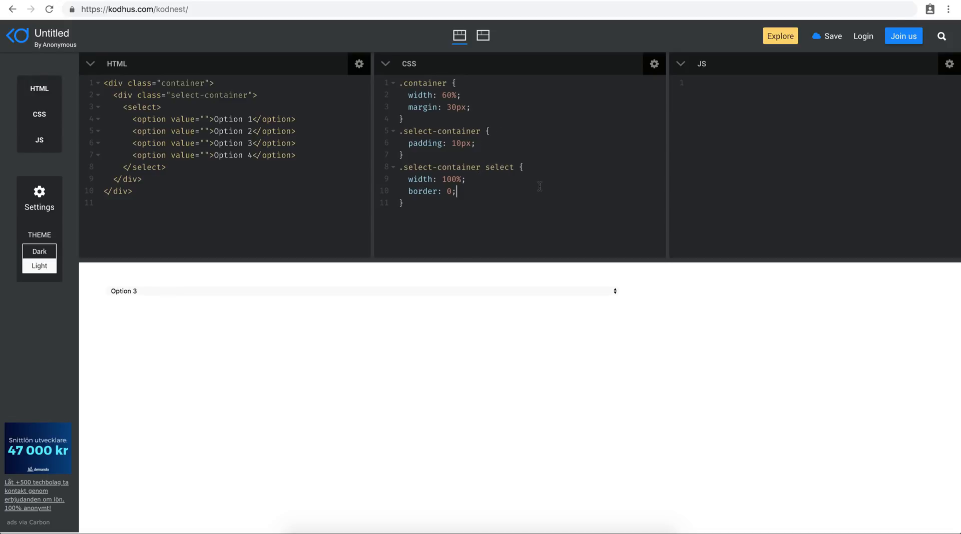
{"action": "type", "text": "background:"}
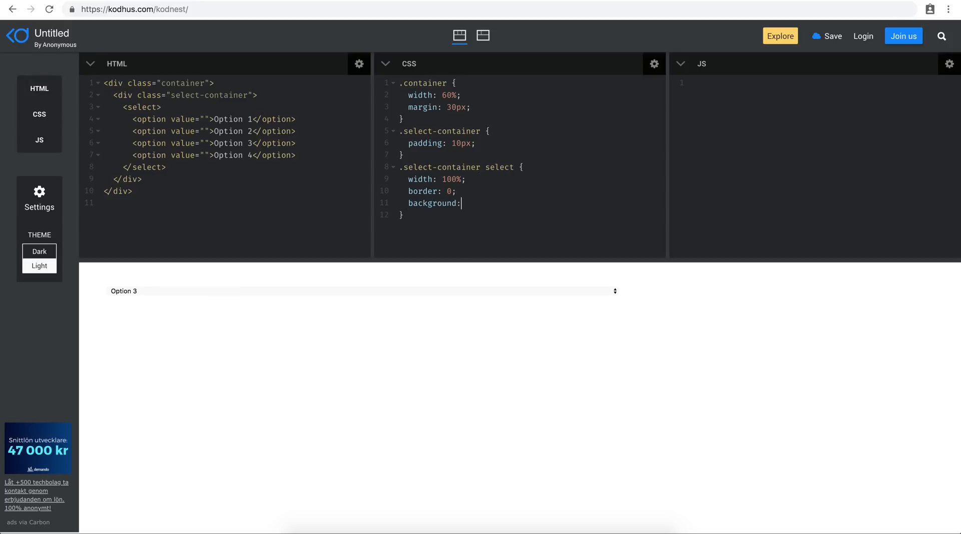
{"action": "type", "text": "transparent;"}
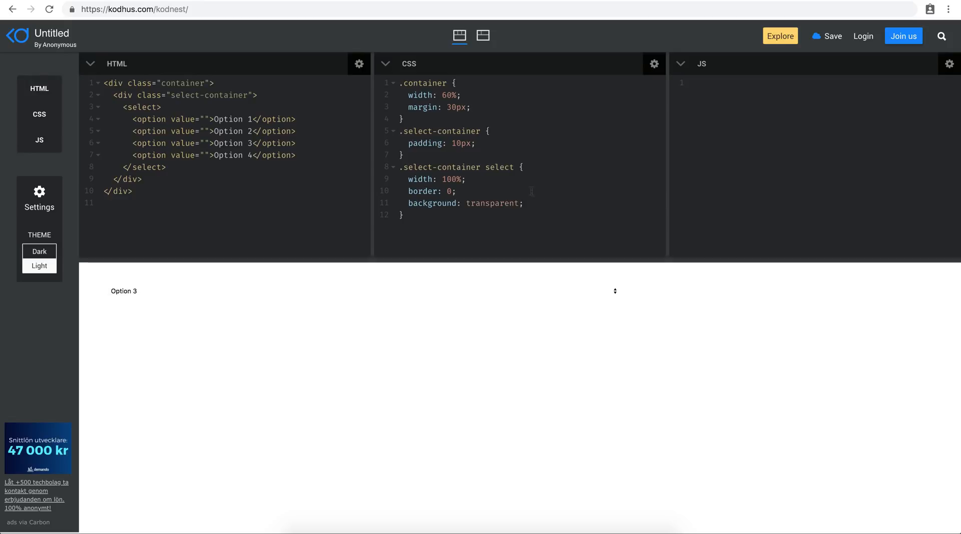
{"action": "left_click", "coordinate": [476, 143]}
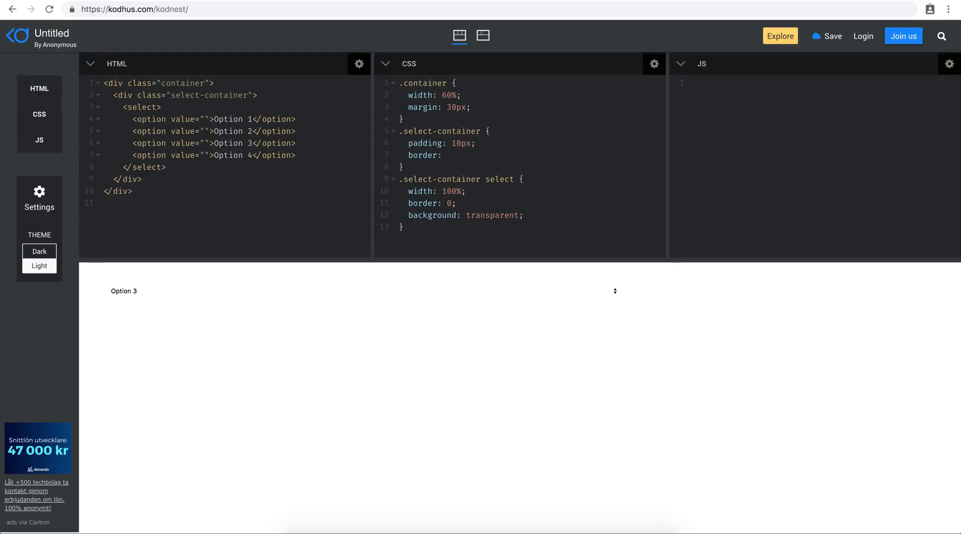
{"action": "type", "text": "1px solid"}
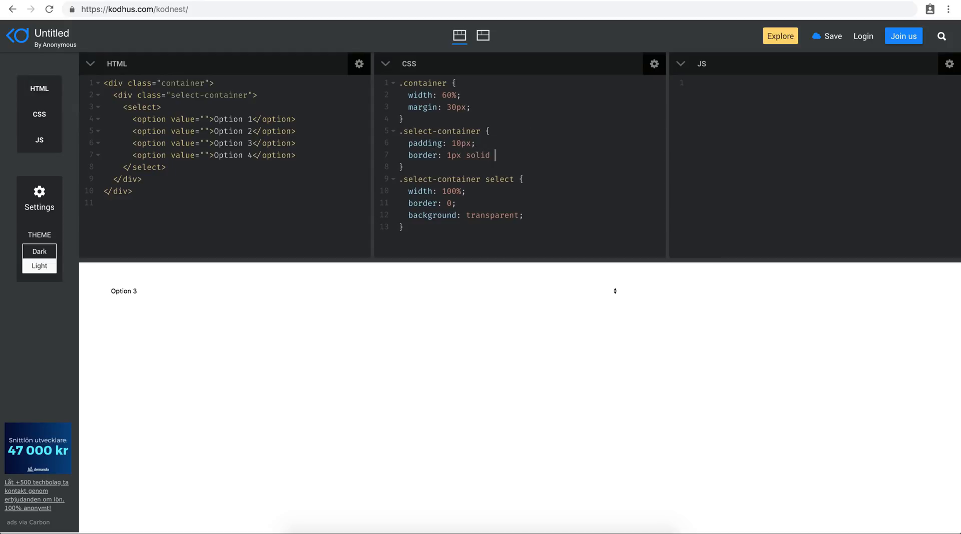
{"action": "type", "text": "#aaa;"}
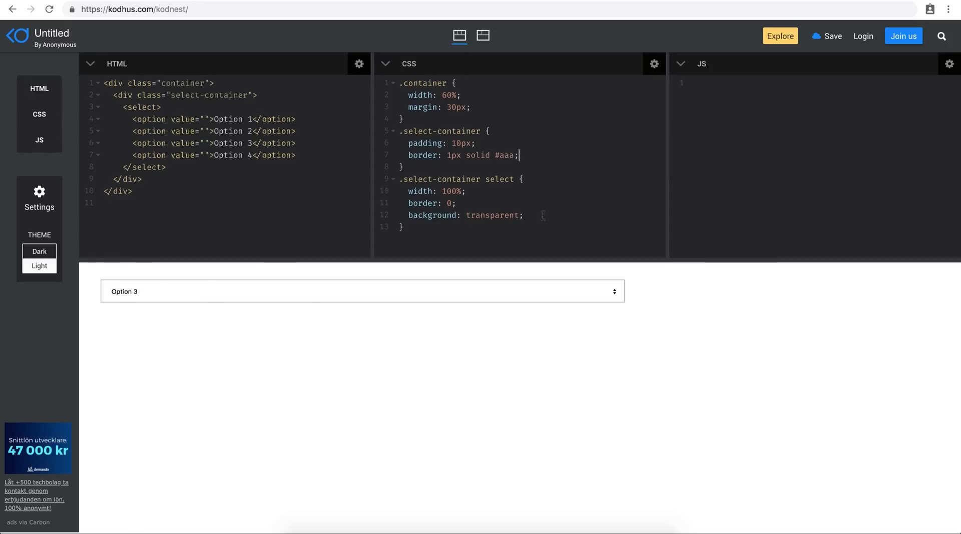
Step: Set the select's font-size to 16px and remove its focus outline, testing the styling in the preview
{"action": "type", "text": "font"}
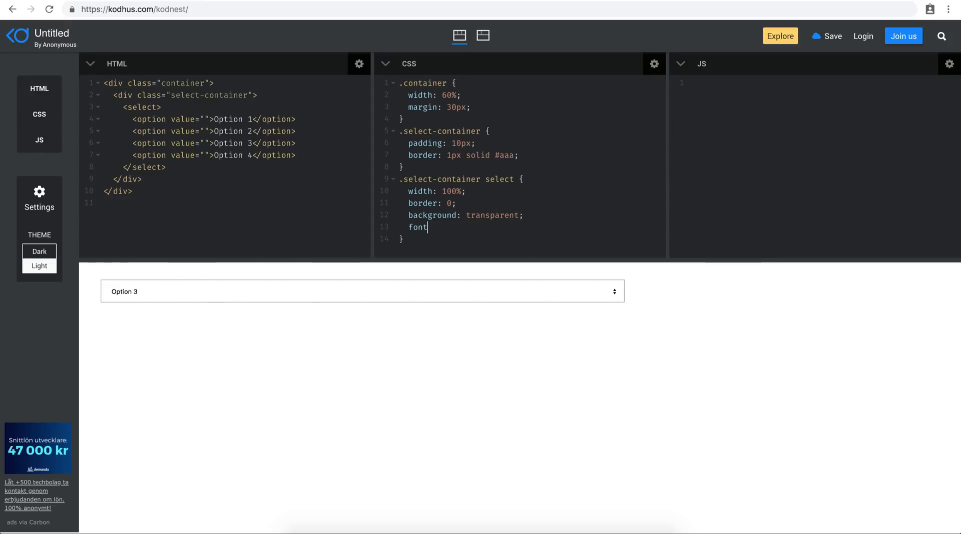
{"action": "type", "text": "-size: 16p"}
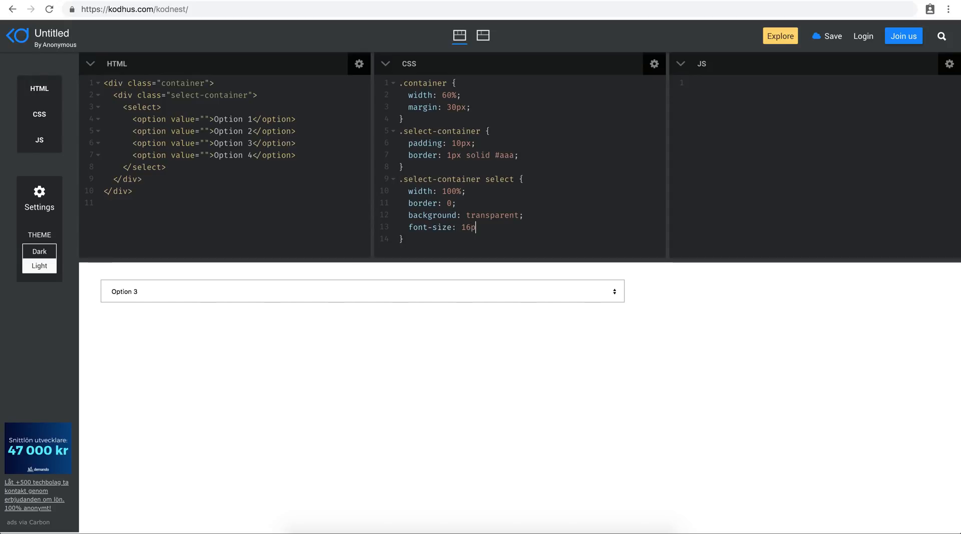
{"action": "type", "text": "x;"}
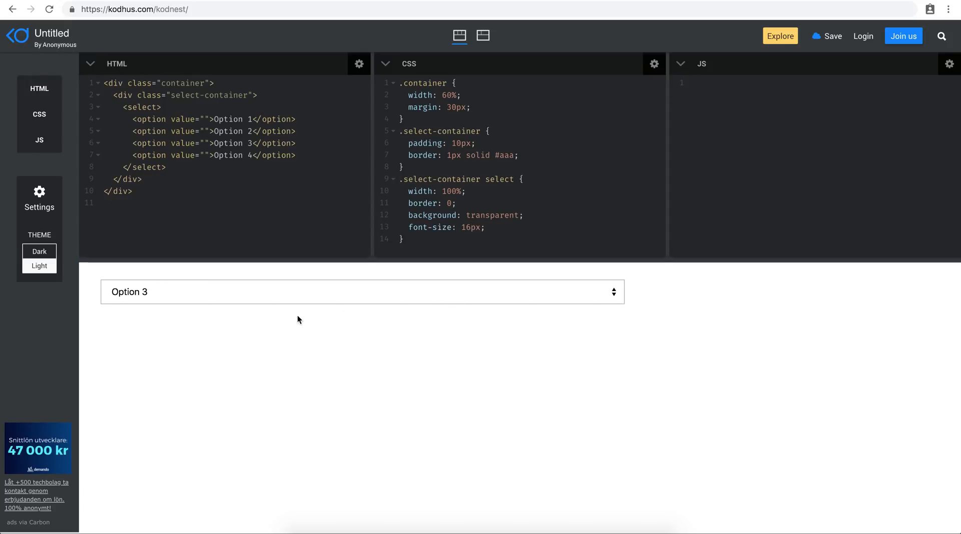
{"action": "mouse_move", "coordinate": [329, 316]}
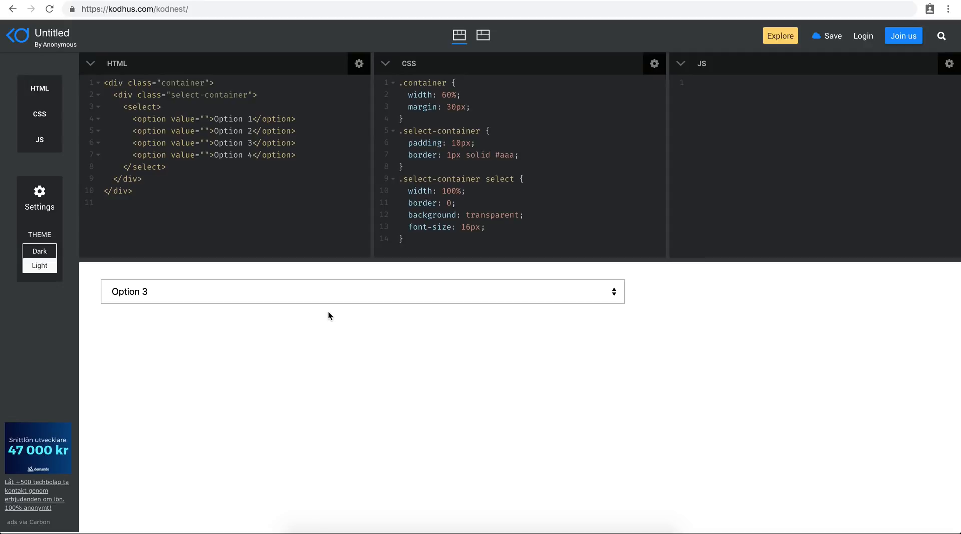
{"action": "left_click", "coordinate": [362, 291]}
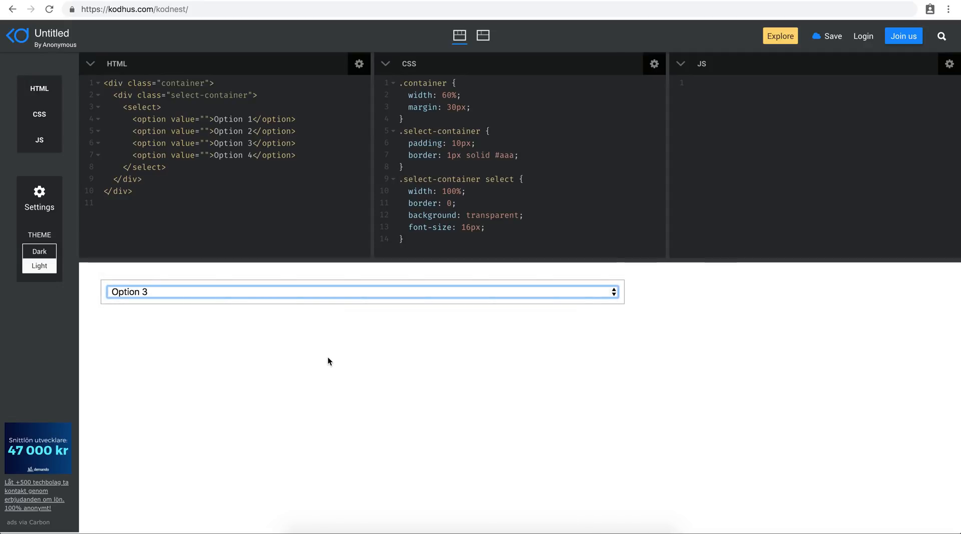
{"action": "mouse_move", "coordinate": [607, 297]}
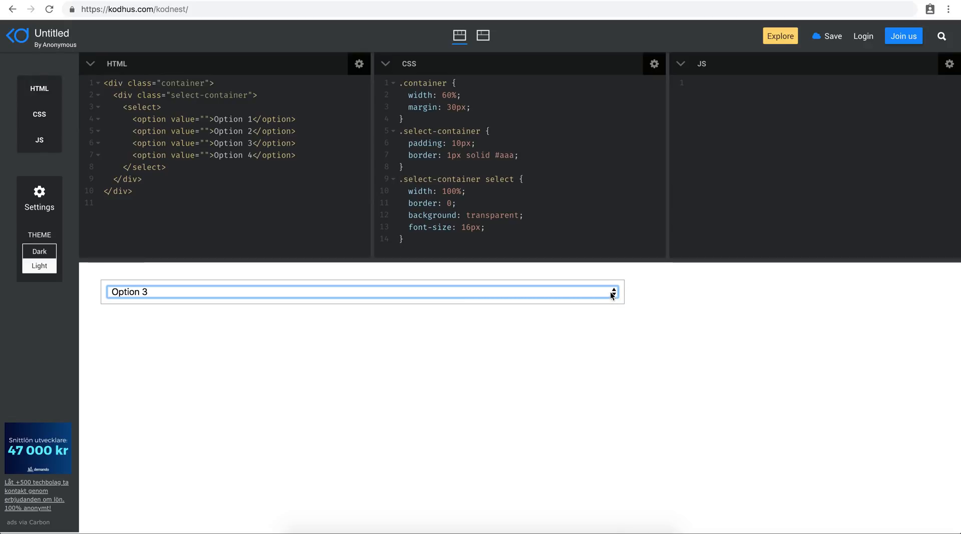
{"action": "mouse_move", "coordinate": [501, 243]}
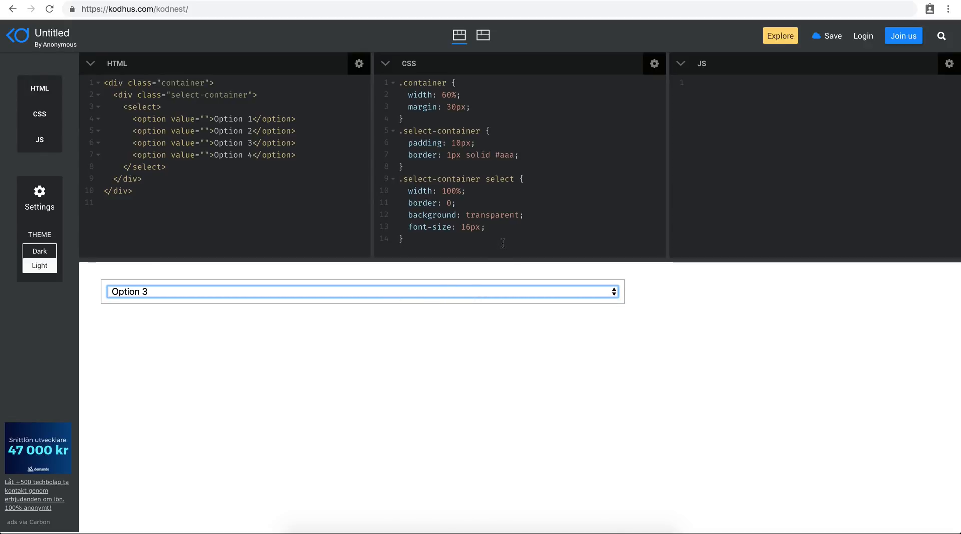
{"action": "key", "text": "Enter"}
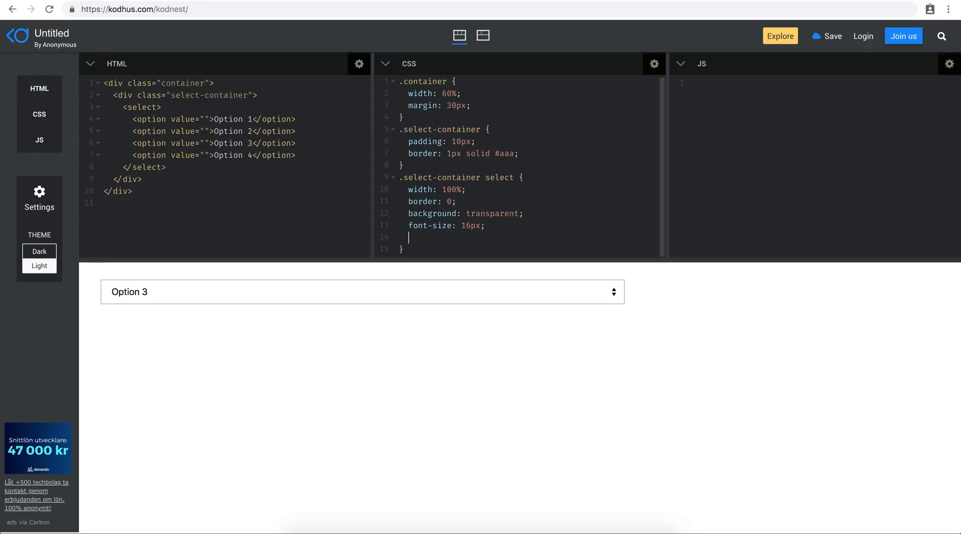
{"action": "type", "text": "outline: none"}
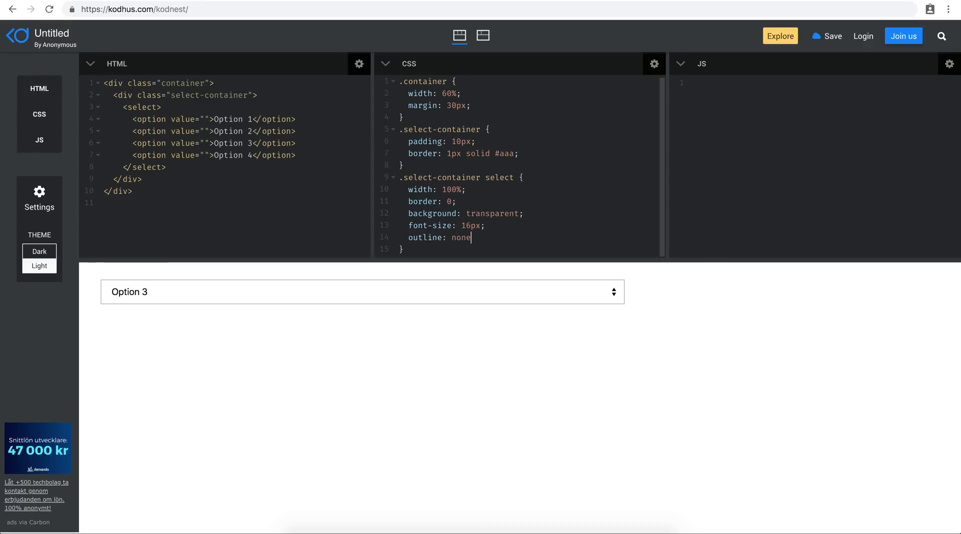
{"action": "left_click", "coordinate": [361, 291]}
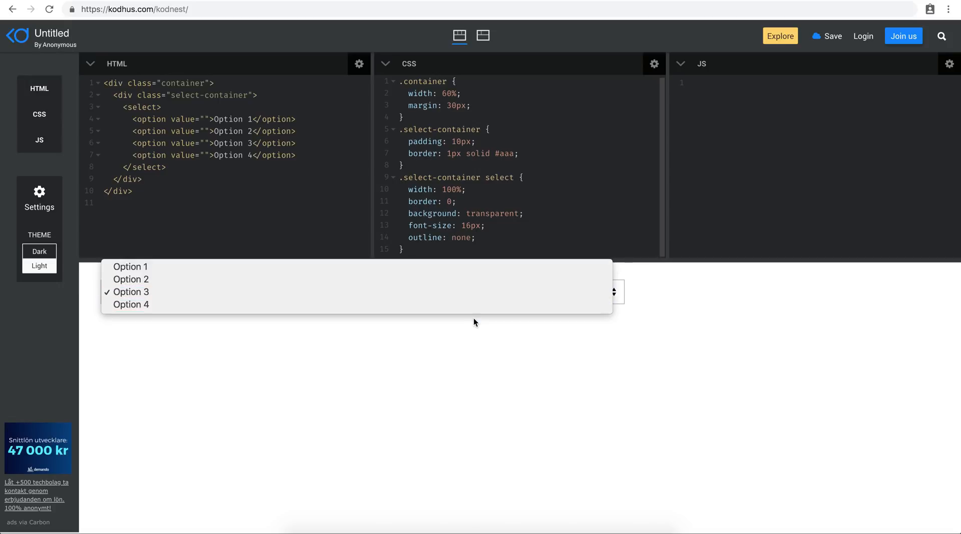
{"action": "left_click", "coordinate": [130, 291]}
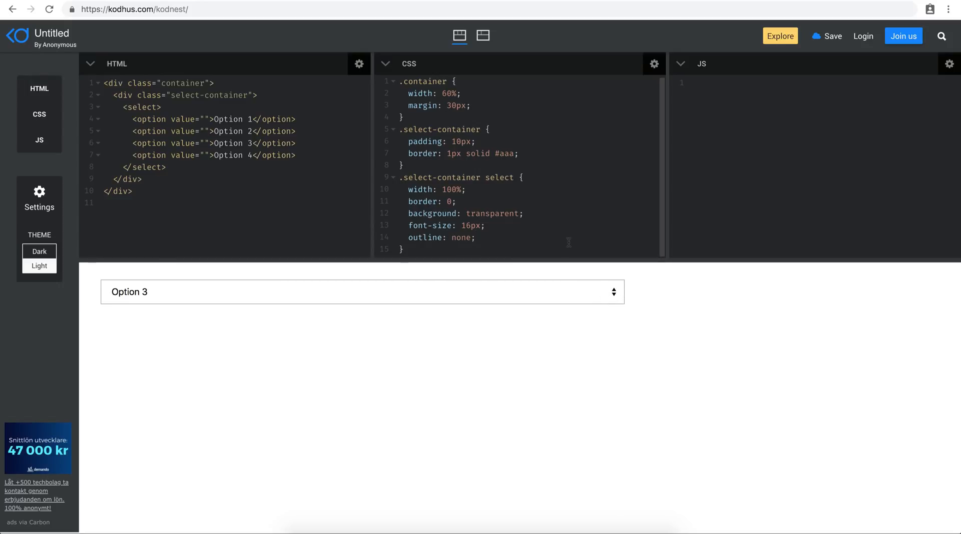
Step: Add appearance: none and -webkit-appearance: none to the select rule, then look up the Kodhus prefixer
{"action": "scroll", "scroll_direction": "down", "scroll_amount": 3}
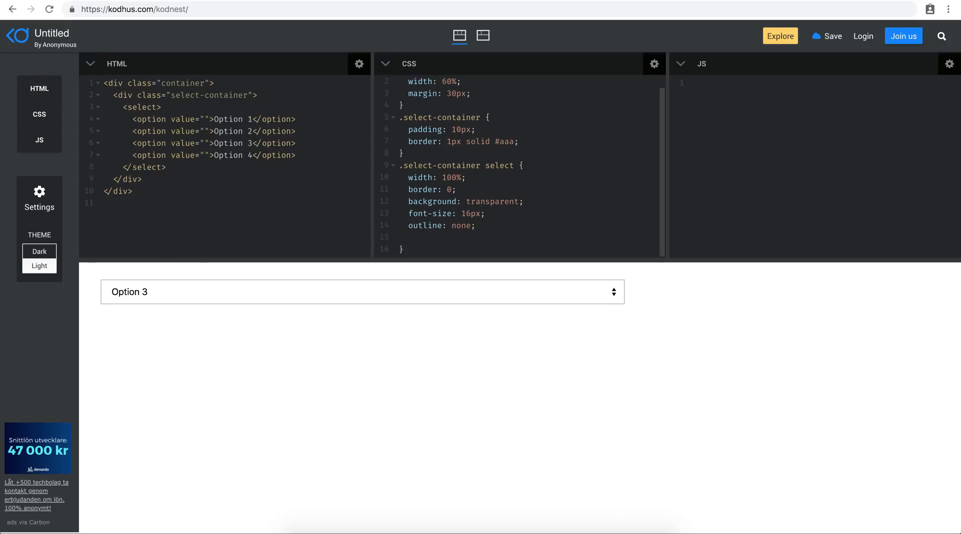
{"action": "type", "text": "appearance: none;"}
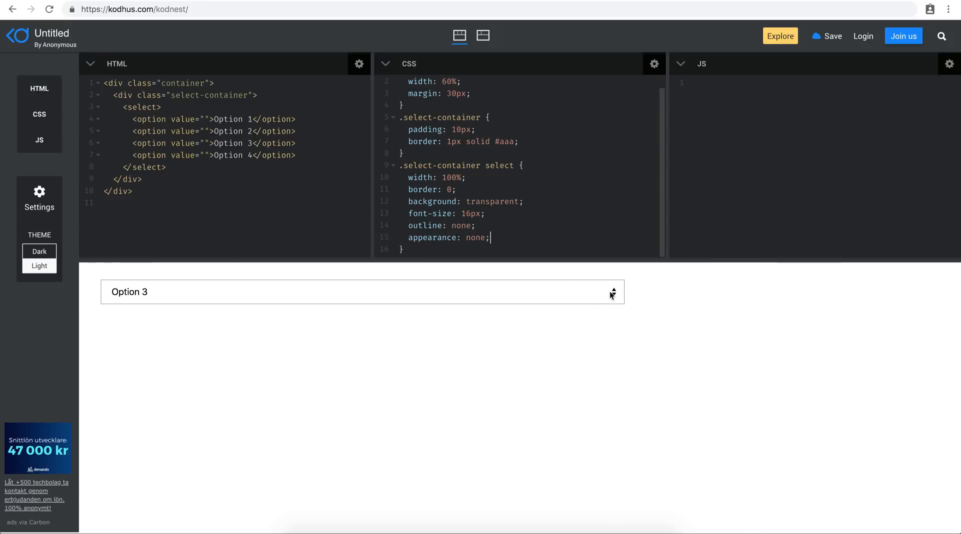
{"action": "mouse_move", "coordinate": [630, 299]}
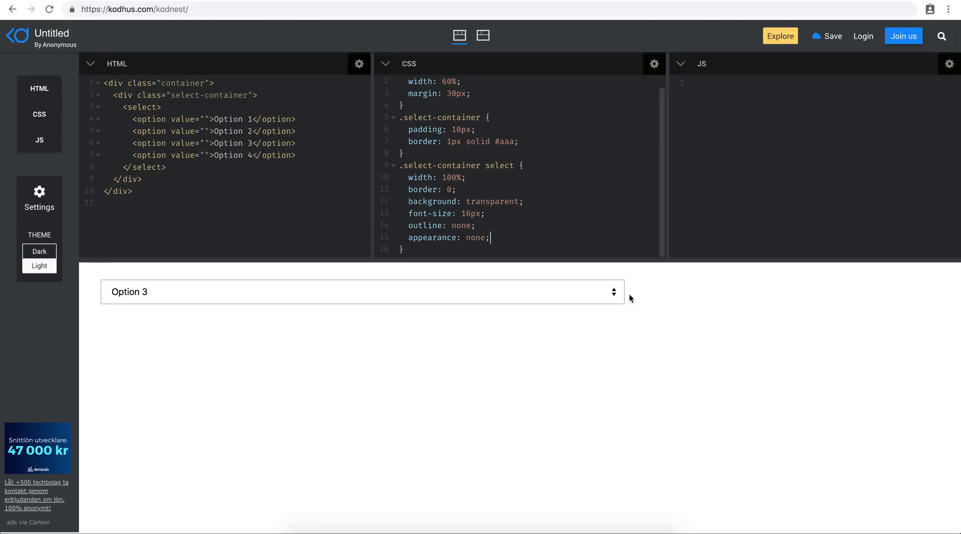
{"action": "mouse_move", "coordinate": [511, 238]}
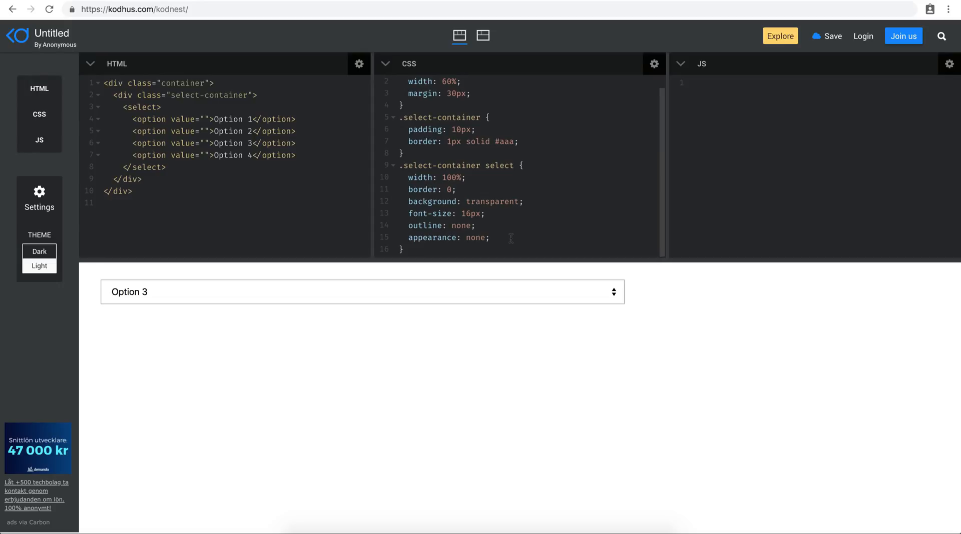
{"action": "mouse_move", "coordinate": [608, 291]}
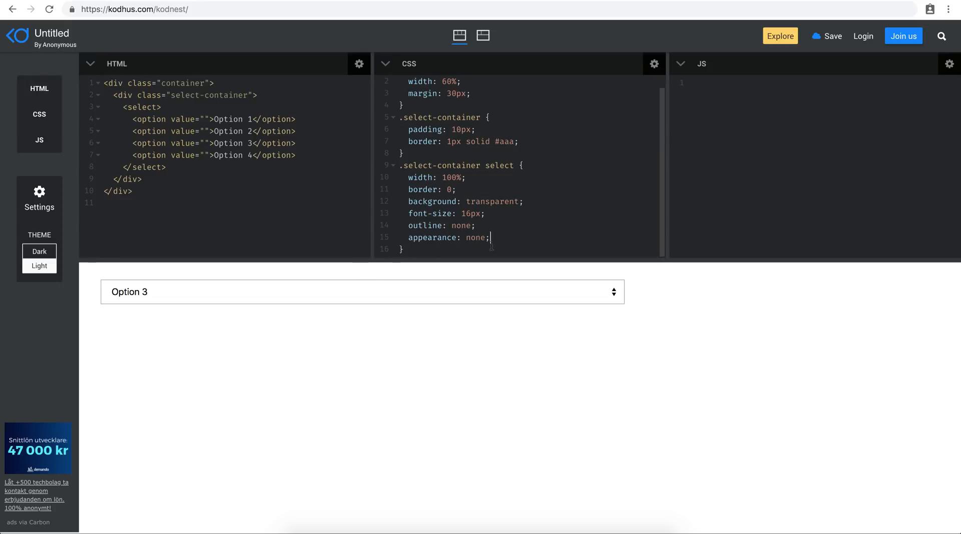
{"action": "key", "text": "Enter"}
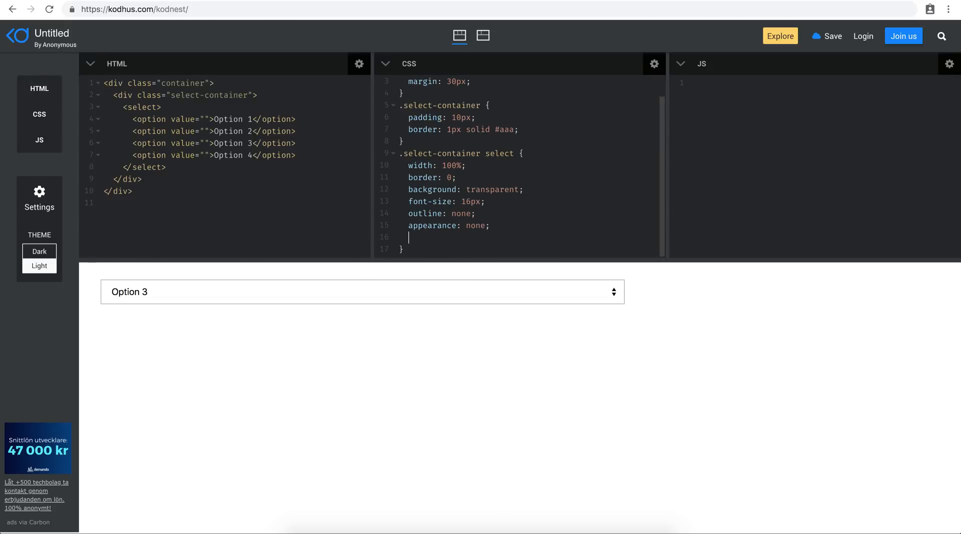
{"action": "type", "text": "-webkit-"}
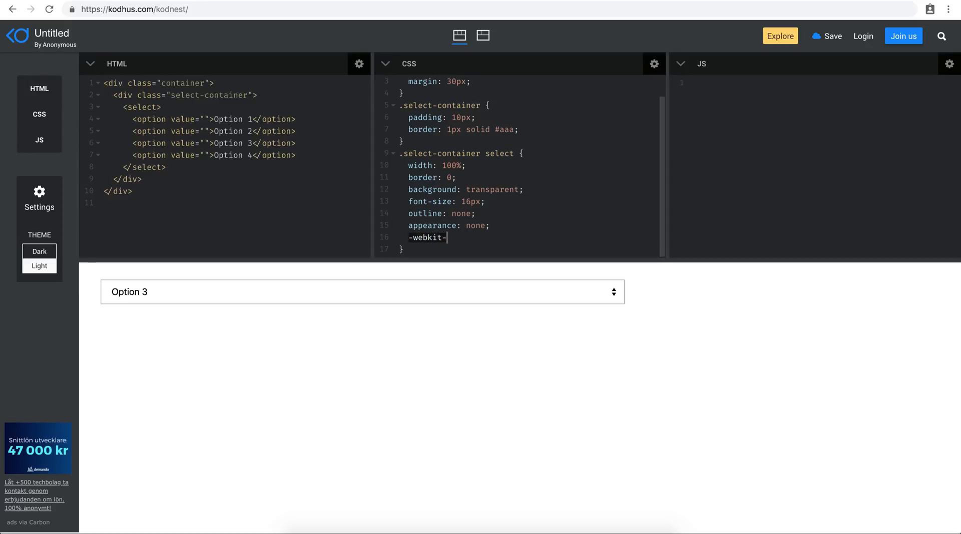
{"action": "type", "text": "appearance:"}
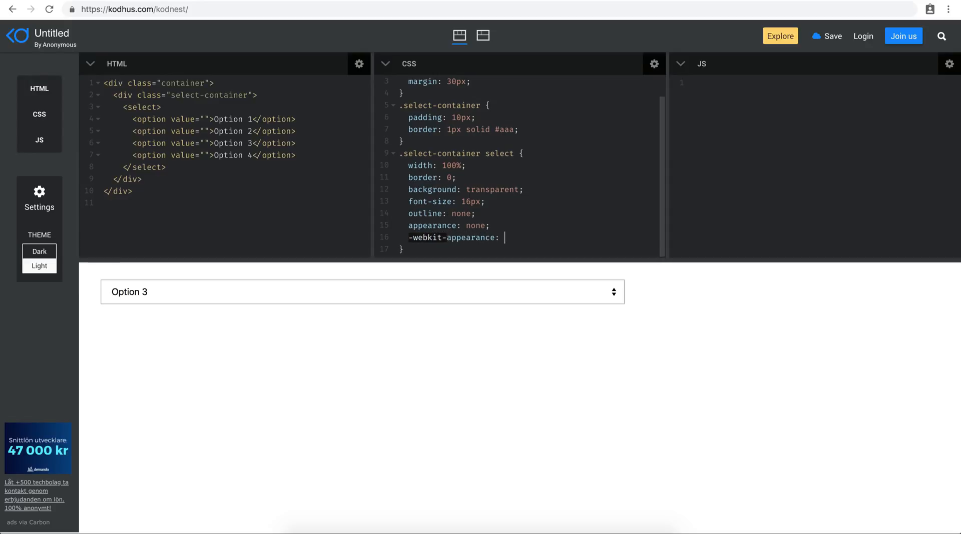
{"action": "type", "text": "none;"}
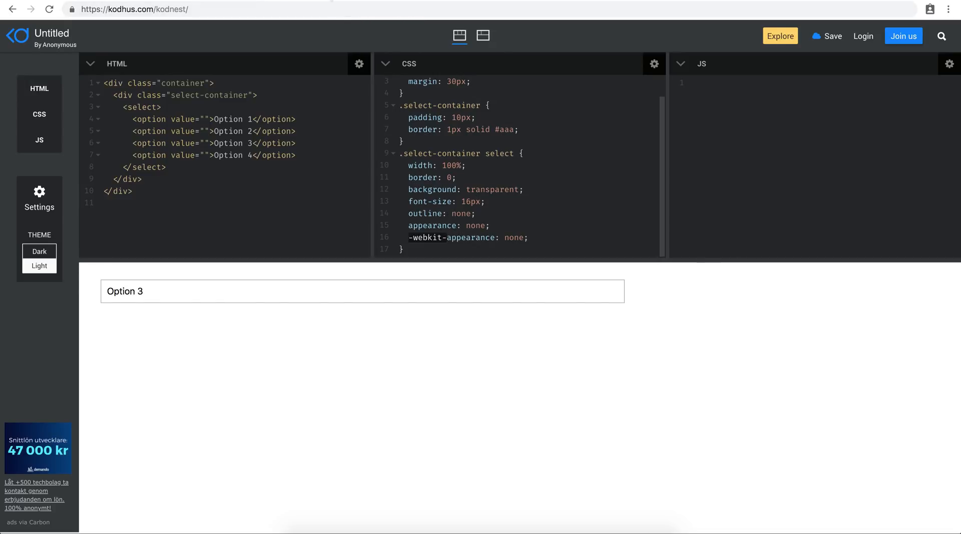
{"action": "type", "text": "kodh"}
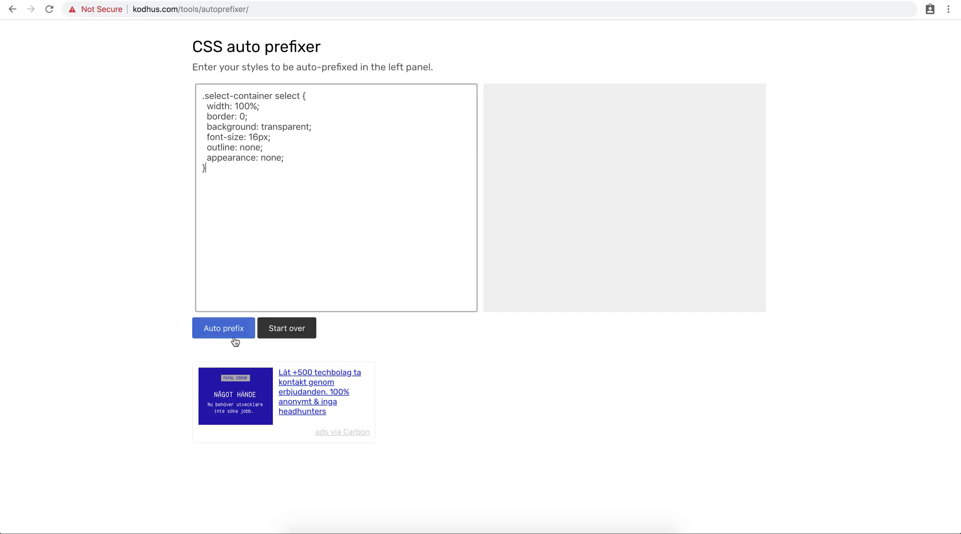
Step: Auto-prefix the pasted select rule and highlight the prefixed appearance lines in the output
{"action": "left_click", "coordinate": [223, 328]}
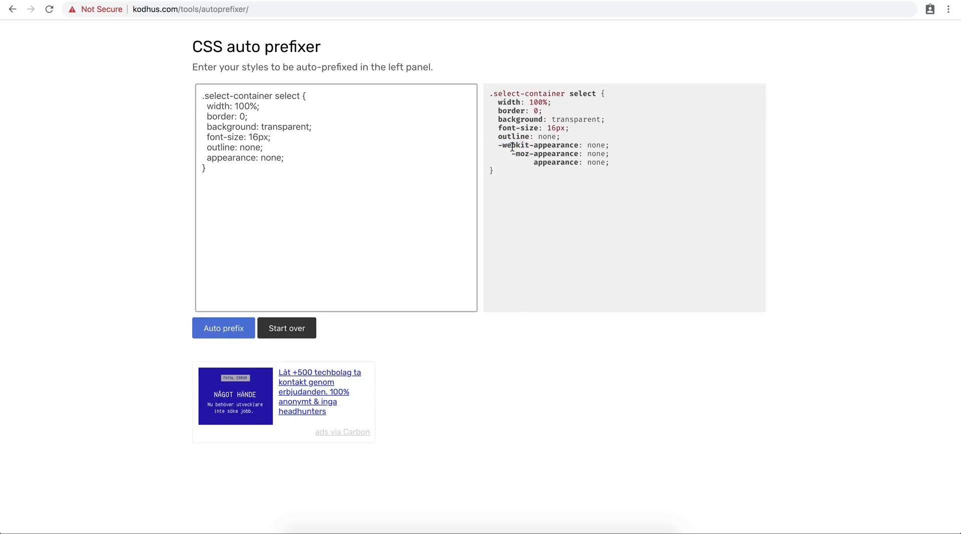
{"action": "double_click", "coordinate": [521, 154]}
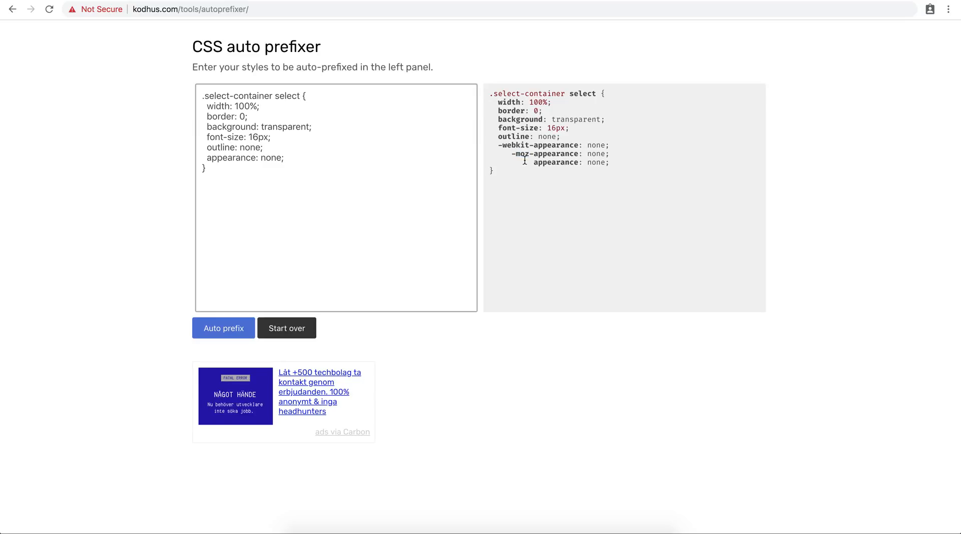
{"action": "double_click", "coordinate": [519, 154]}
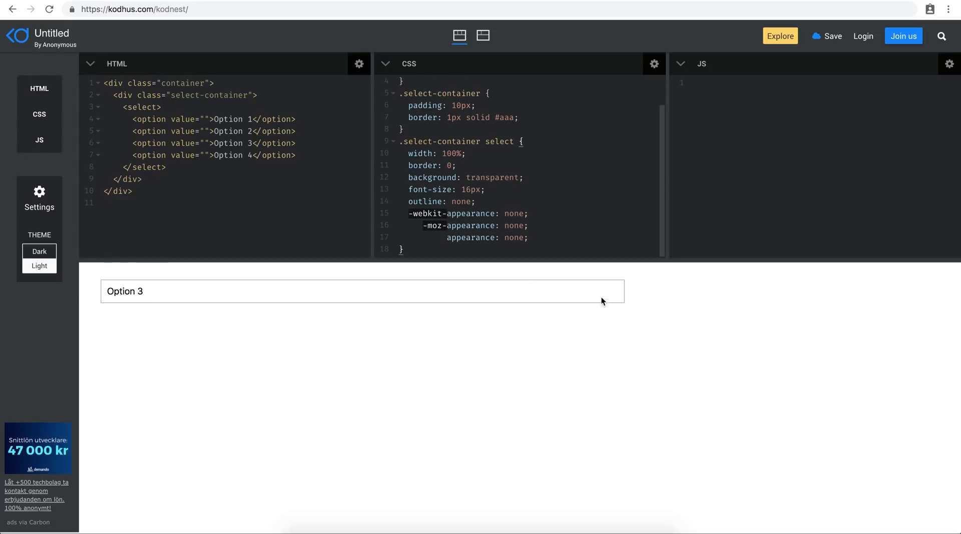
{"action": "mouse_move", "coordinate": [610, 295]}
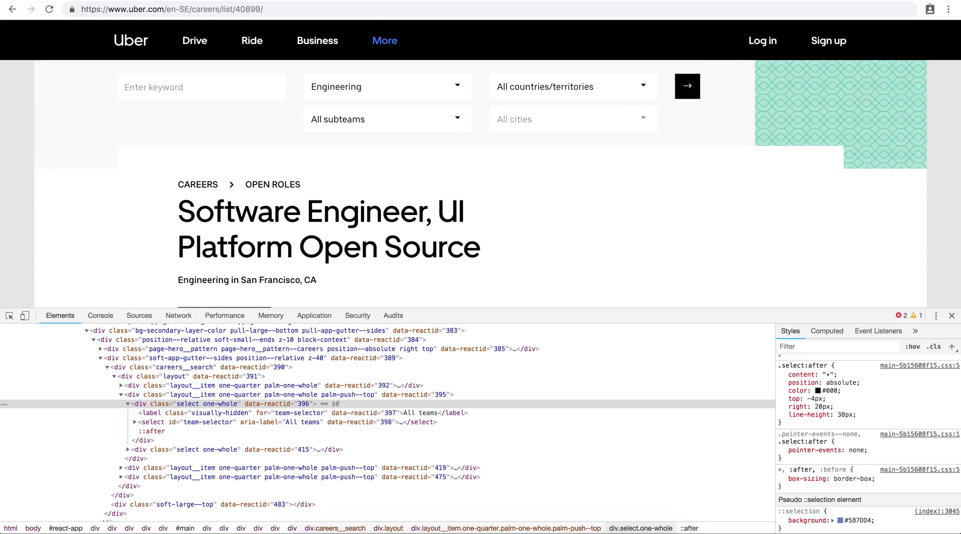
Step: Search Google for 'material icons'
{"action": "type", "text": "material ico"}
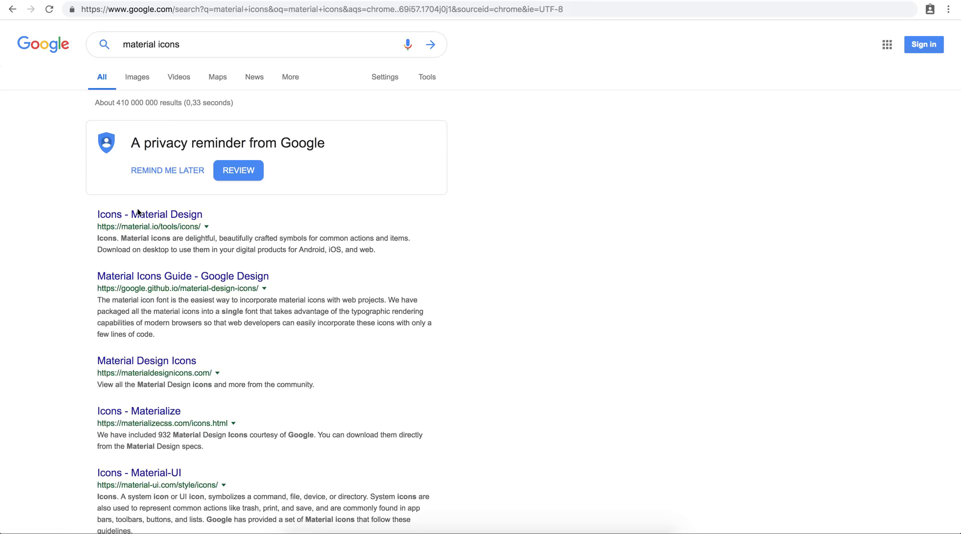
Step: In the Material Design icons catalogue, search 'arrow' and choose keyboard_arrow_down
{"action": "left_click", "coordinate": [149, 214]}
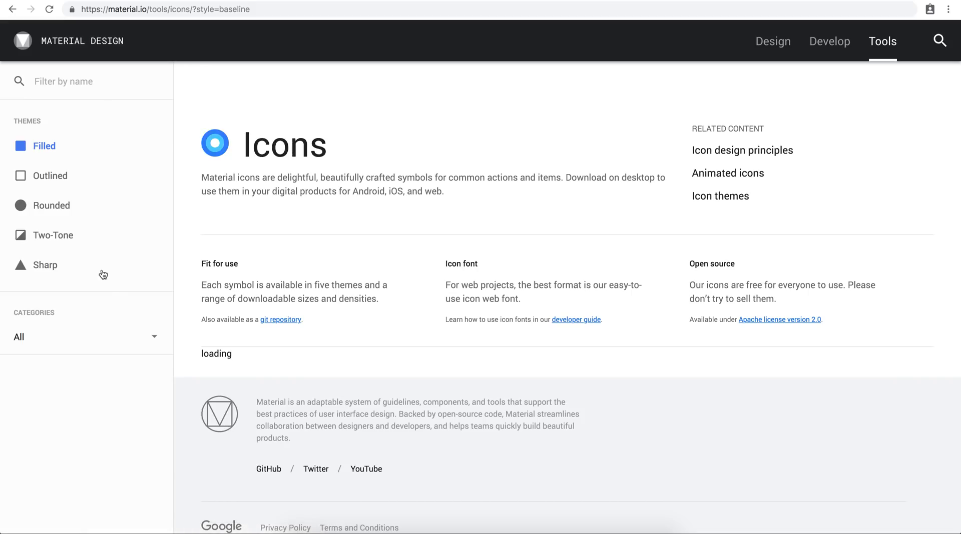
{"action": "type", "text": "a"}
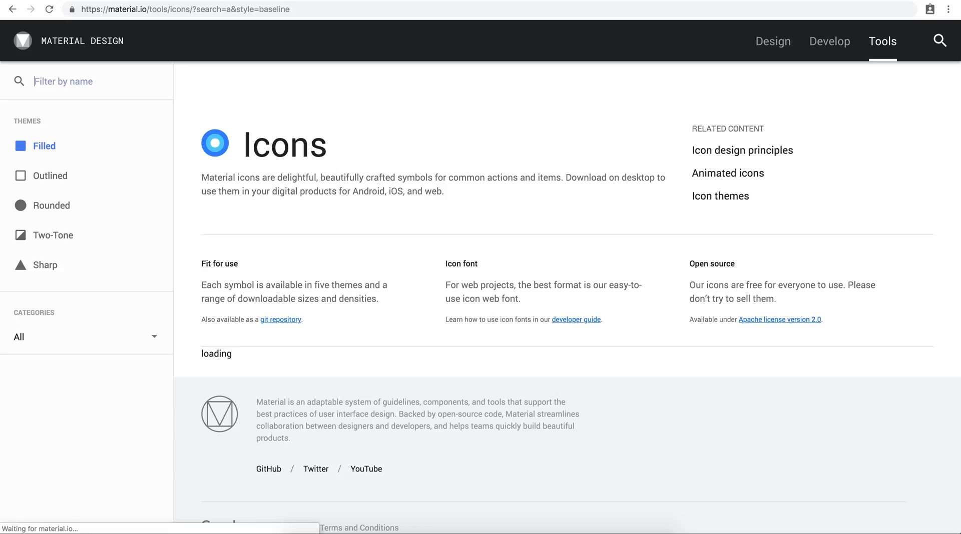
{"action": "type", "text": "arrow"}
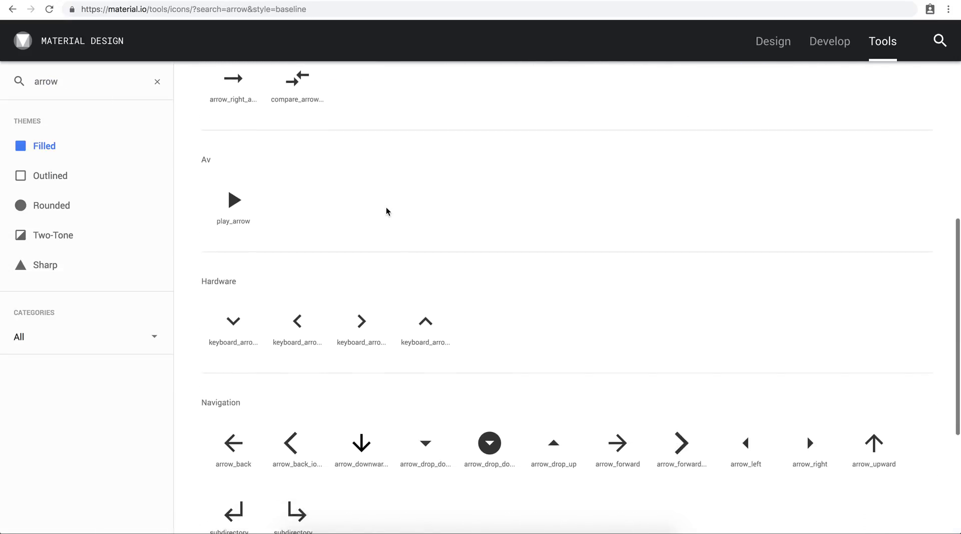
{"action": "scroll", "scroll_direction": "down", "scroll_amount": 3}
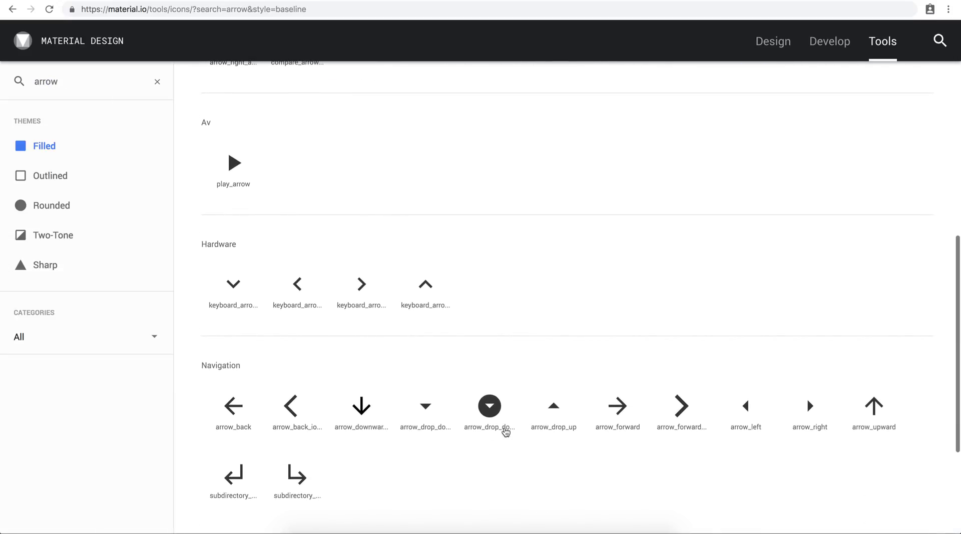
{"action": "mouse_move", "coordinate": [424, 405]}
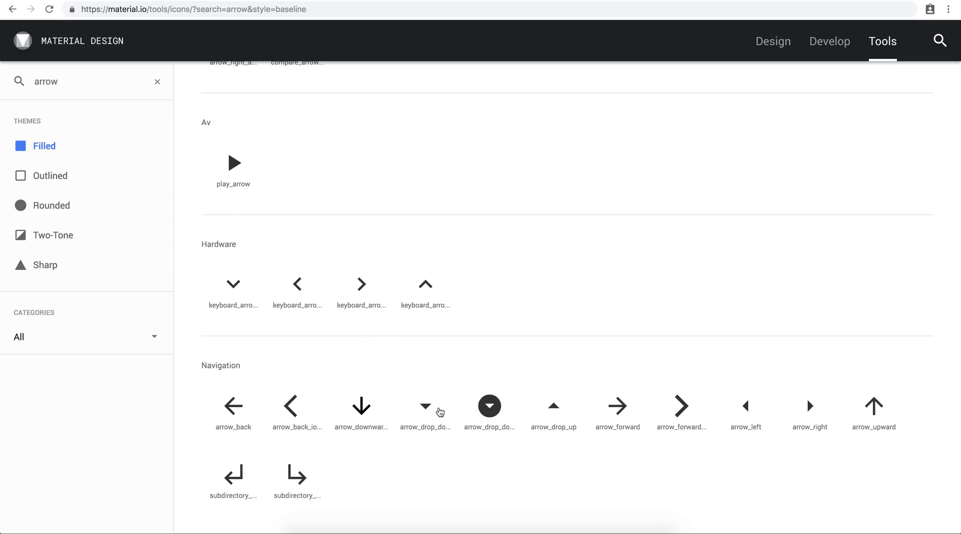
{"action": "mouse_move", "coordinate": [444, 351]}
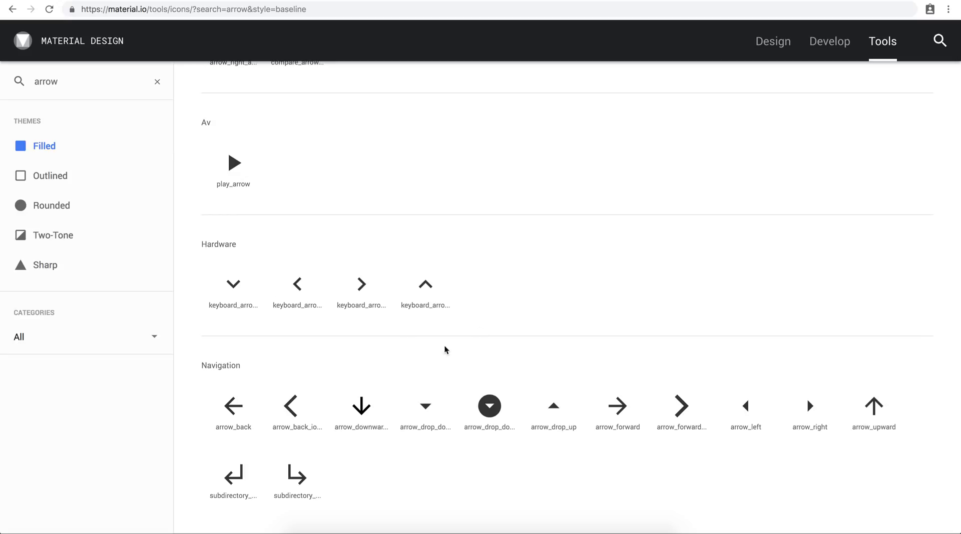
{"action": "mouse_move", "coordinate": [444, 401]}
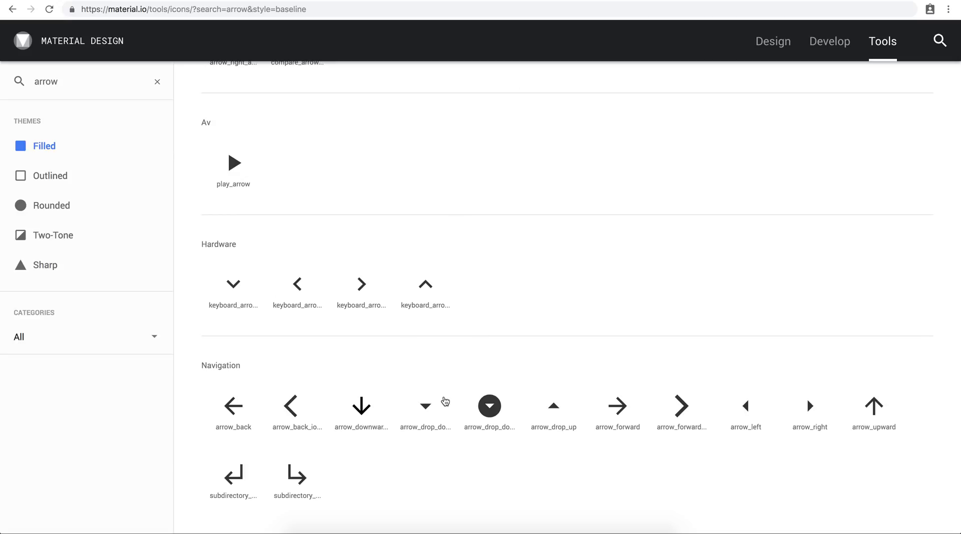
{"action": "mouse_move", "coordinate": [221, 307]}
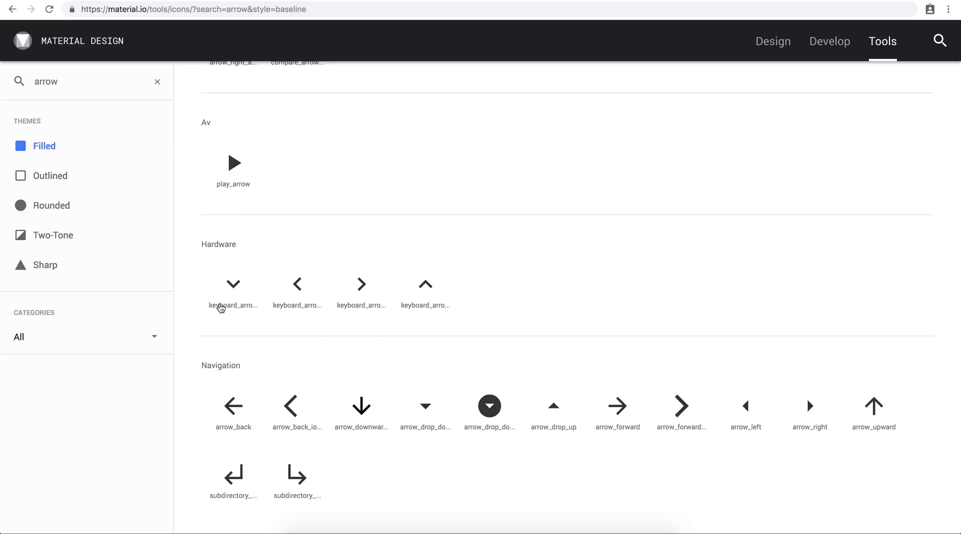
{"action": "left_click", "coordinate": [233, 285]}
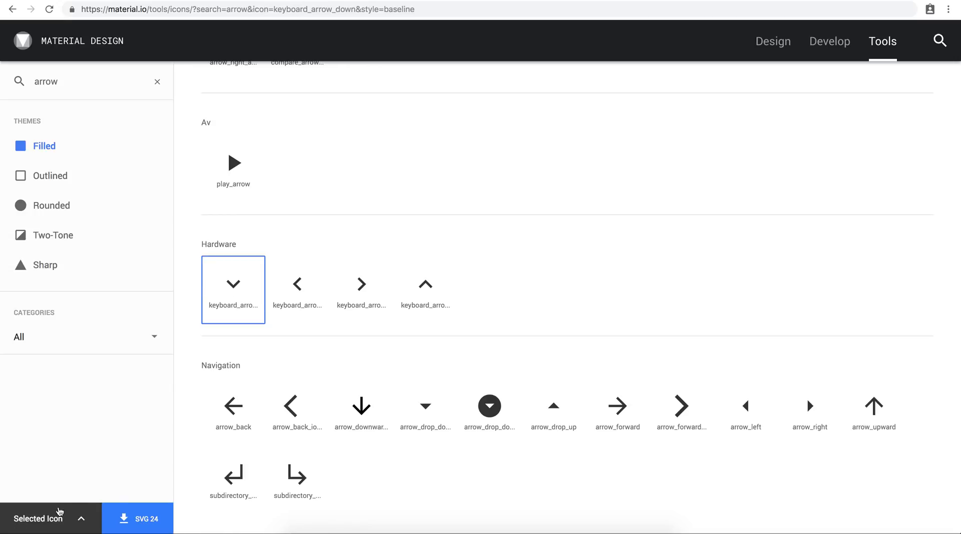
Step: View the icon's usage markup and go to the icon font setup instructions
{"action": "left_click", "coordinate": [38, 517]}
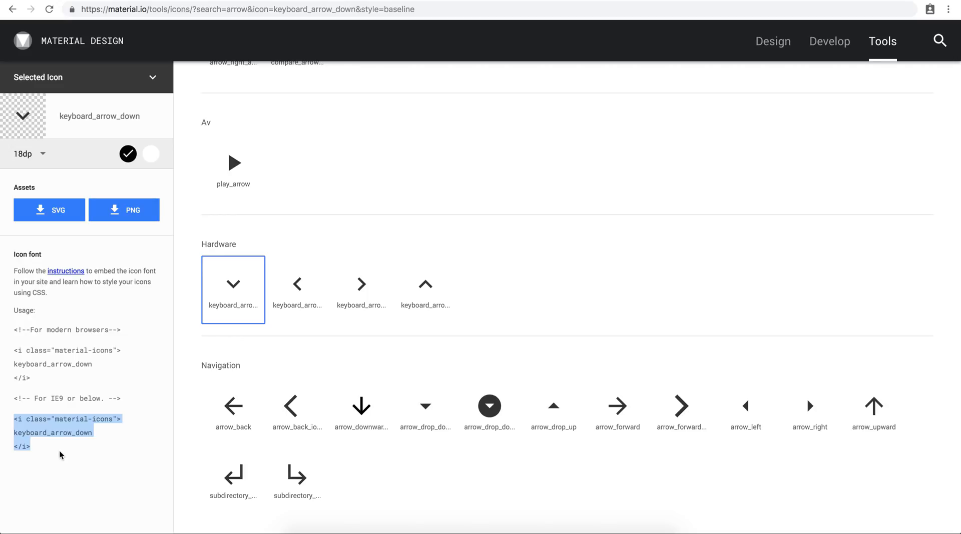
{"action": "mouse_move", "coordinate": [130, 306]}
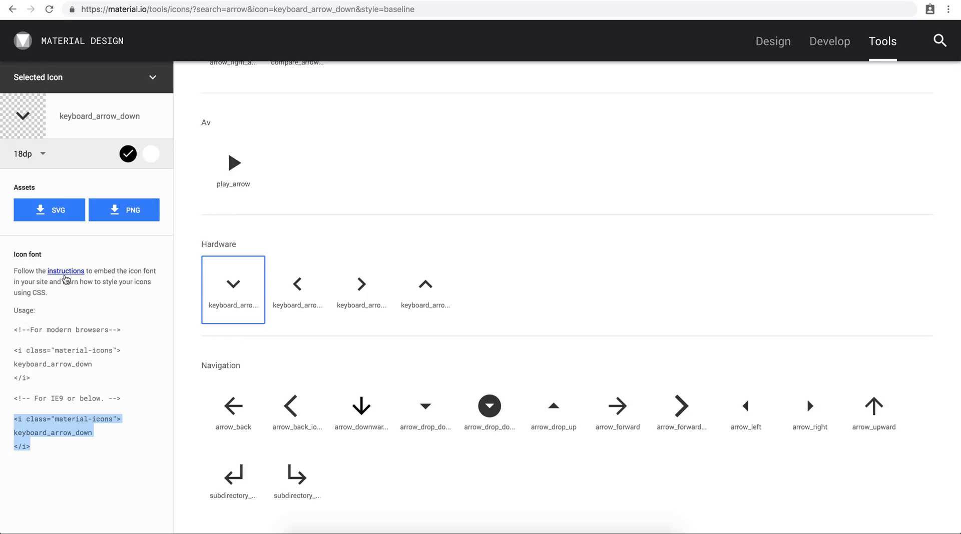
{"action": "mouse_move", "coordinate": [65, 274]}
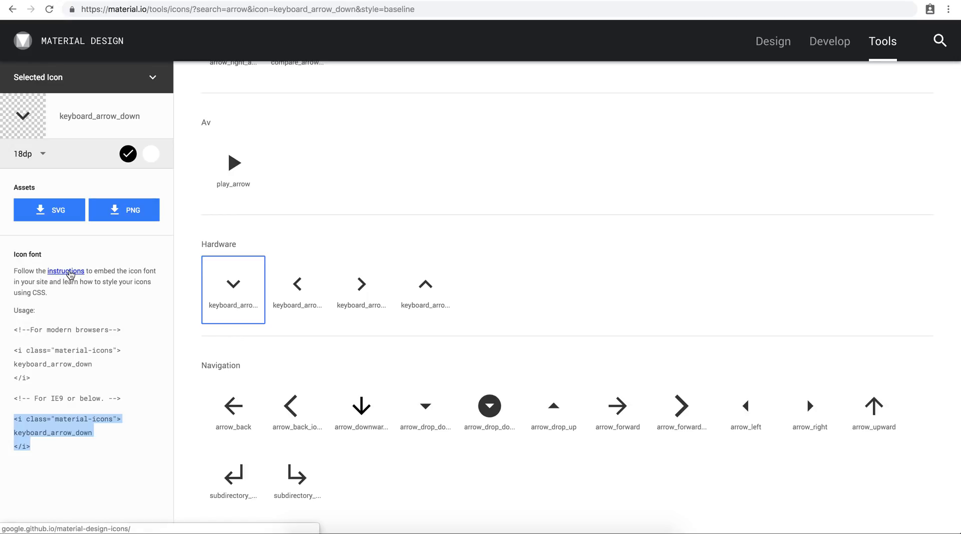
{"action": "left_click", "coordinate": [65, 271]}
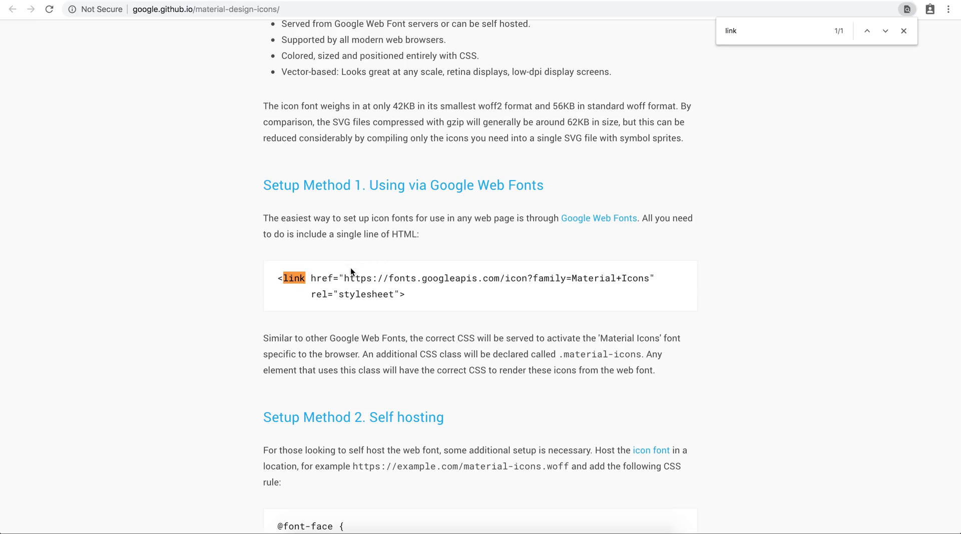
Step: Select the <link href=...Material+Icons> stylesheet snippet in the guide
{"action": "left_click_drag", "start_coordinate": [344, 278], "coordinate": [650, 278]}
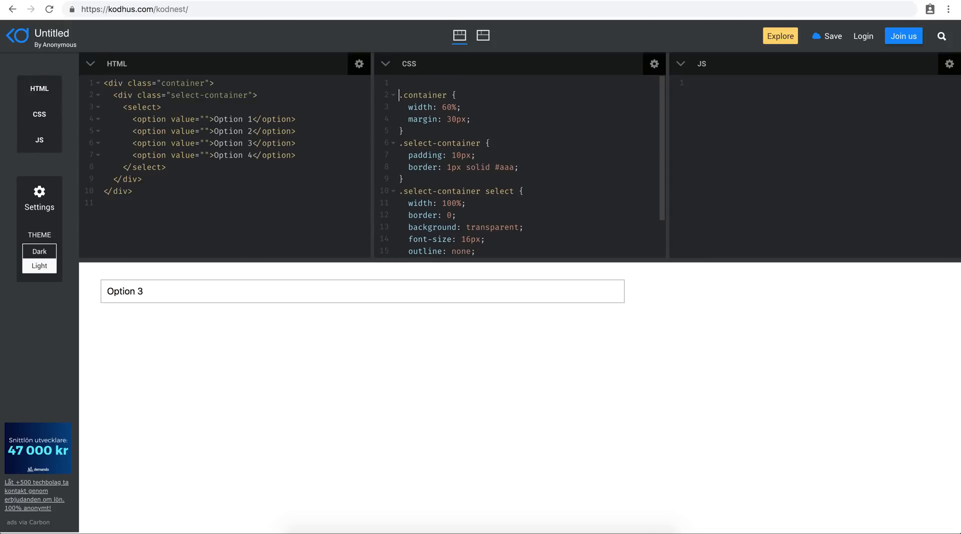
{"action": "type", "text": "@import"}
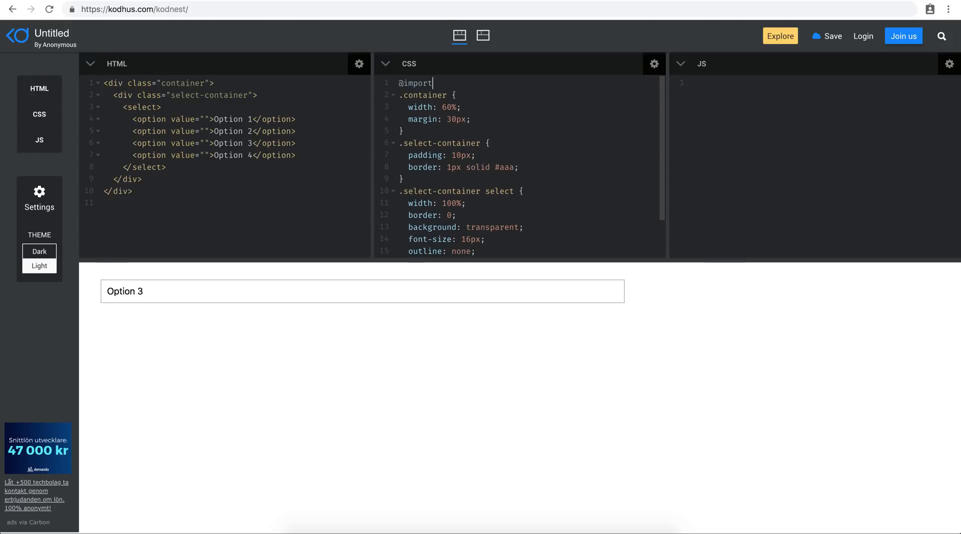
{"action": "type", "text": "url()"}
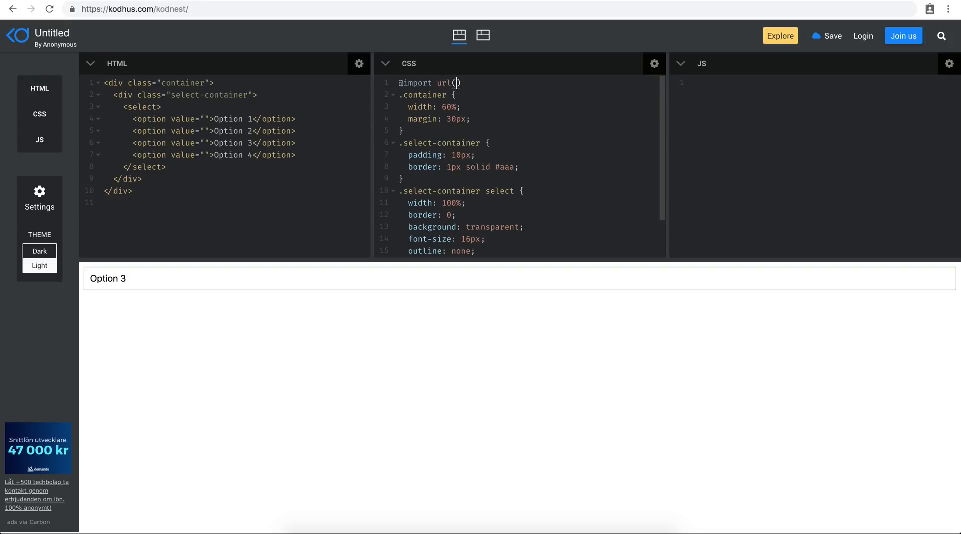
{"action": "type", "text": "'https://fonts.googleapis.com/icon?family=Material+Icons'"}
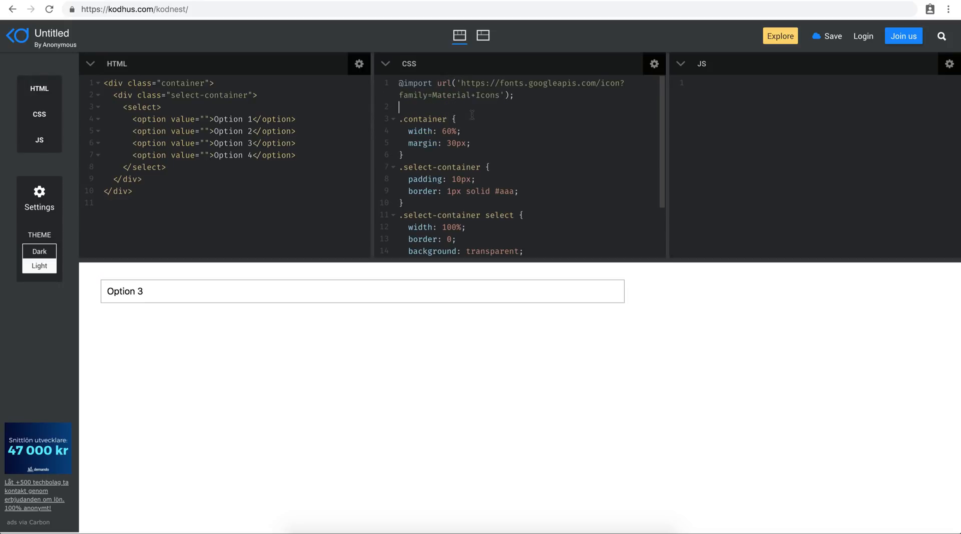
{"action": "scroll", "scroll_direction": "down", "scroll_amount": 3}
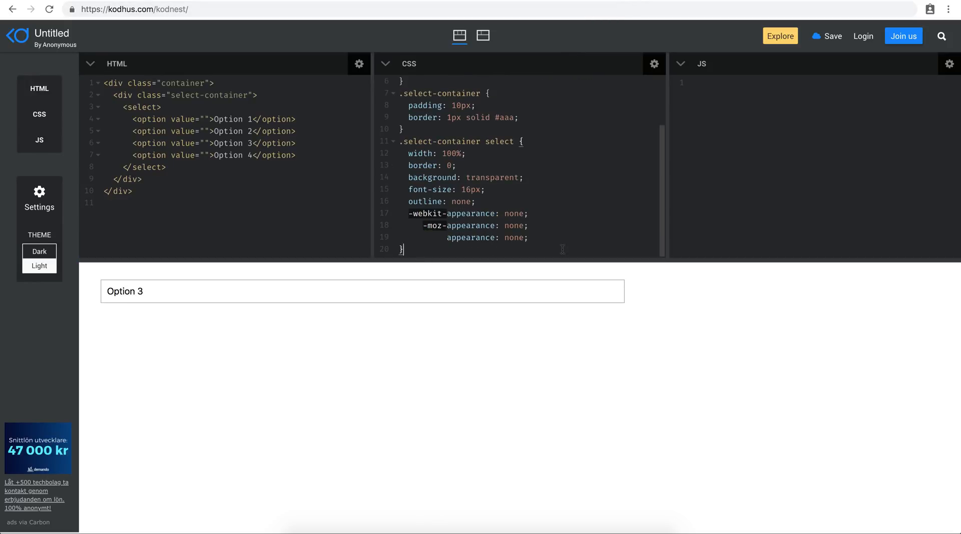
Step: Create a .select-container:after rule with content 'arrow'
{"action": "type", "text": ".select-"}
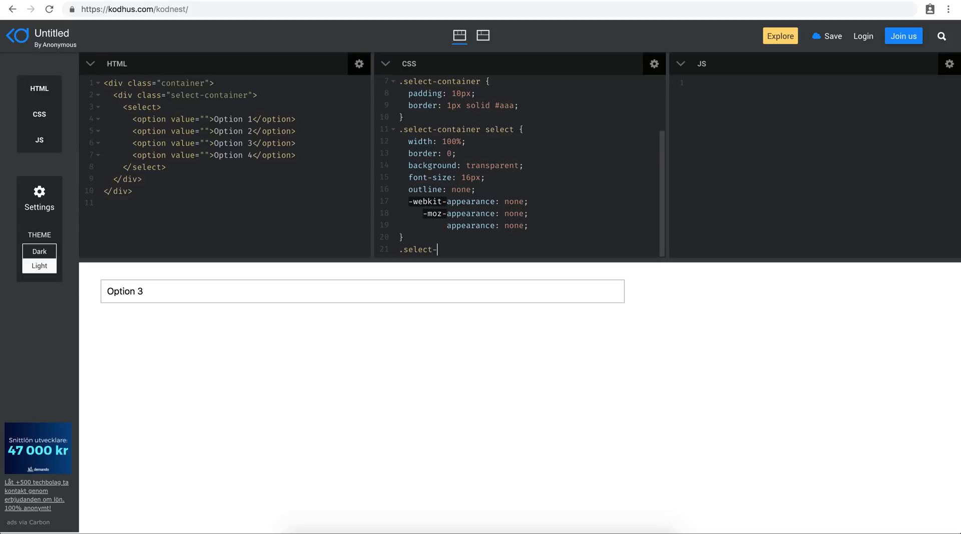
{"action": "type", "text": "container"}
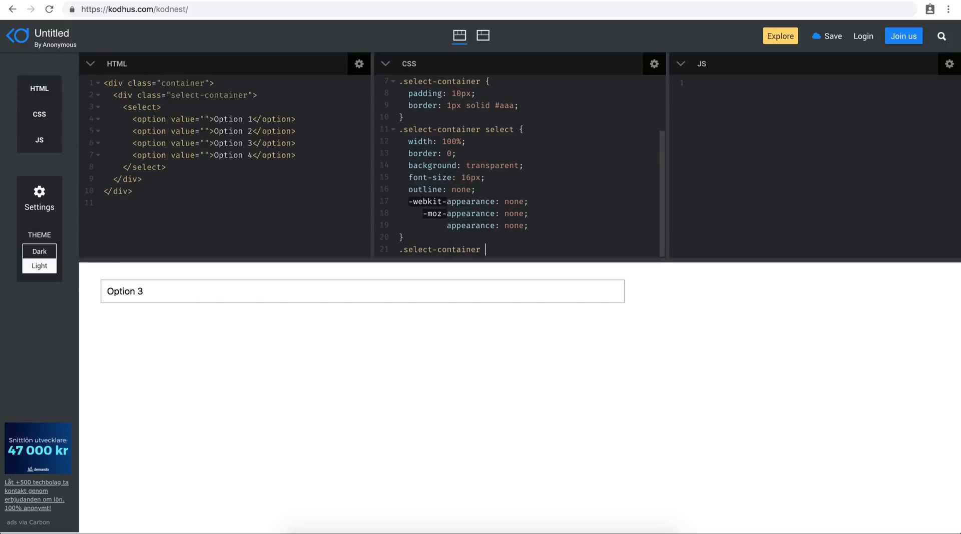
{"action": "type", "text": ":after {"}
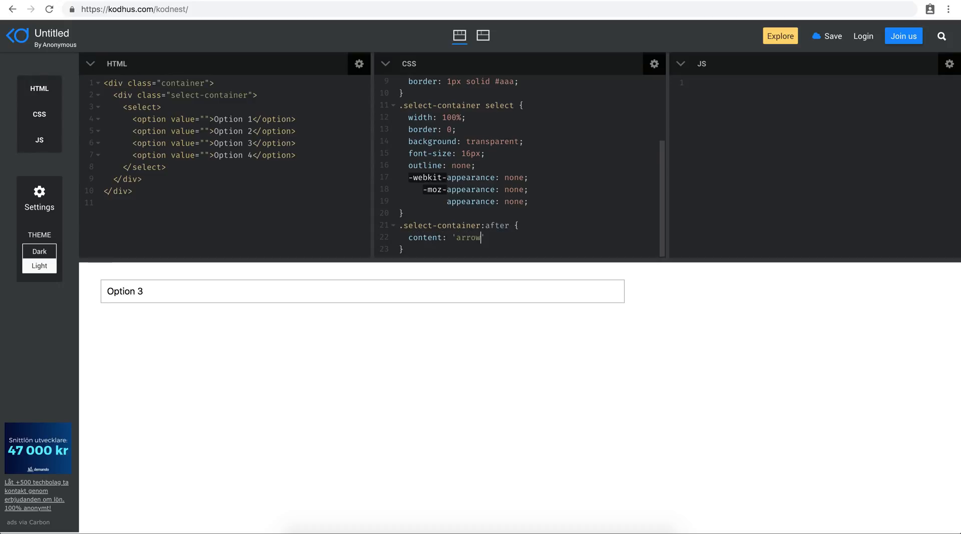
{"action": "type", "text": ";"}
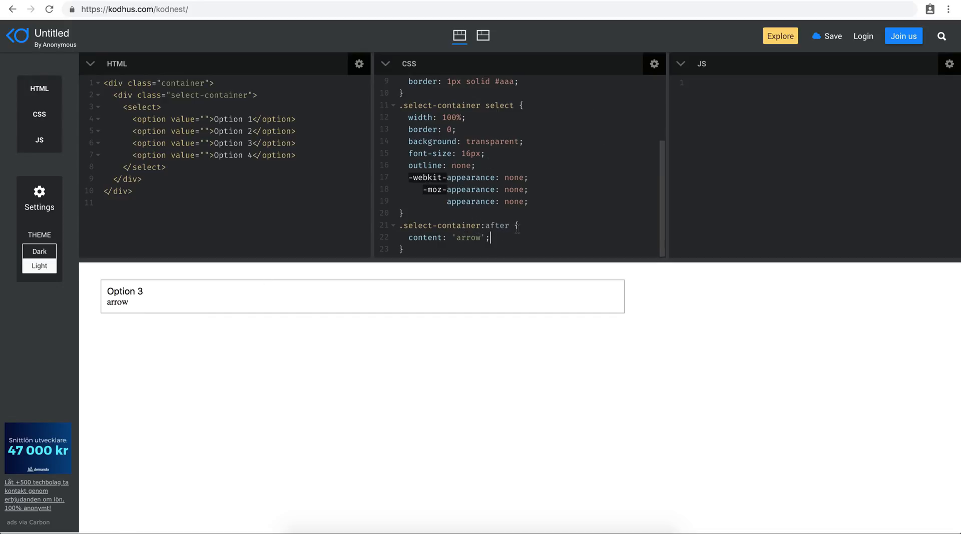
Step: Position the :after placeholder absolutely with right: 10px
{"action": "type", "text": "position:"}
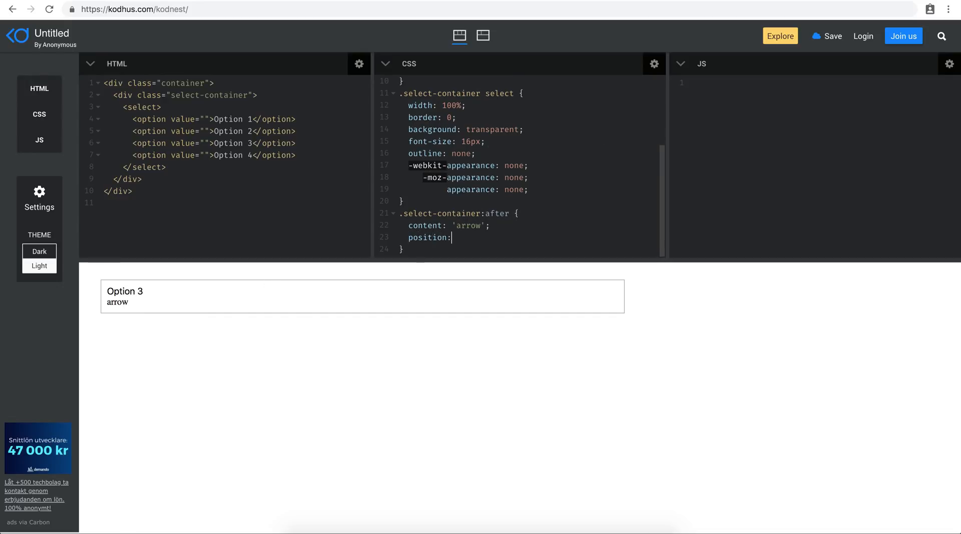
{"action": "type", "text": "absolute;"}
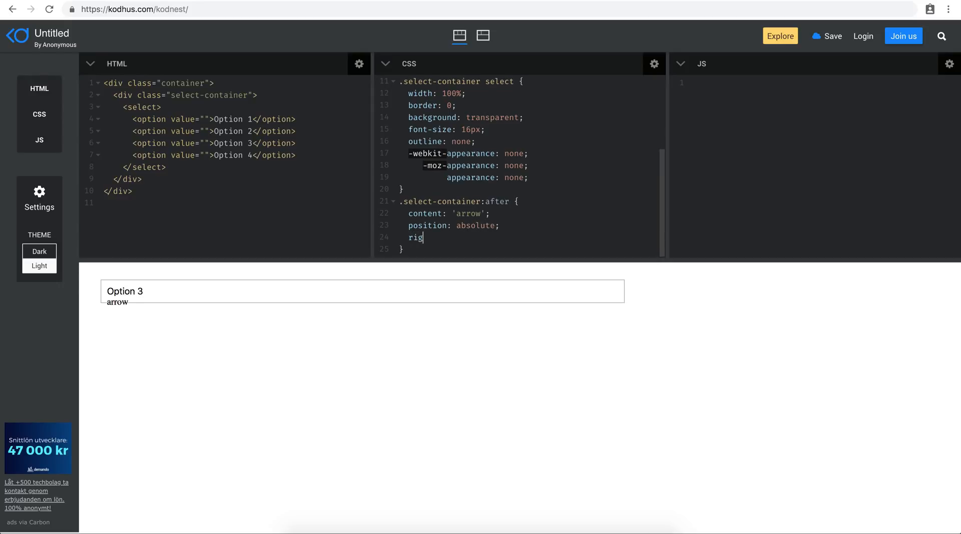
{"action": "type", "text": "ht:"}
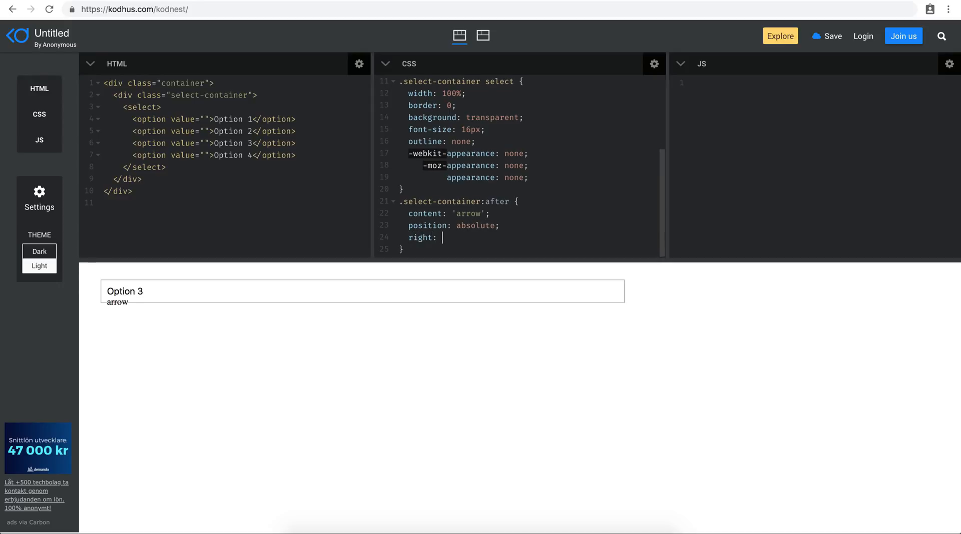
{"action": "type", "text": "10px;"}
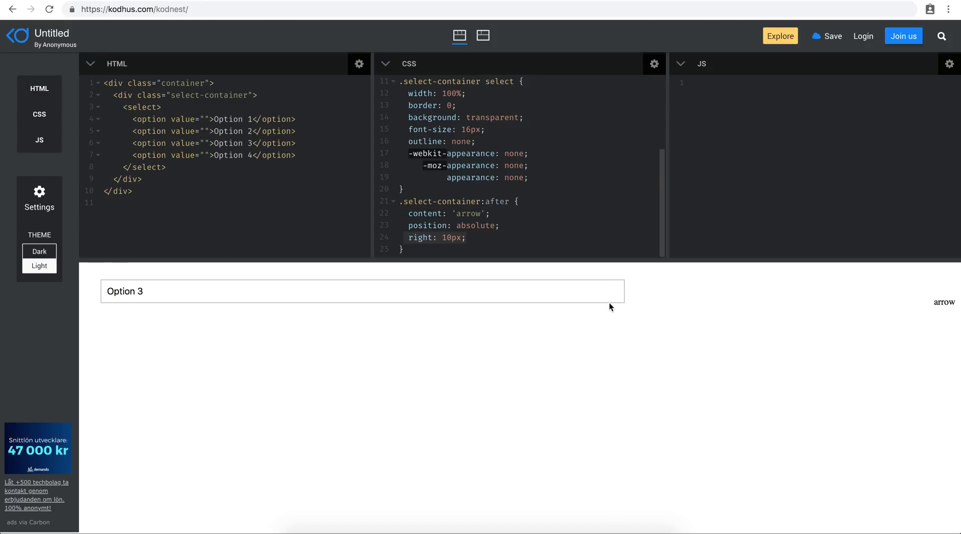
{"action": "mouse_move", "coordinate": [558, 320]}
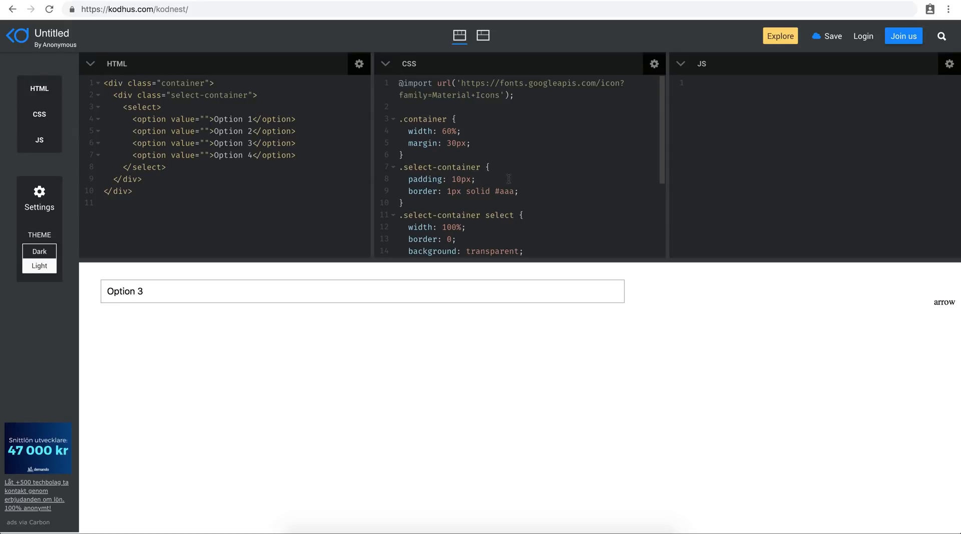
Step: Give .select-container position: relative so the arrow anchors inside it
{"action": "key", "text": "Enter"}
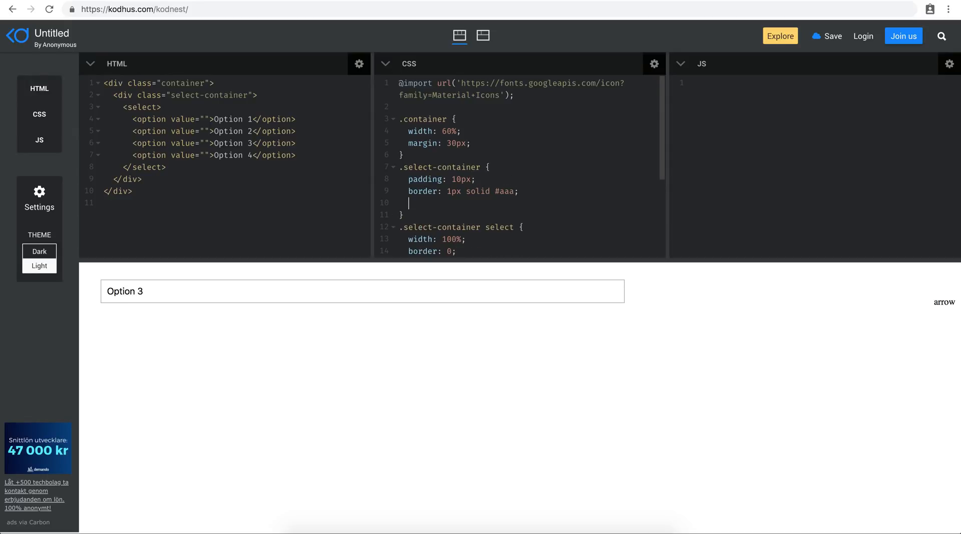
{"action": "type", "text": "position:"}
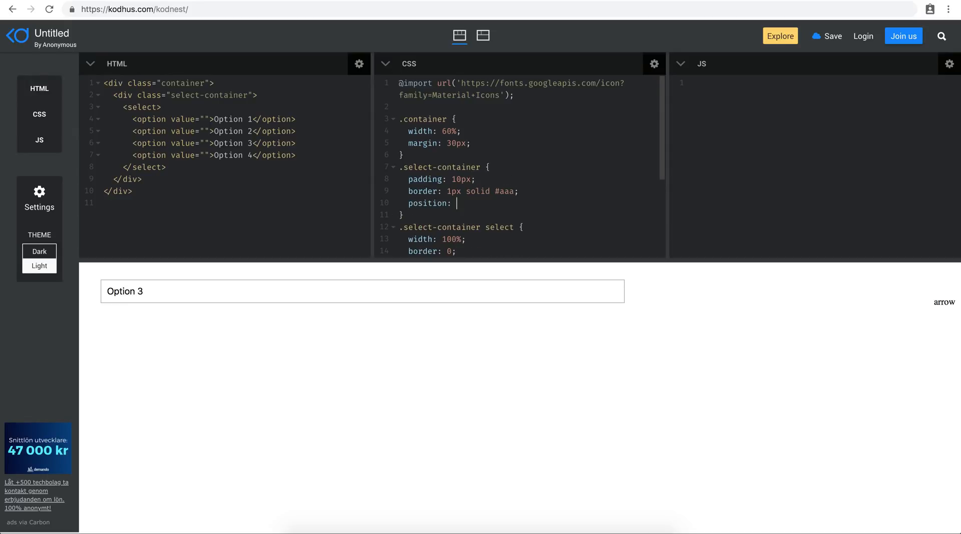
{"action": "type", "text": "relative;"}
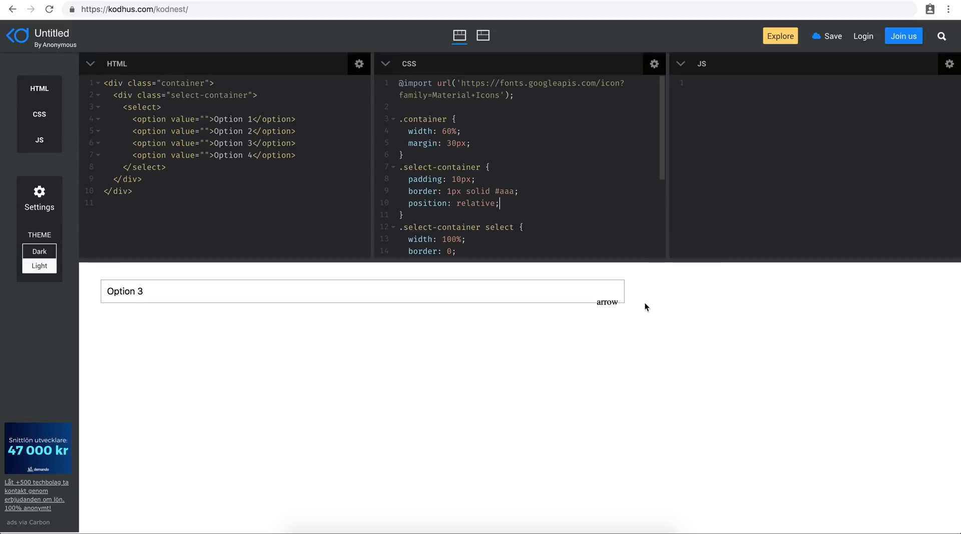
{"action": "scroll", "scroll_direction": "down", "scroll_amount": 3}
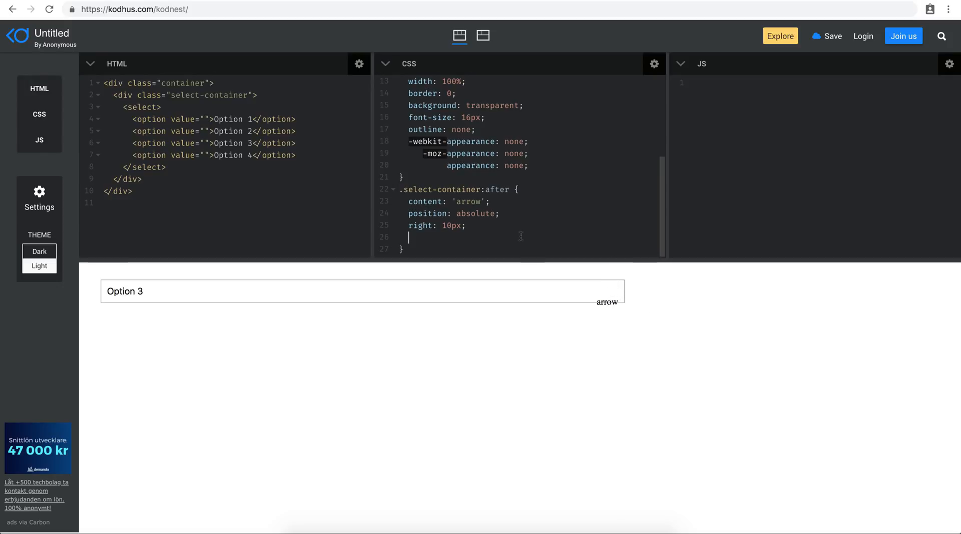
Step: Centre the :after arrow vertically with top: 50% and transform: translateY(-50%)
{"action": "type", "text": "top: 50%;"}
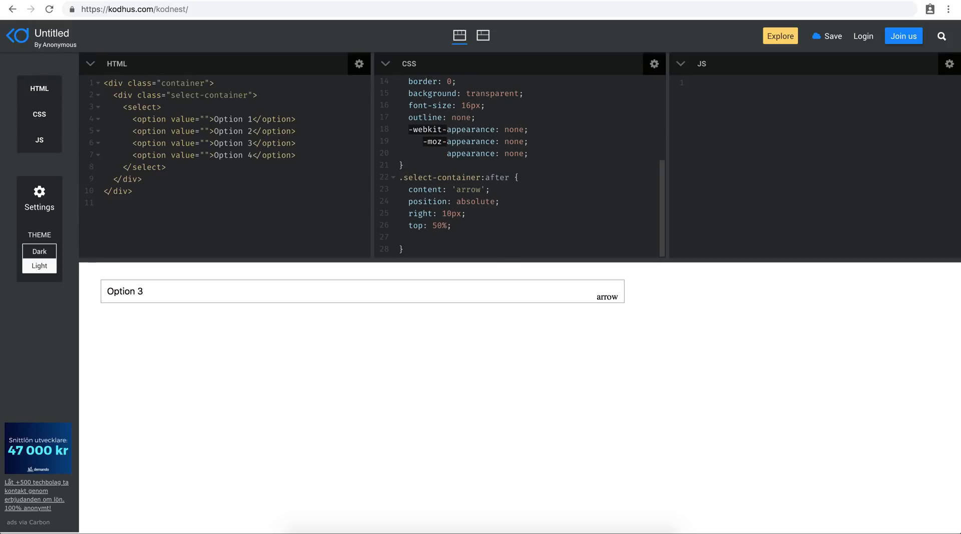
{"action": "type", "text": "transform: t"}
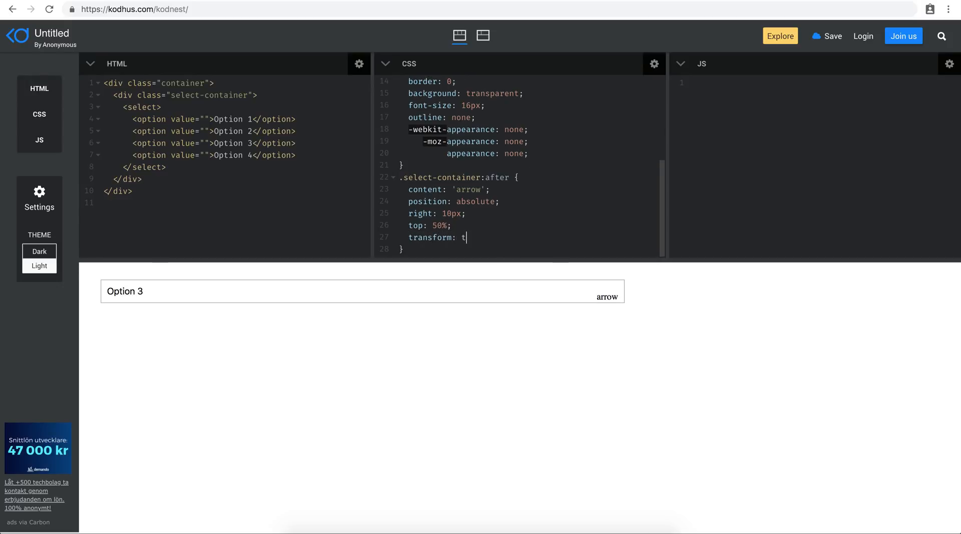
{"action": "type", "text": "ranslateY(-50%);"}
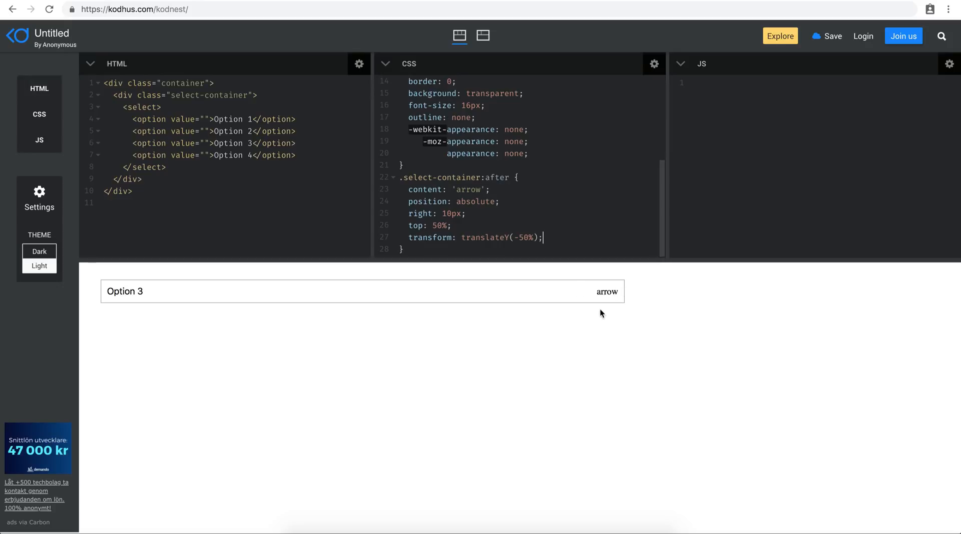
{"action": "mouse_move", "coordinate": [588, 274]}
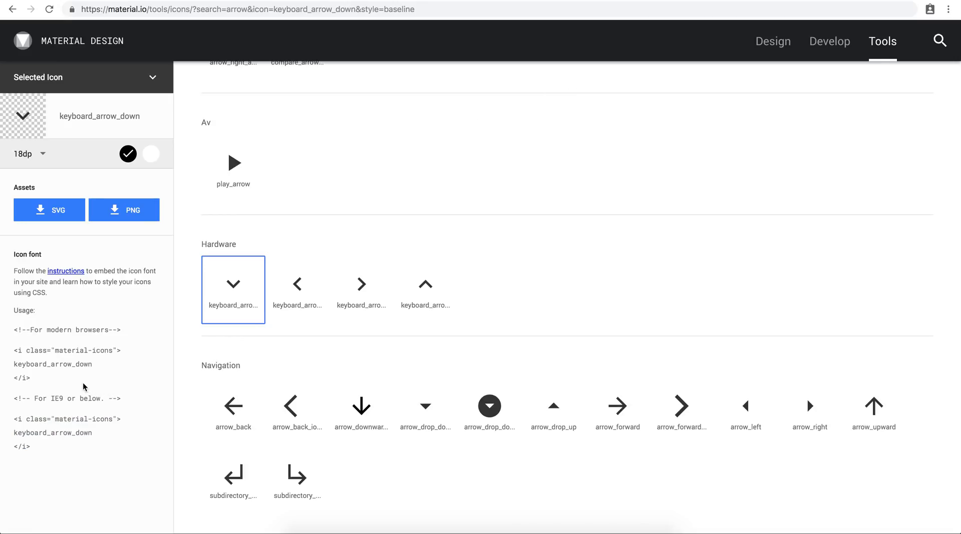
Step: Select the keyboard_arrow_down icon name in the Material Icons usage snippet to copy it
{"action": "double_click", "coordinate": [53, 433]}
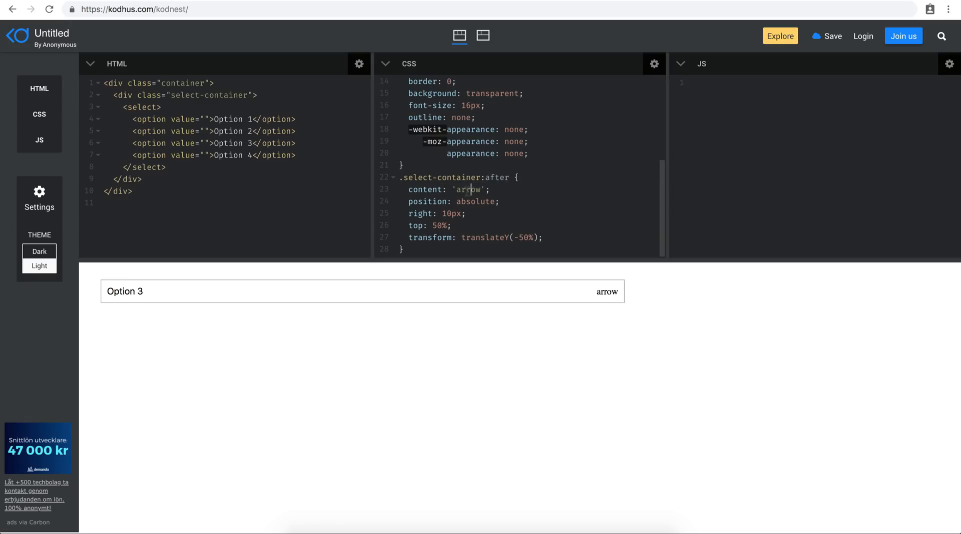
Step: Set the :after content to keyboard_arrow_down in the 'material icons' font at 24px
{"action": "type", "text": "keyboard_arrow_down"}
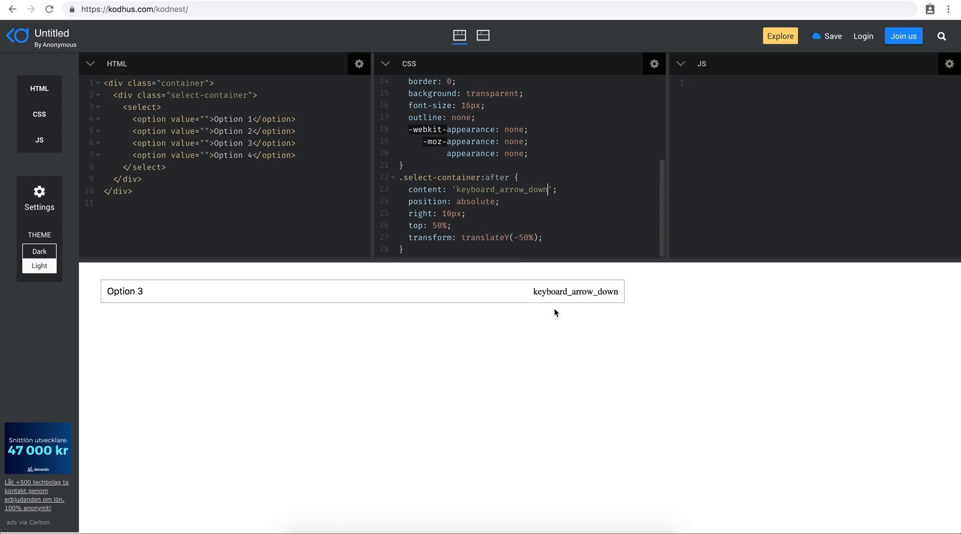
{"action": "type", "text": "f"}
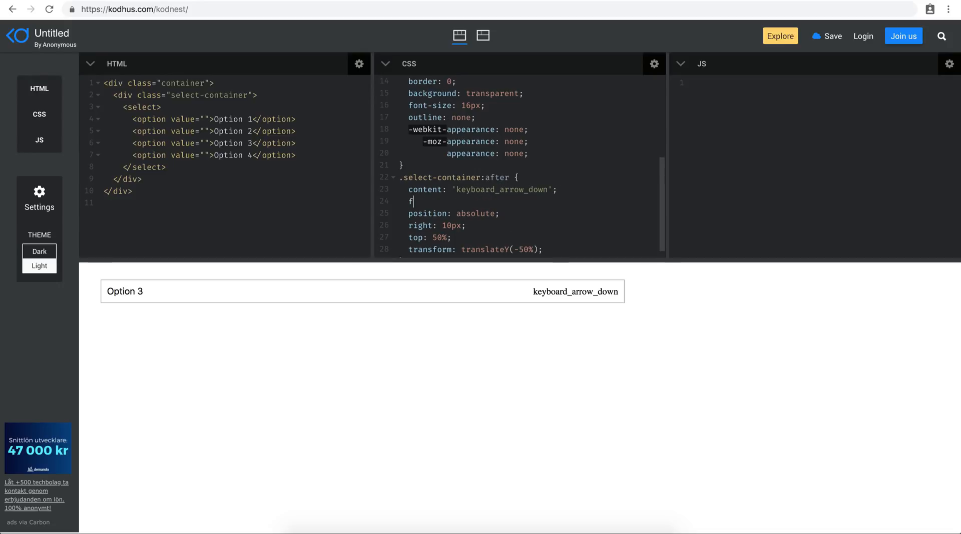
{"action": "type", "text": "ont-family:"}
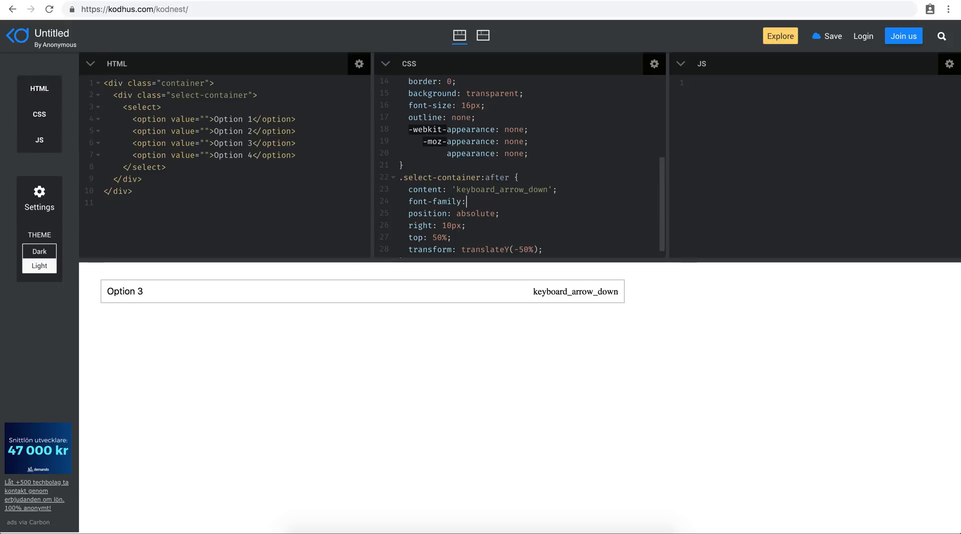
{"action": "type", "text": "'material icons'"}
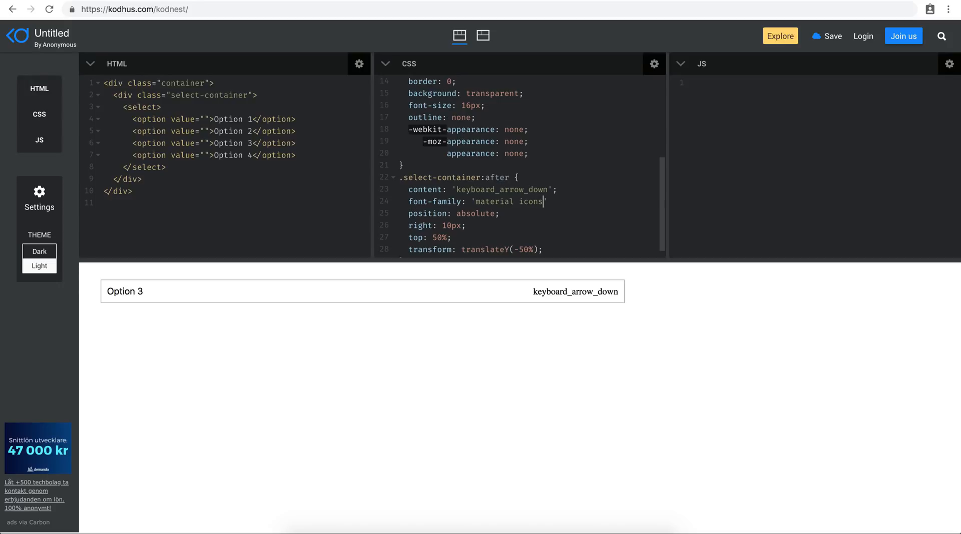
{"action": "type", "text": ";"}
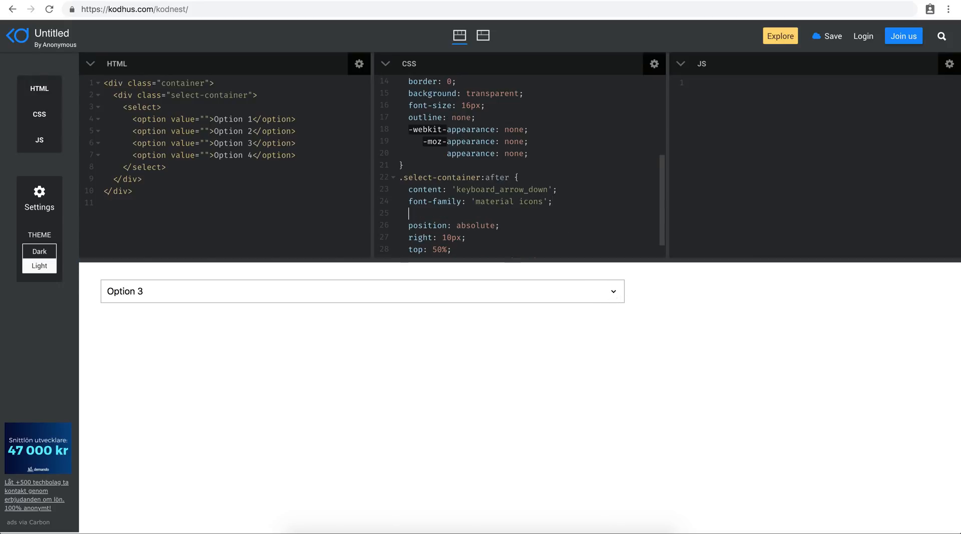
{"action": "type", "text": "font-size: 24"}
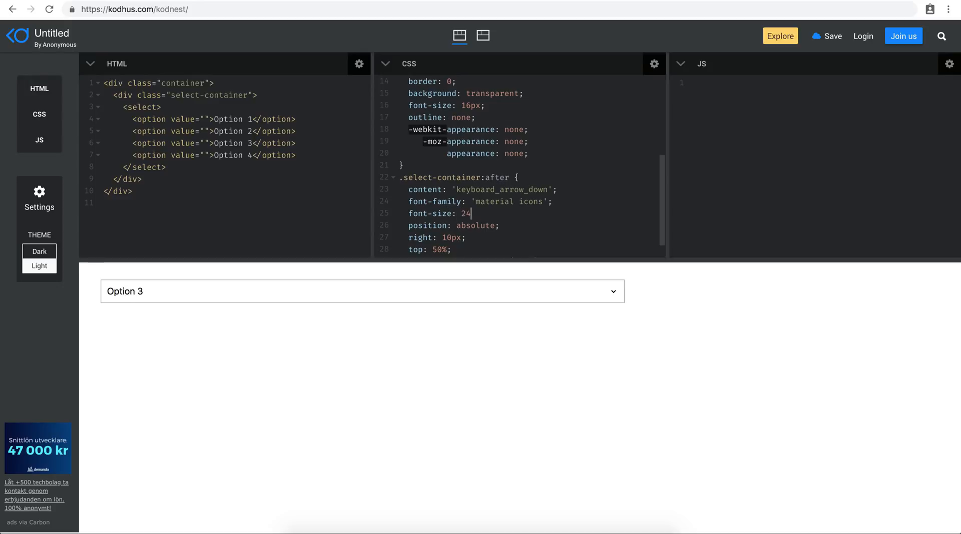
{"action": "type", "text": "px;"}
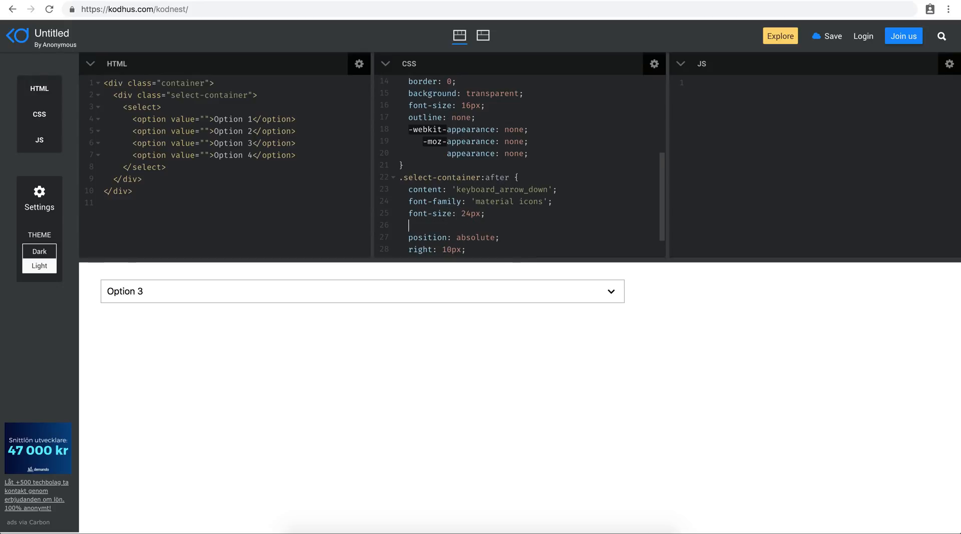
Step: Colour the arrow icon #666 instead of #333 and check it in the preview
{"action": "type", "text": "color: #333;"}
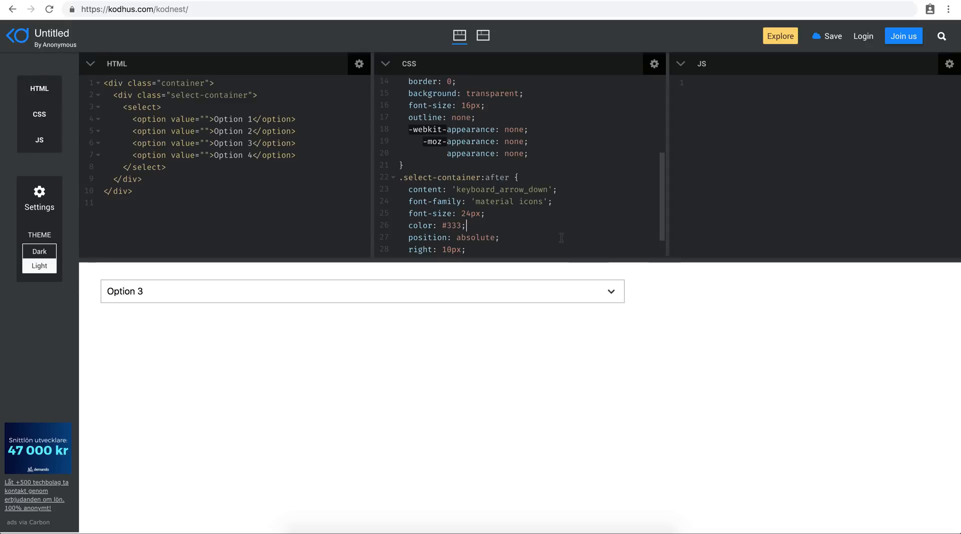
{"action": "type", "text": "666"}
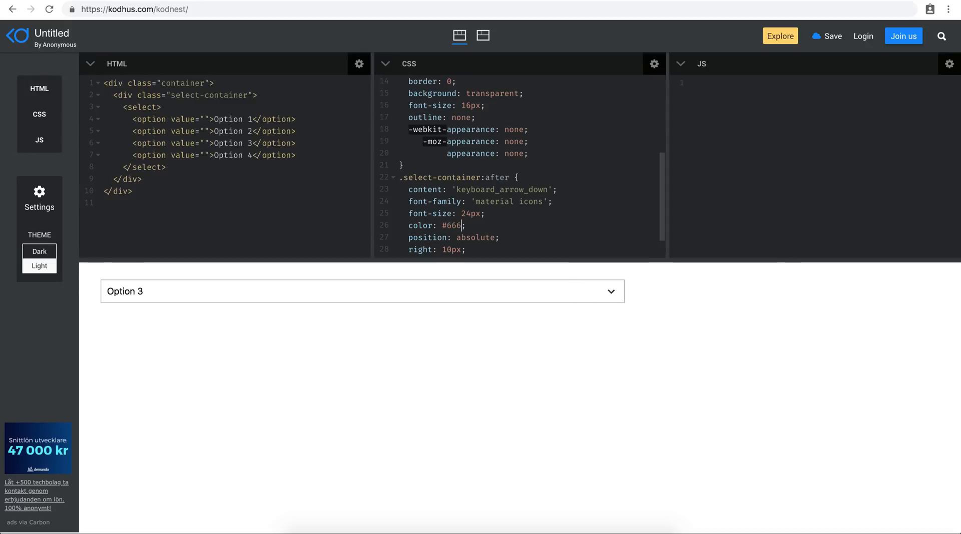
{"action": "left_click", "coordinate": [362, 291]}
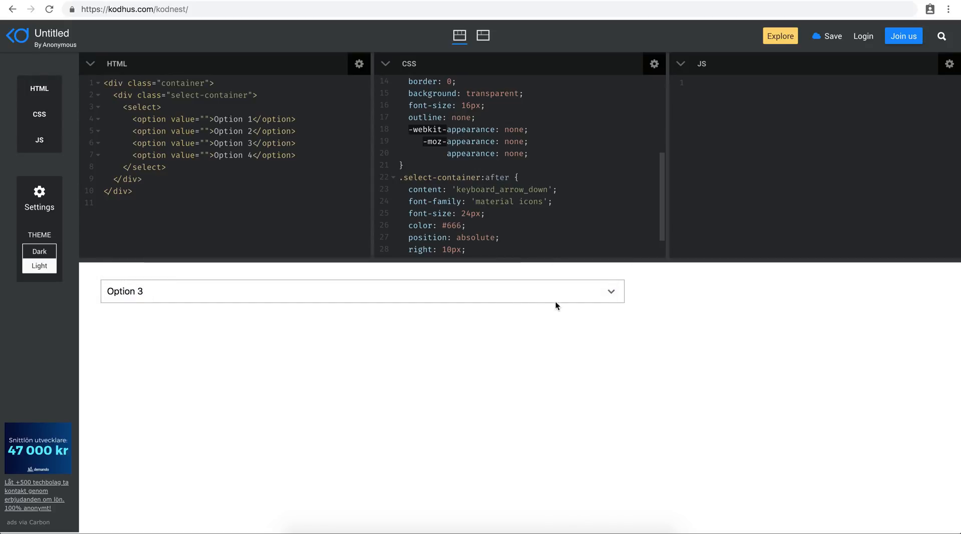
{"action": "left_click", "coordinate": [528, 155]}
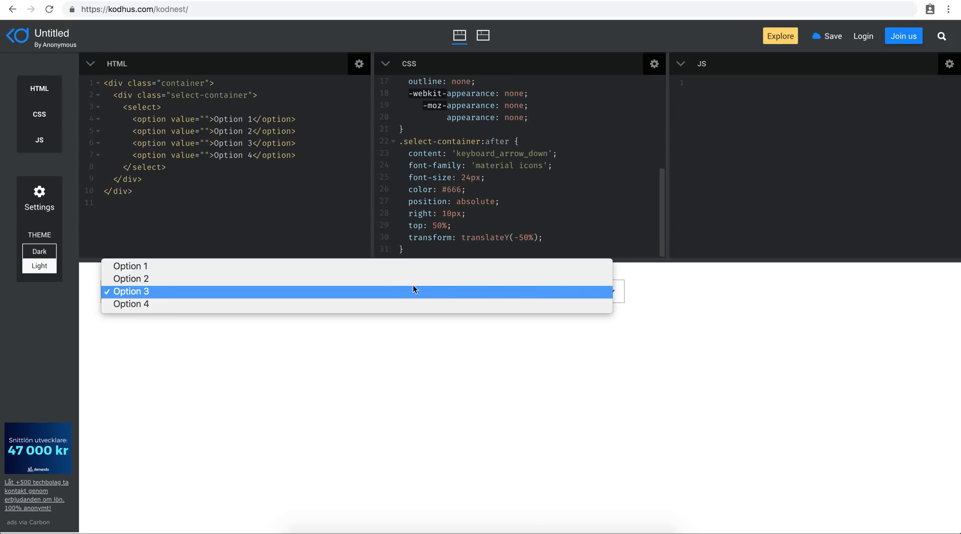
Step: Add pointer-events: none to the :after arrow and verify clicking it opens the option list
{"action": "left_click", "coordinate": [130, 291]}
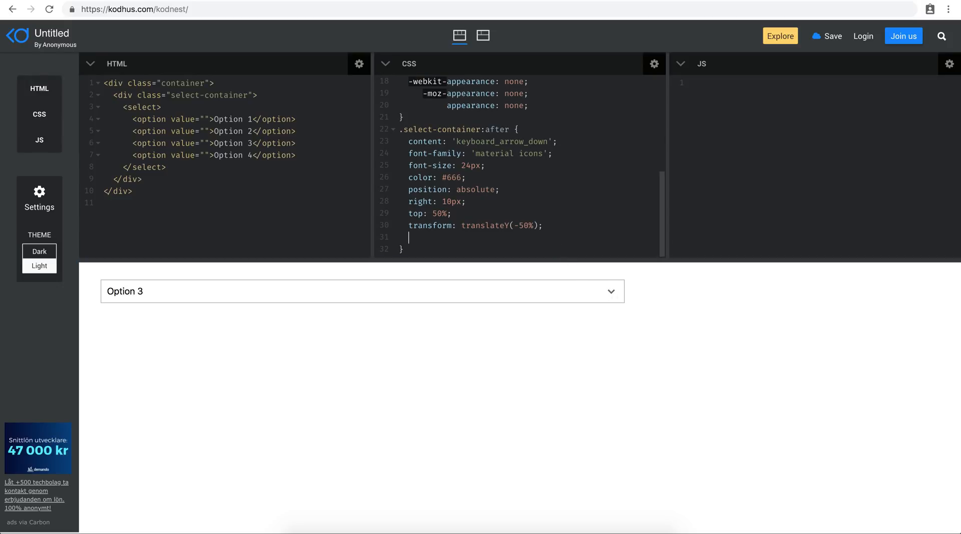
{"action": "type", "text": "pointer-events: none;"}
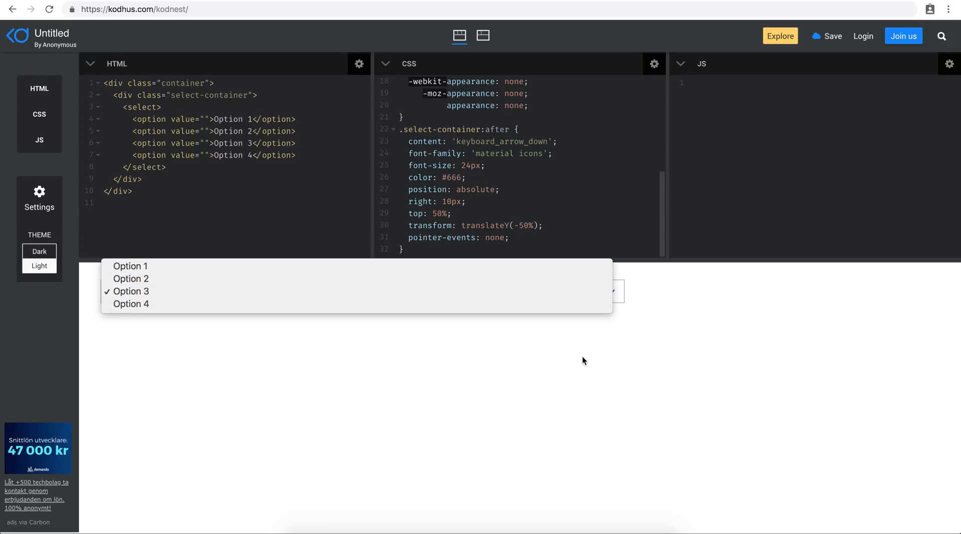
{"action": "left_click", "coordinate": [130, 291]}
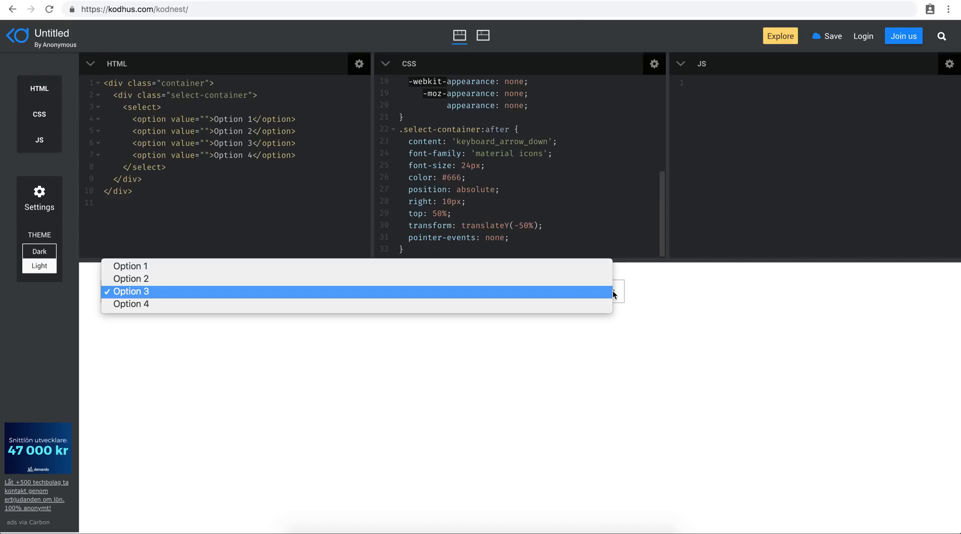
{"action": "left_click", "coordinate": [130, 292]}
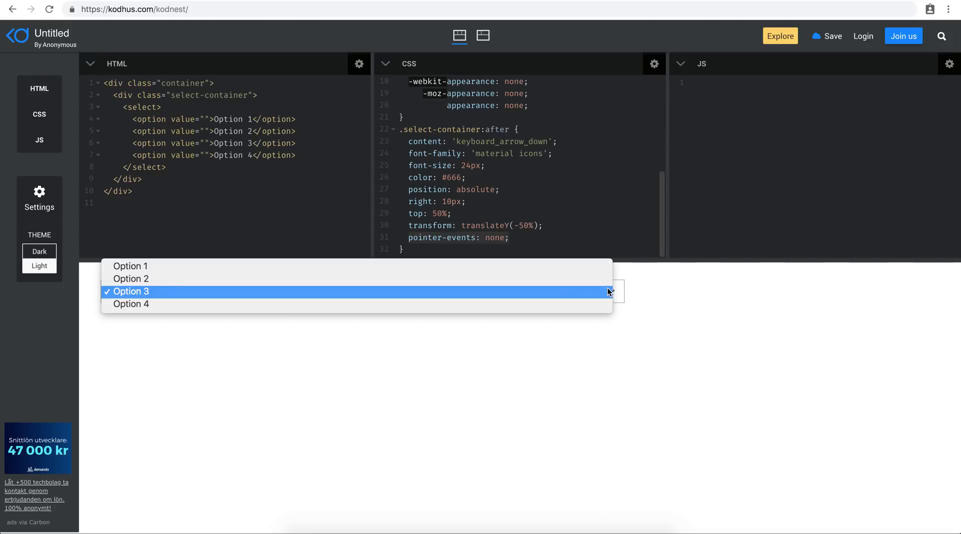
{"action": "left_click", "coordinate": [131, 291]}
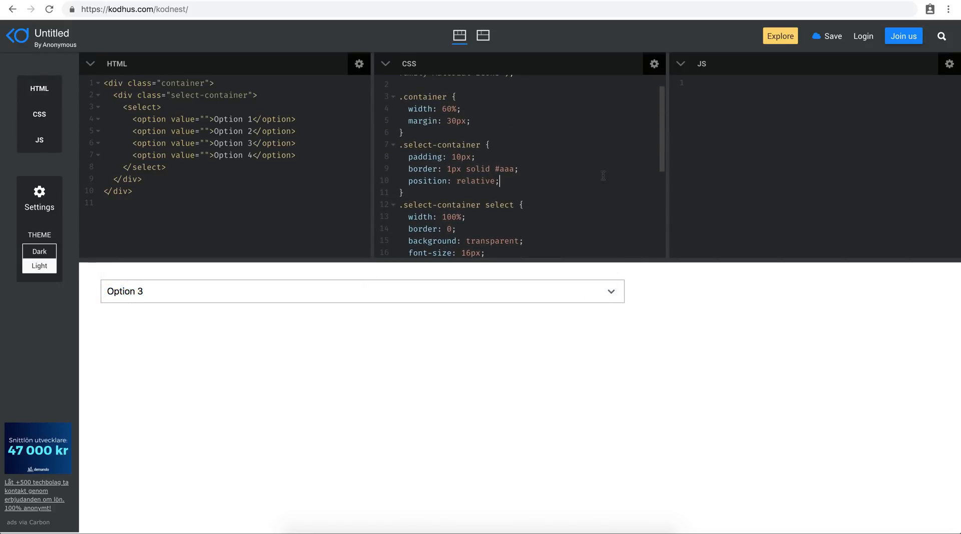
Step: Give .select-container border-radius: 3px after briefly trying 10px
{"action": "type", "text": "border-radiu"}
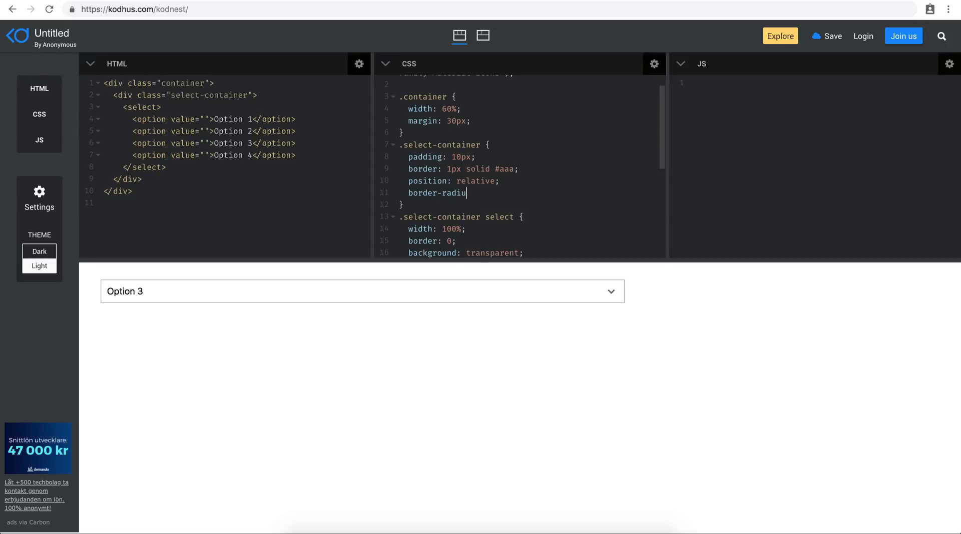
{"action": "type", "text": "s: 3px;"}
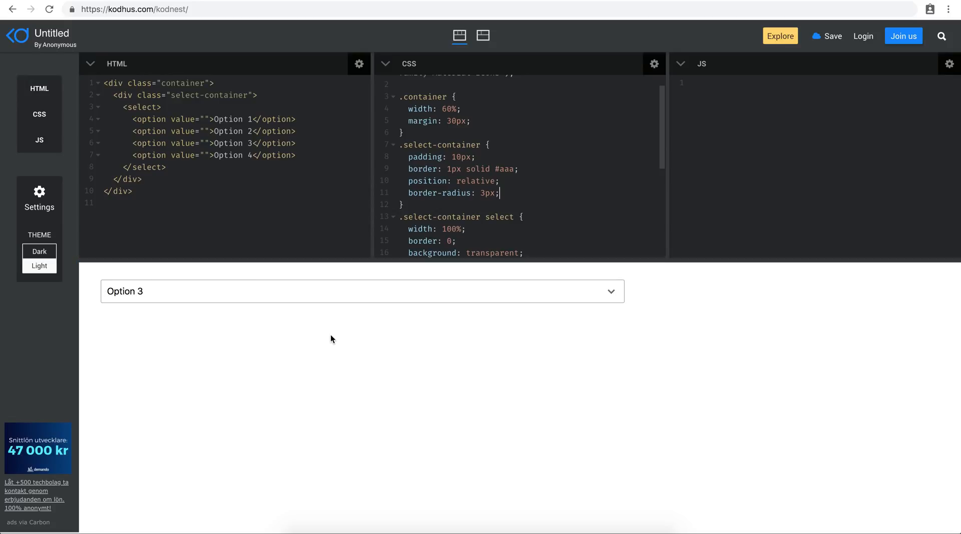
{"action": "key", "text": "Backspace"}
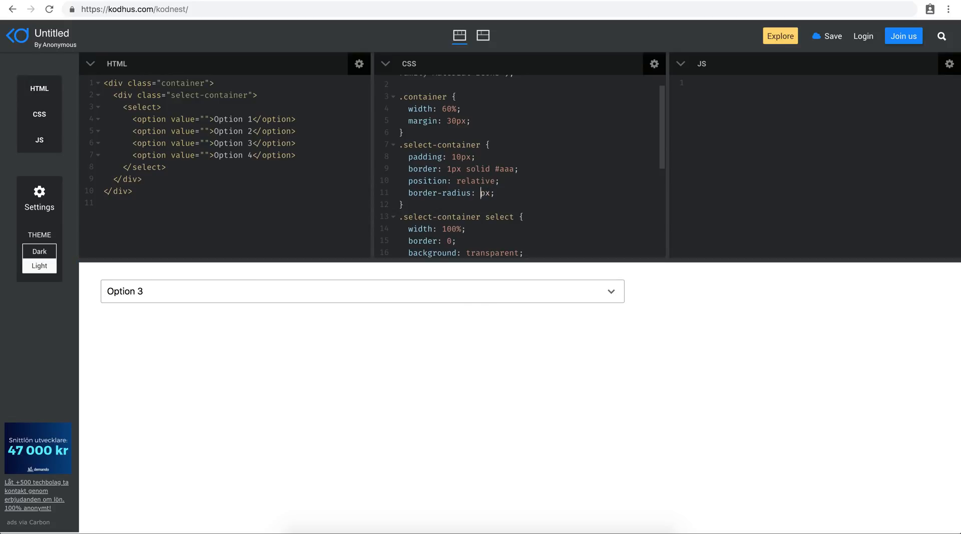
{"action": "type", "text": "10"}
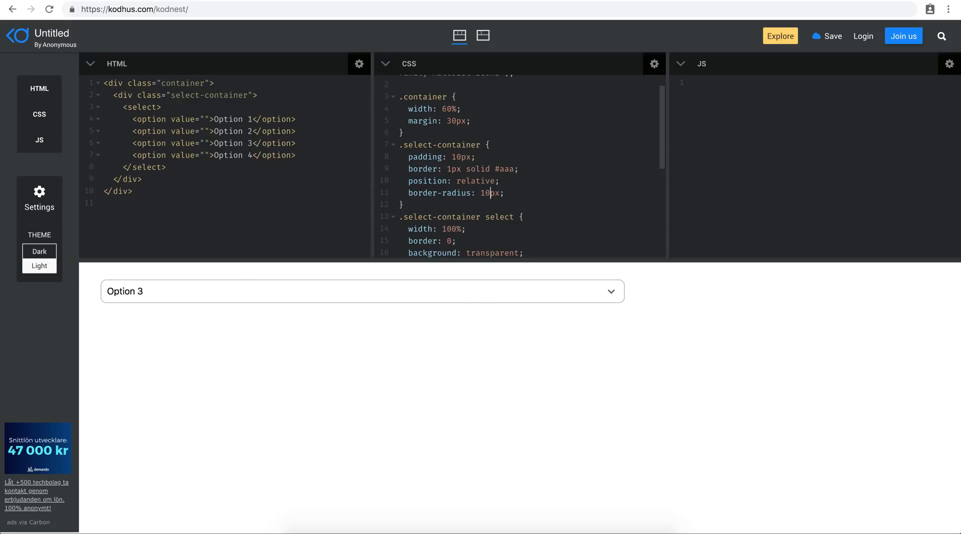
{"action": "key", "text": "Backspace"}
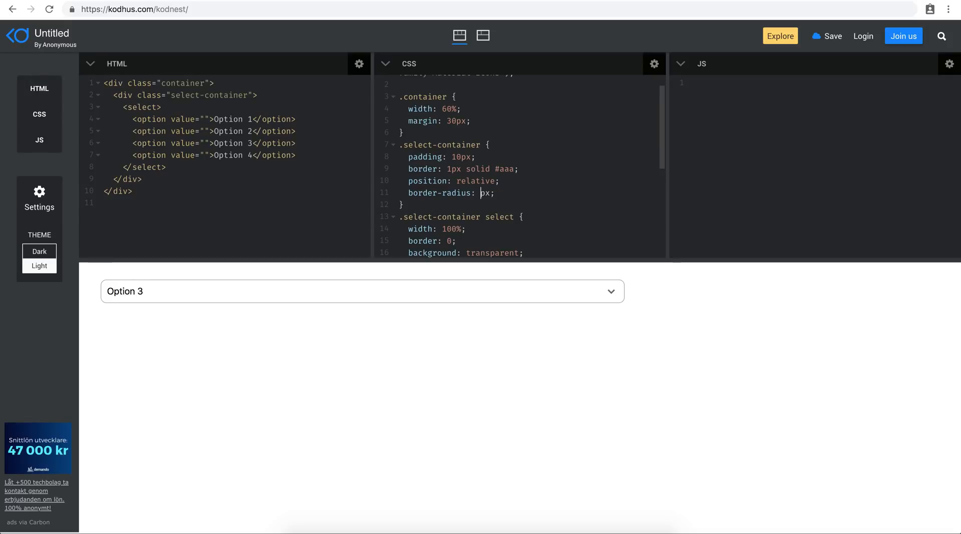
{"action": "type", "text": "3"}
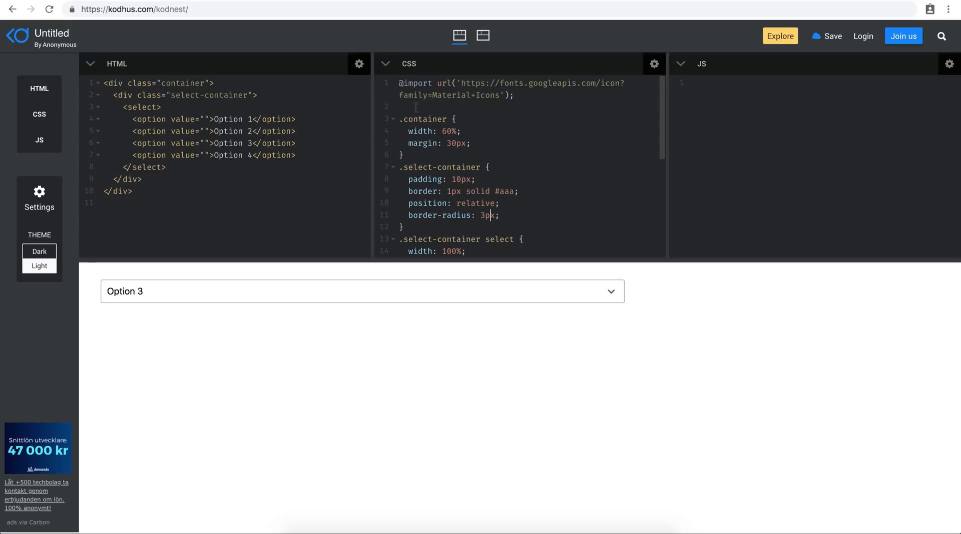
Step: Add a body rule with background: #ccc, trying #eee first
{"action": "type", "text": "b"}
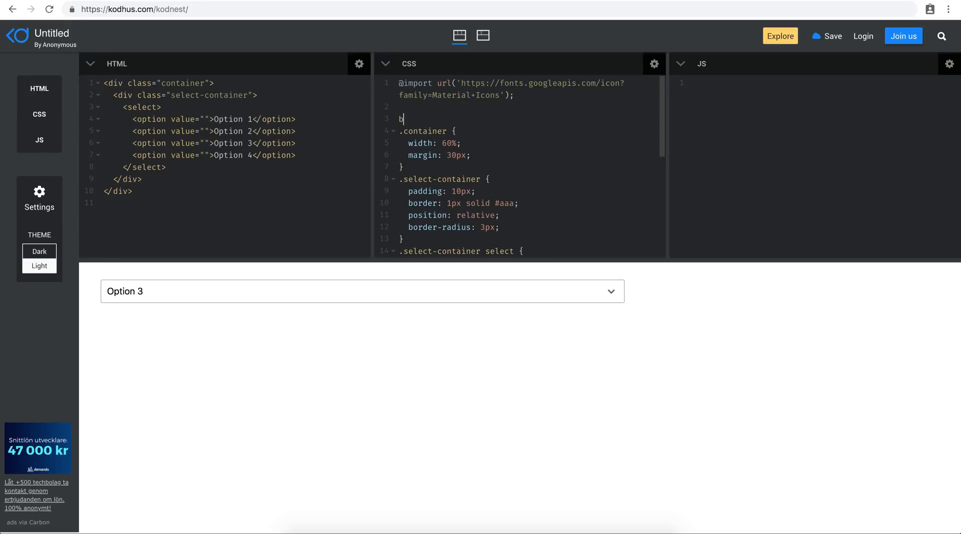
{"action": "type", "text": "ody {"}
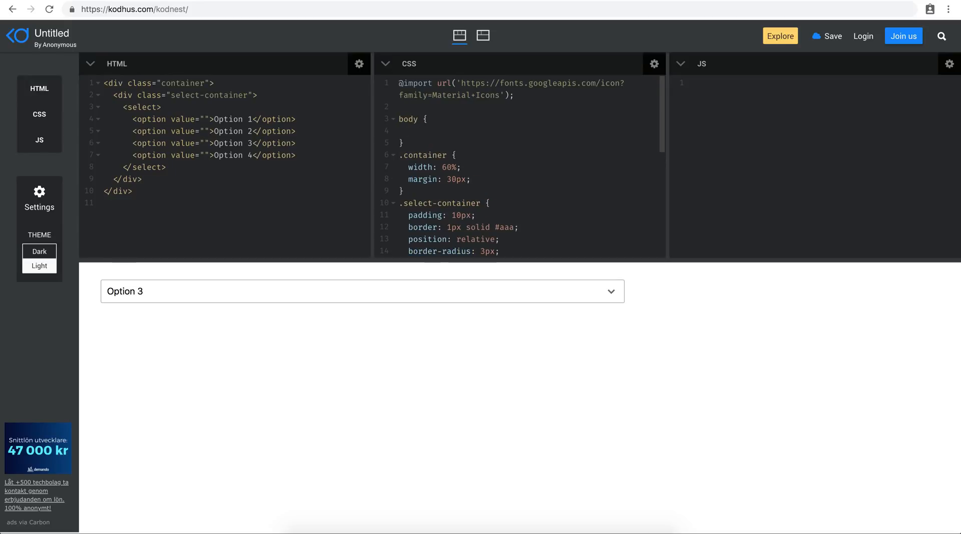
{"action": "type", "text": "background:"}
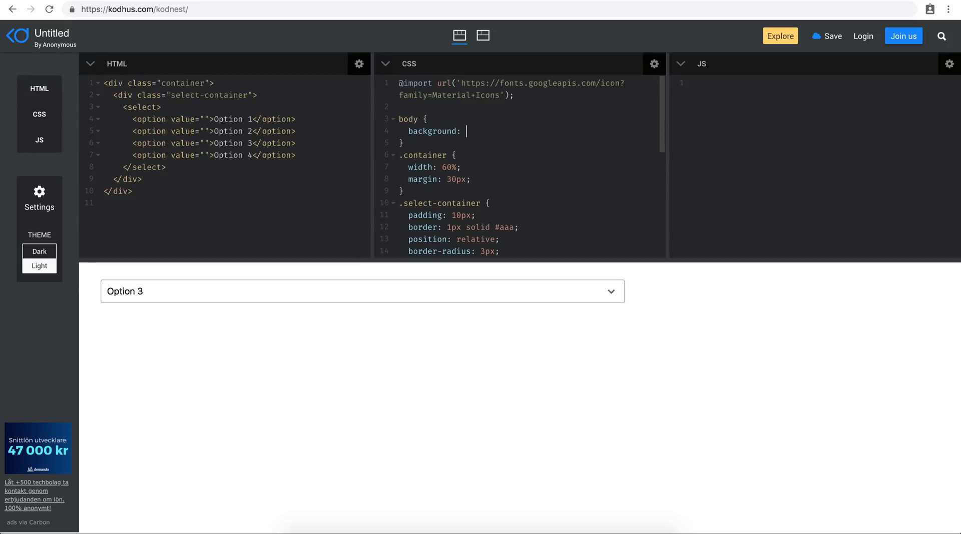
{"action": "type", "text": "#"}
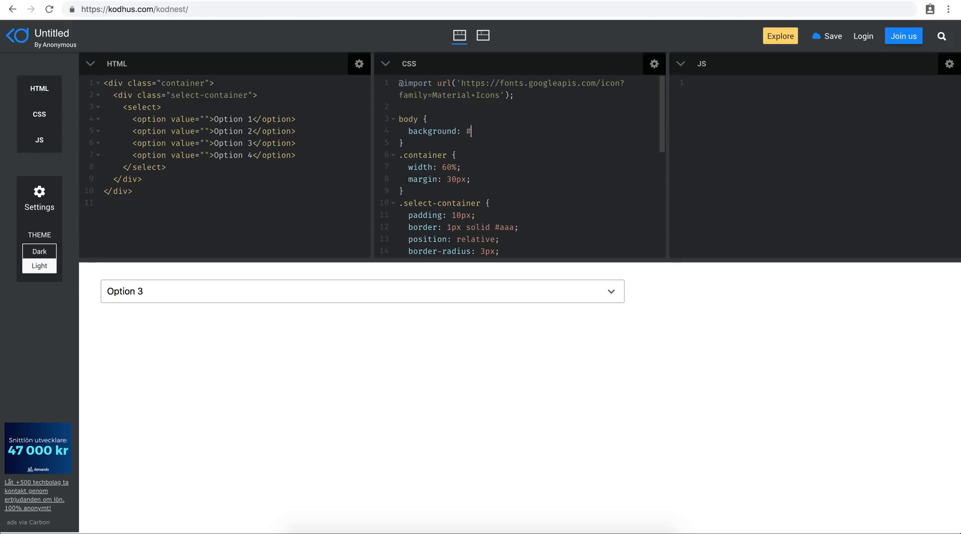
{"action": "type", "text": "eee;"}
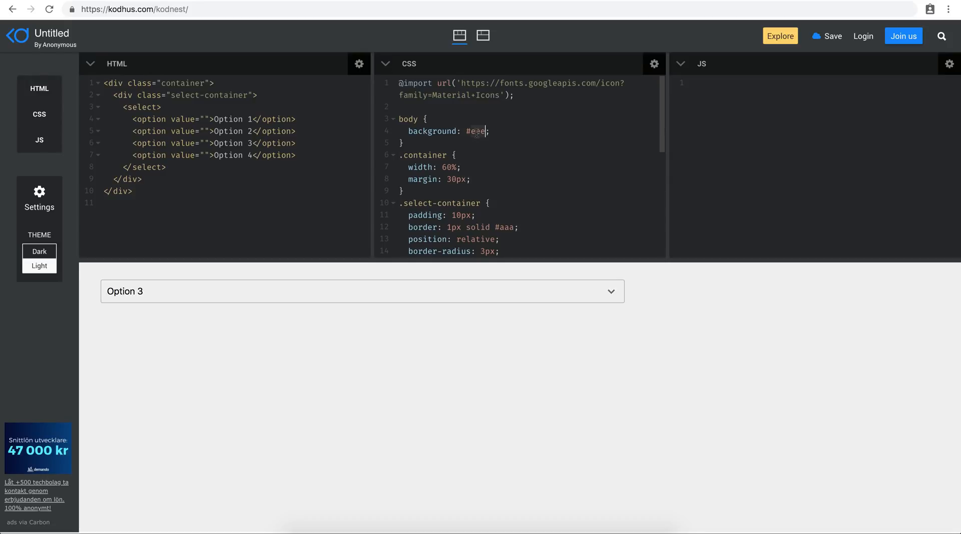
{"action": "key", "text": "Backspace"}
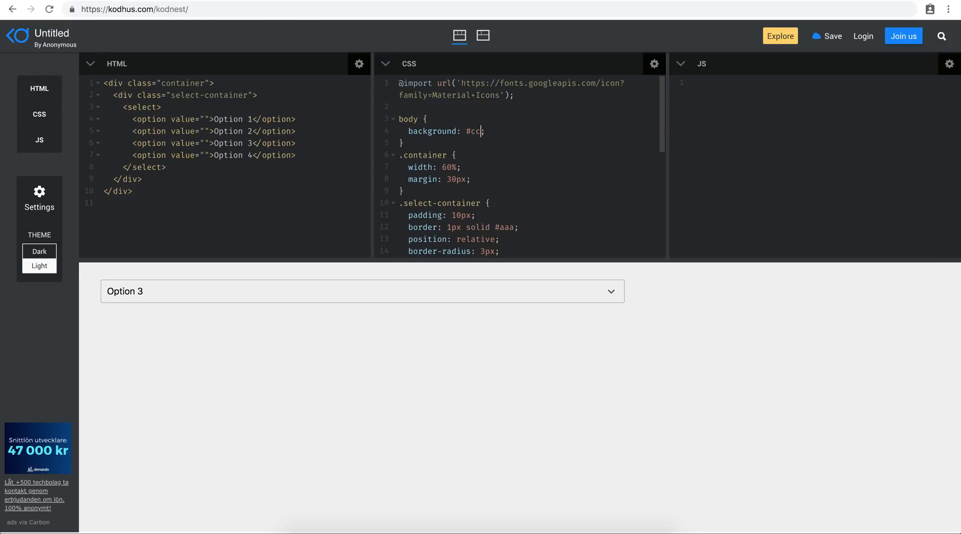
{"action": "type", "text": "c"}
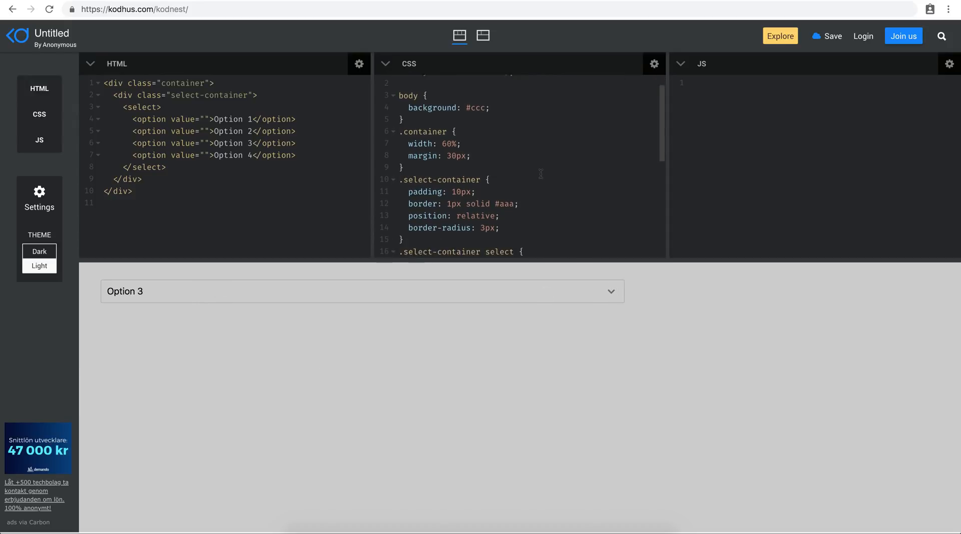
{"action": "scroll", "scroll_direction": "down", "scroll_amount": 3}
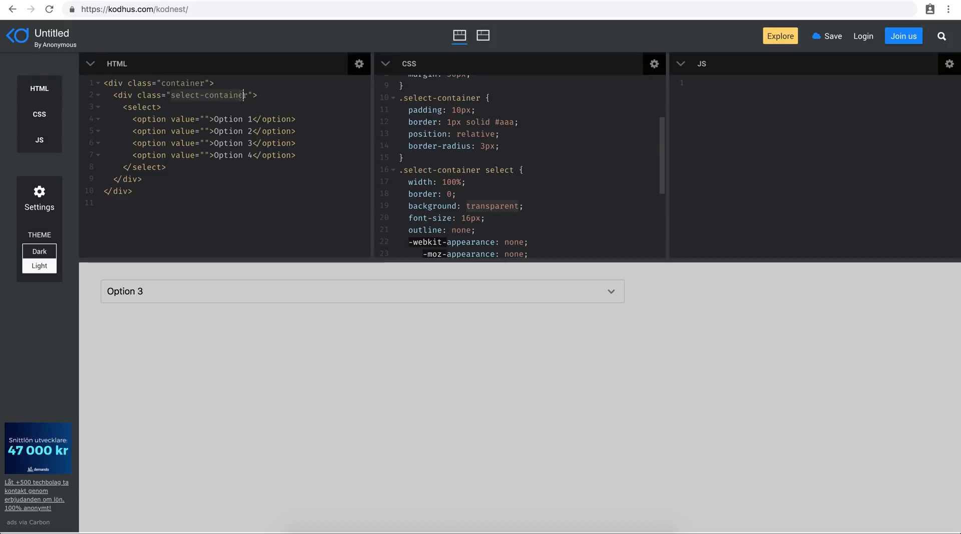
{"action": "mouse_move", "coordinate": [482, 353]}
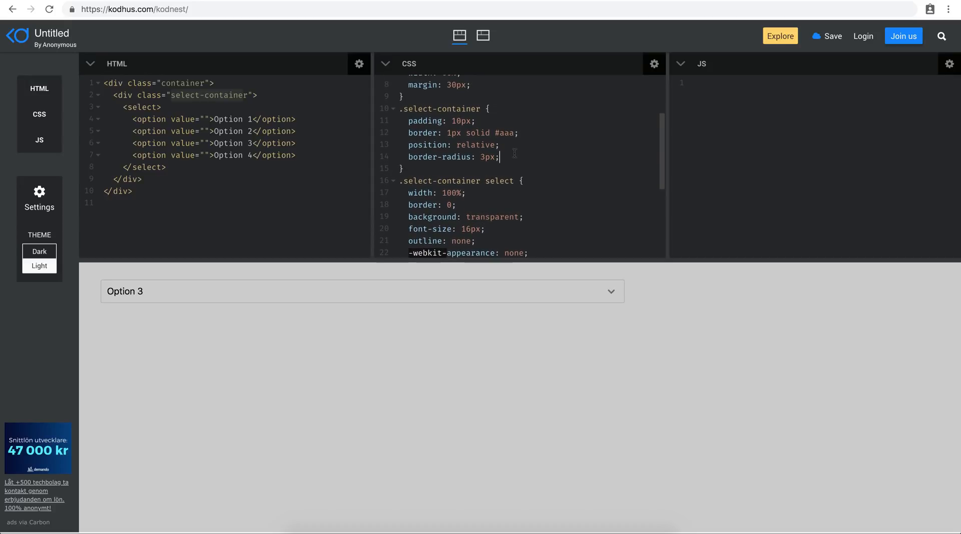
Step: Give .select-container a white background and test the dropdown beside the plain select
{"action": "type", "text": "background: #fff;"}
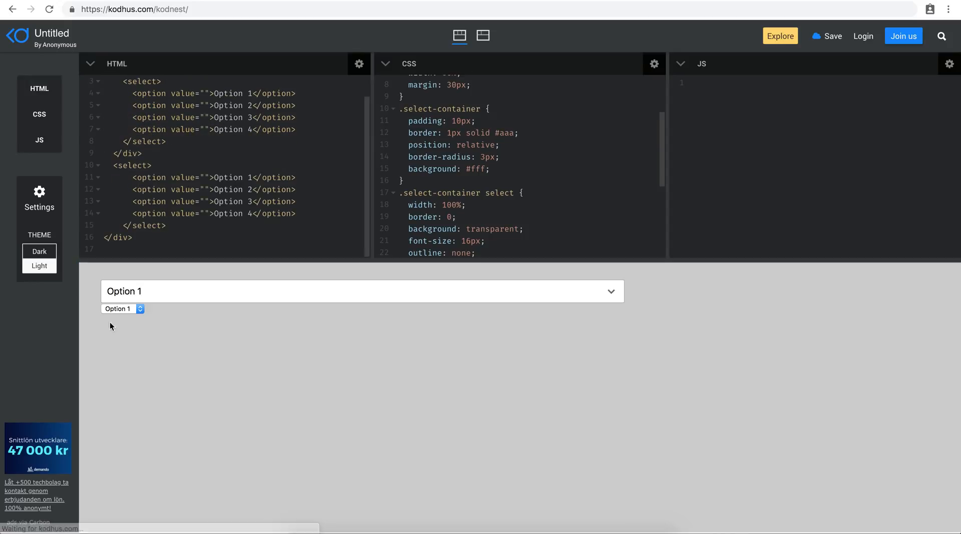
{"action": "left_click", "coordinate": [361, 291]}
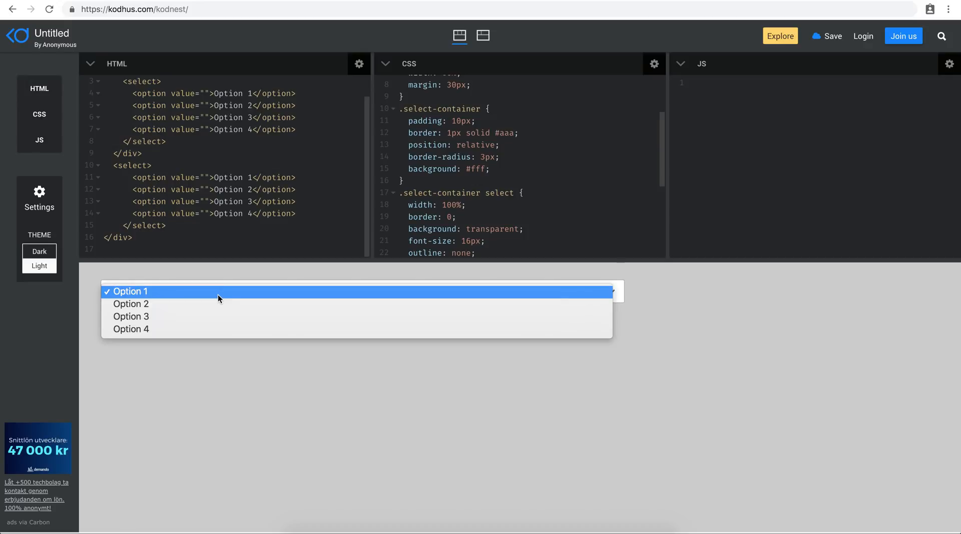
{"action": "left_click", "coordinate": [129, 291]}
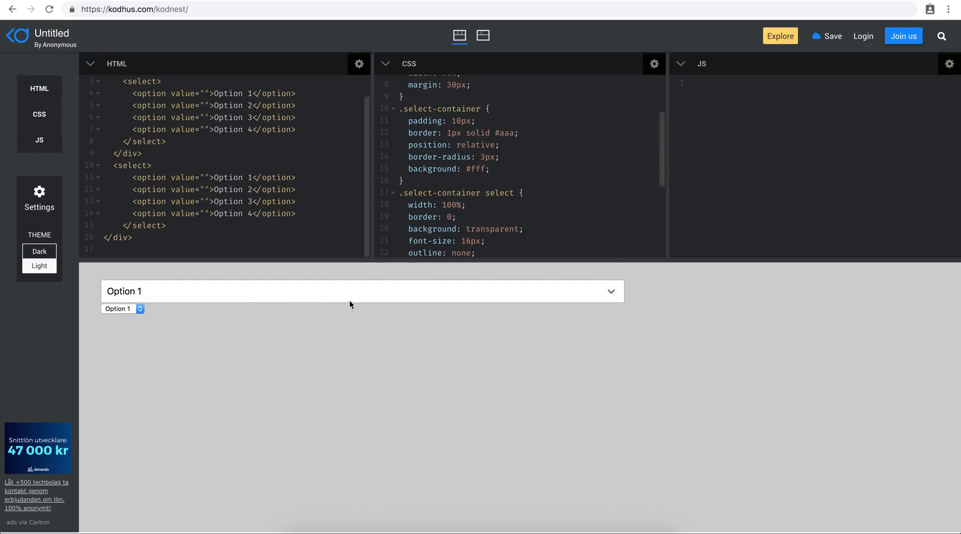